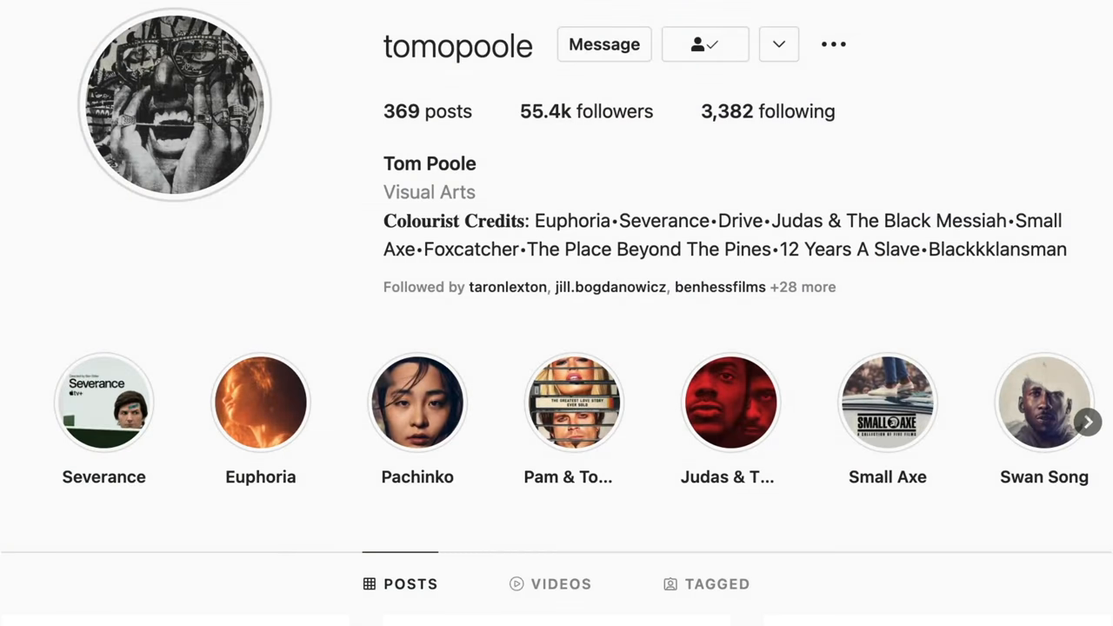
Step: Scroll the colourist's profile and open the Small Axe 'Education' post of the red-hooded boy
scroll(down, 3)
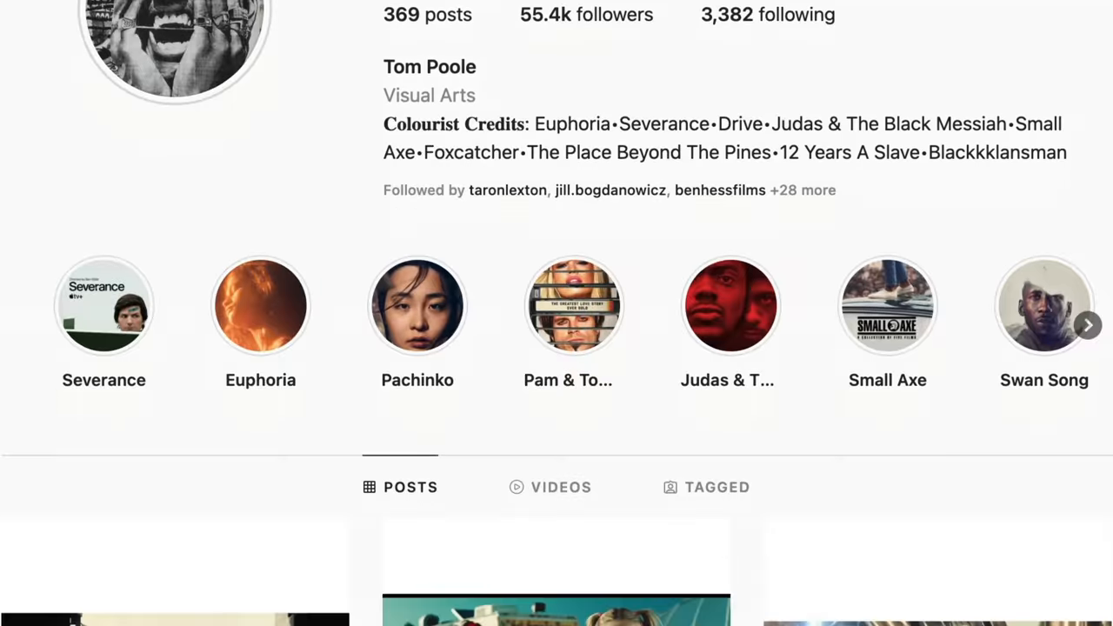
click(887, 305)
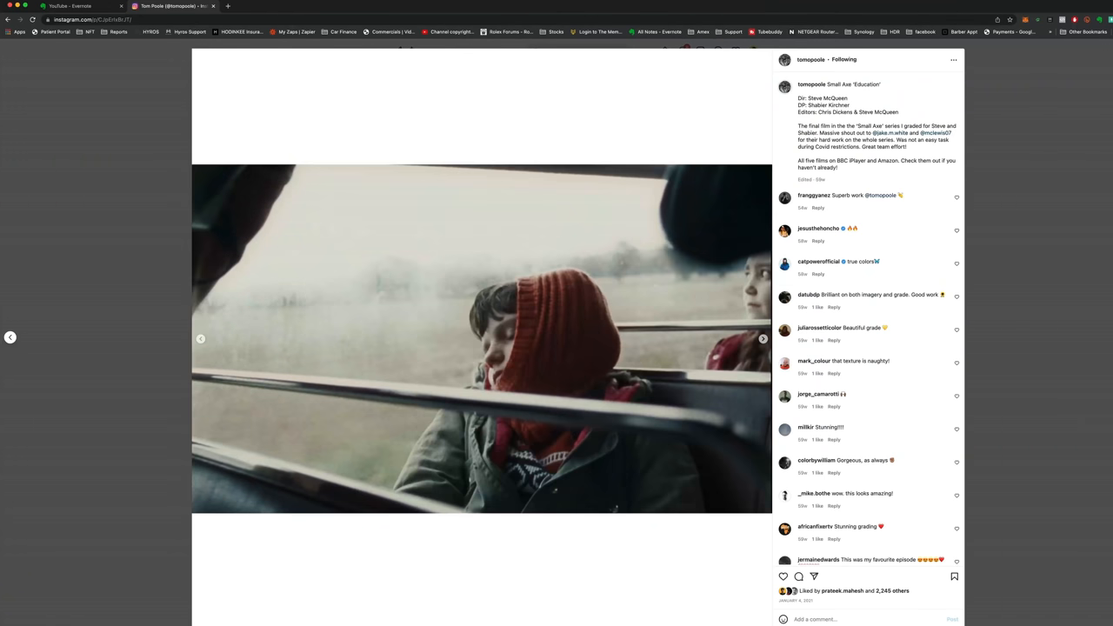
click(763, 339)
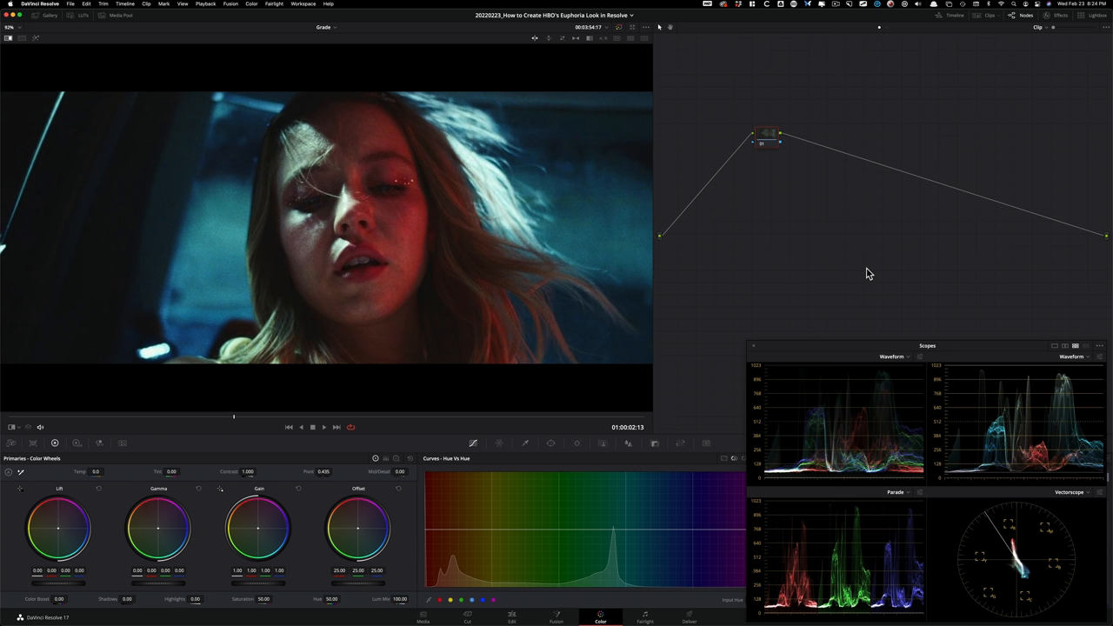
key(cmd+z)
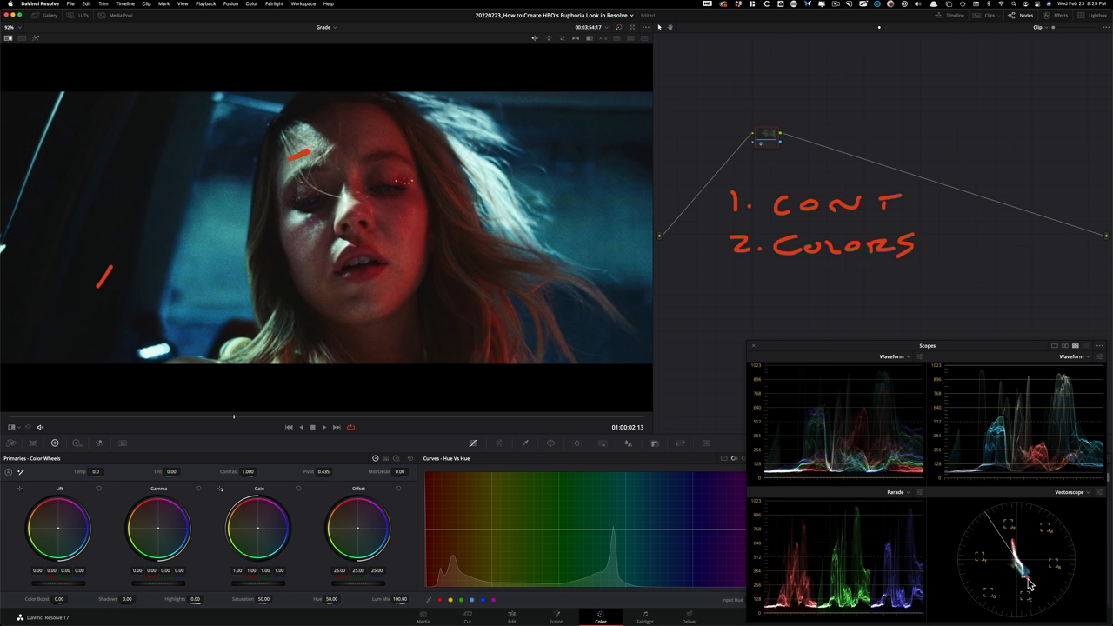
mouse_move(1027, 534)
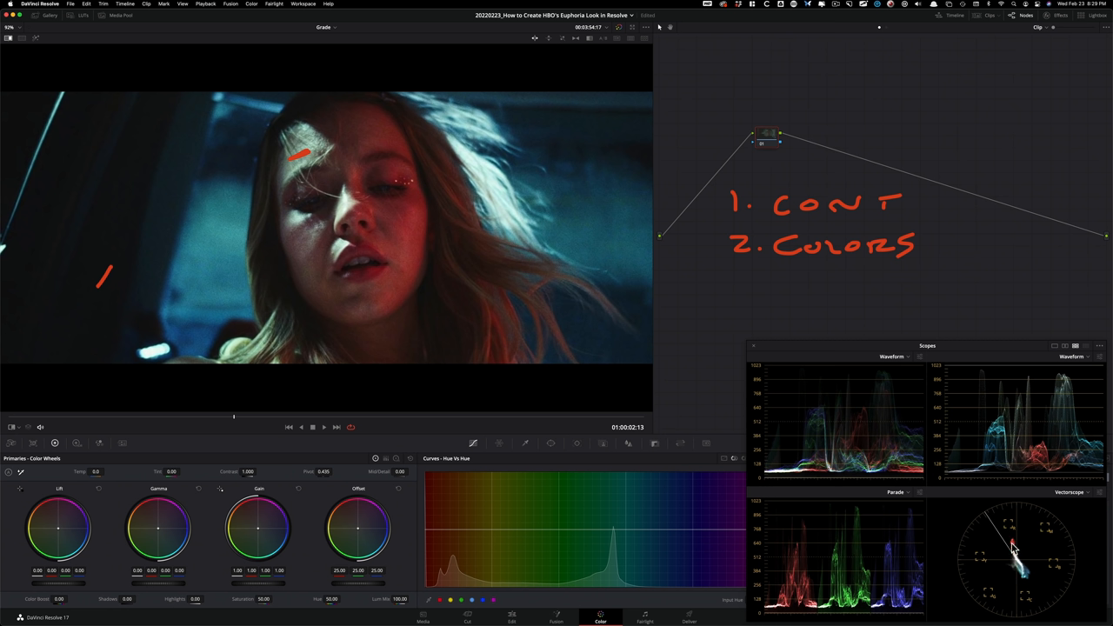
mouse_move(1035, 581)
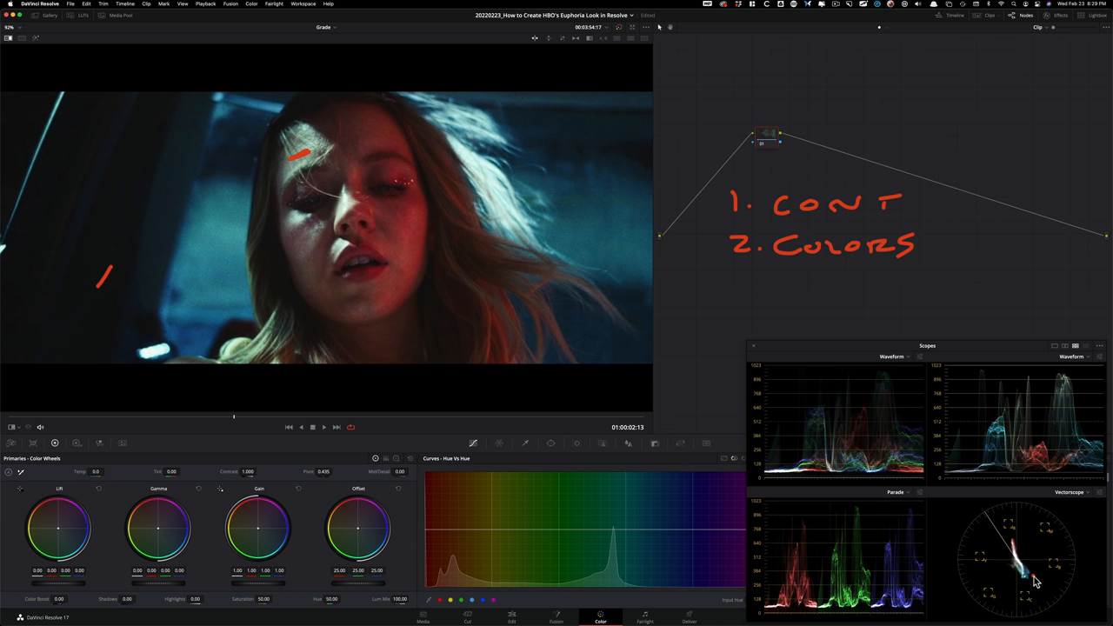
mouse_move(1032, 581)
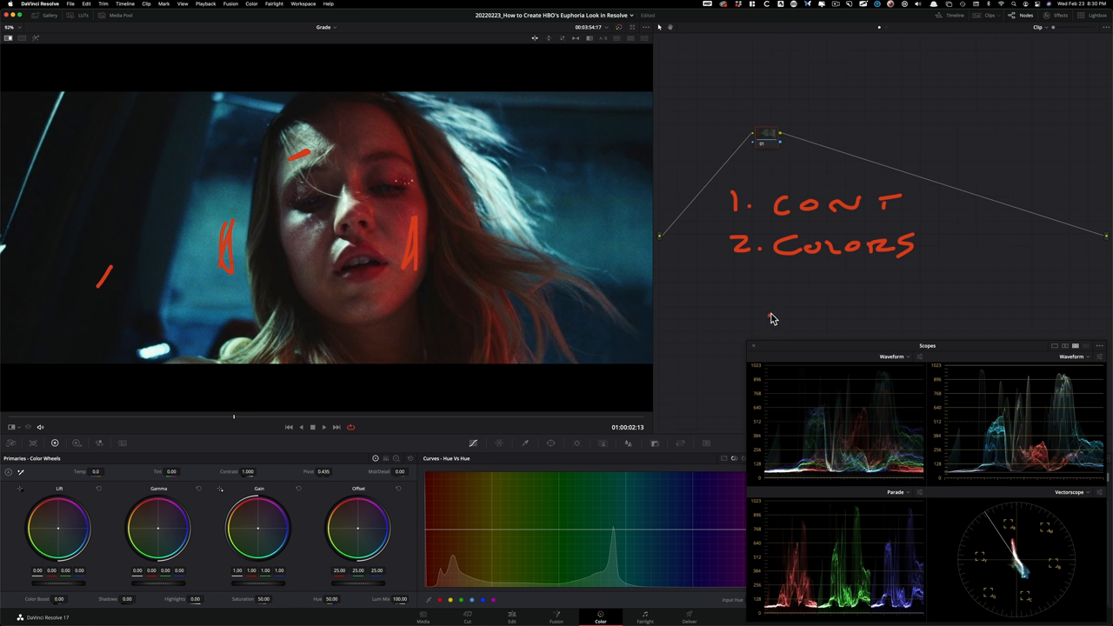
mouse_move(781, 314)
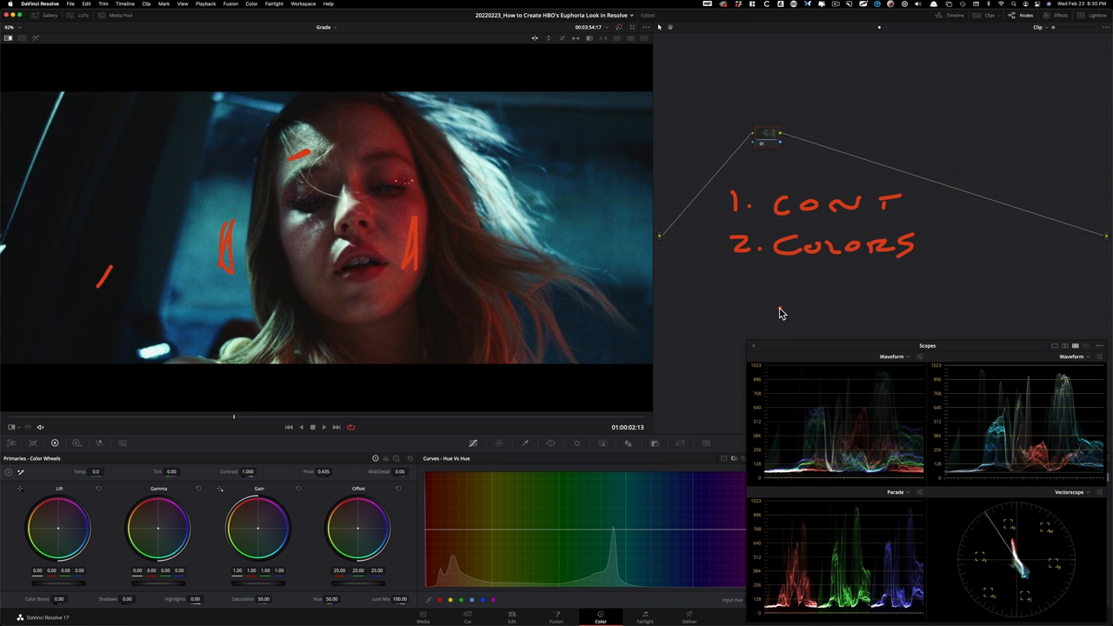
mouse_move(791, 317)
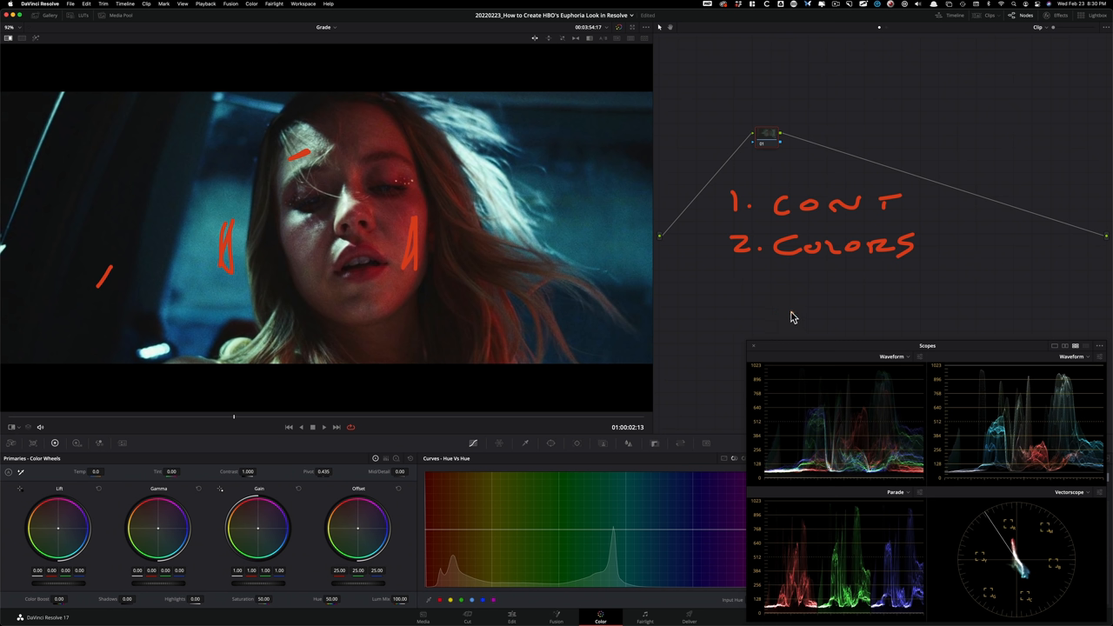
mouse_move(778, 297)
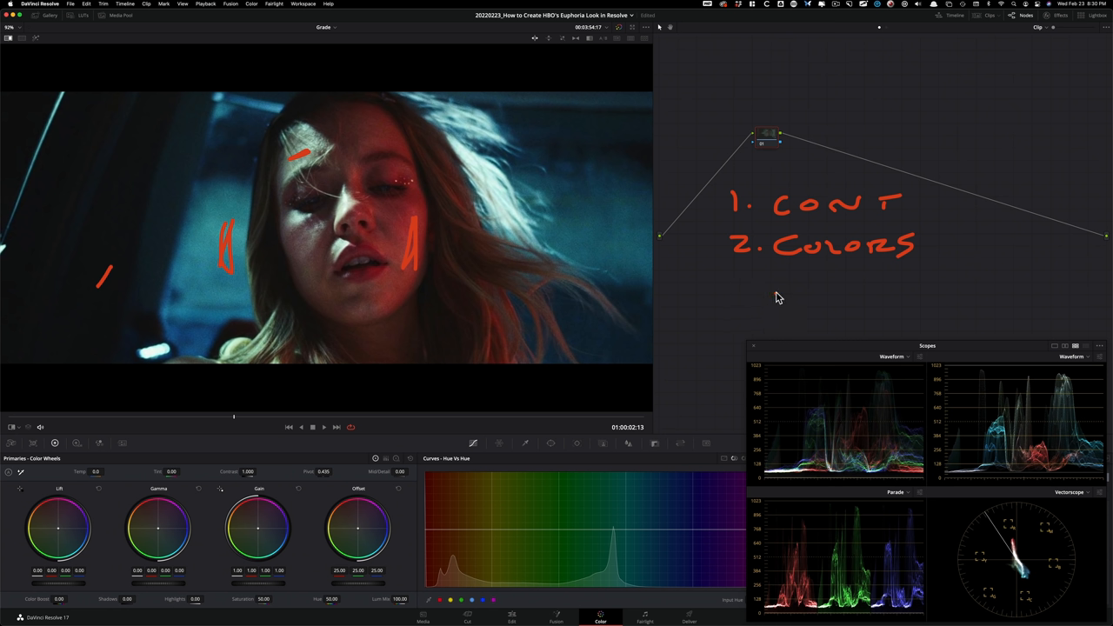
mouse_move(729, 261)
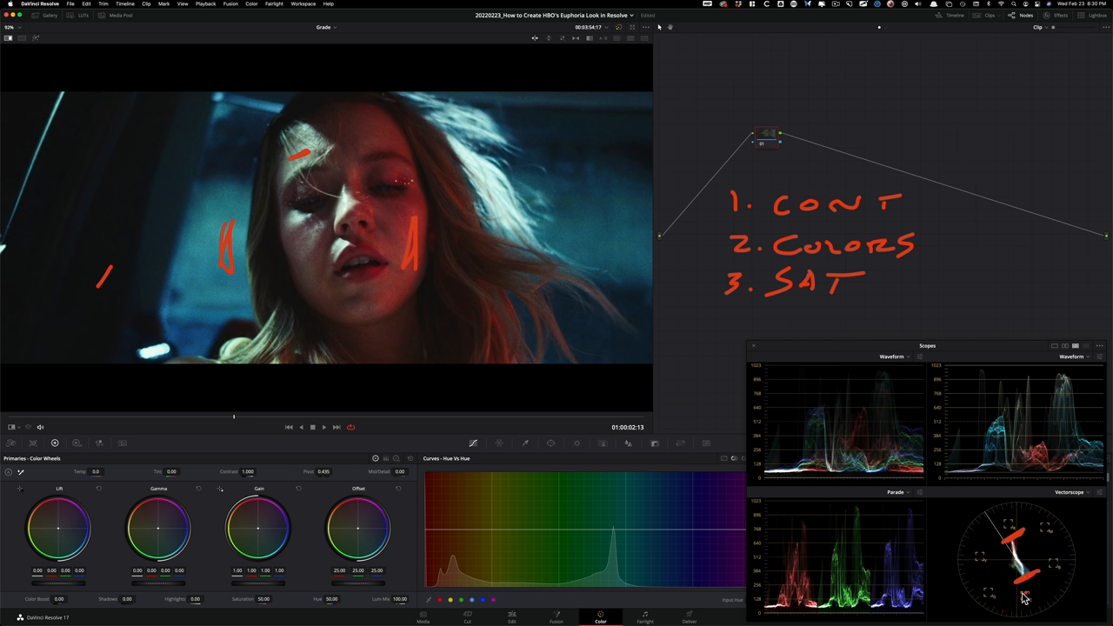
mouse_move(1025, 563)
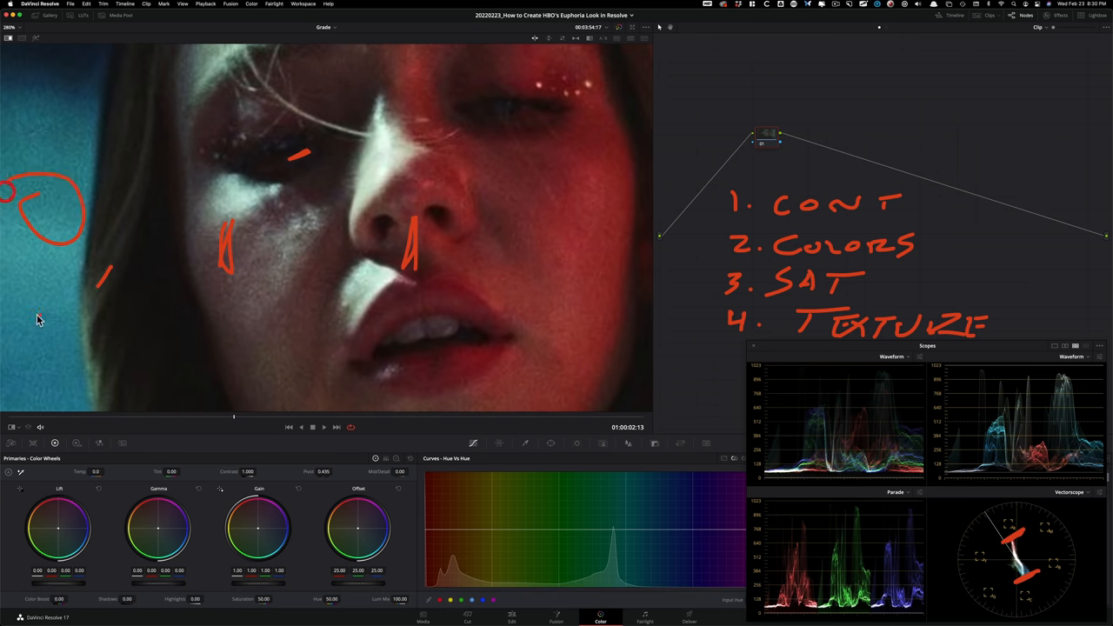
mouse_move(394, 343)
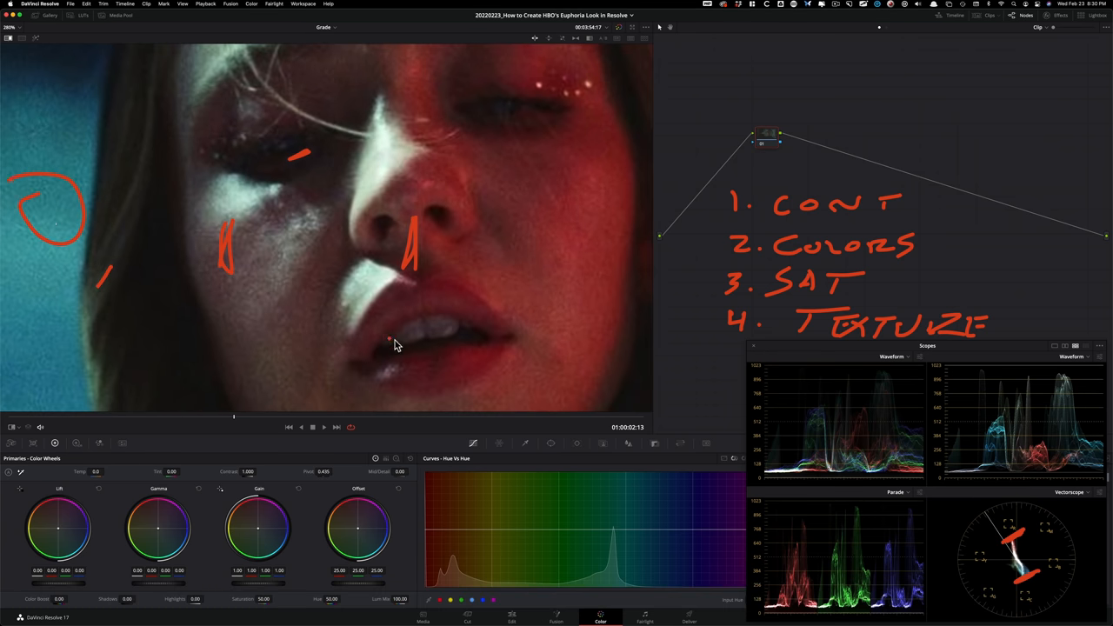
mouse_move(148, 354)
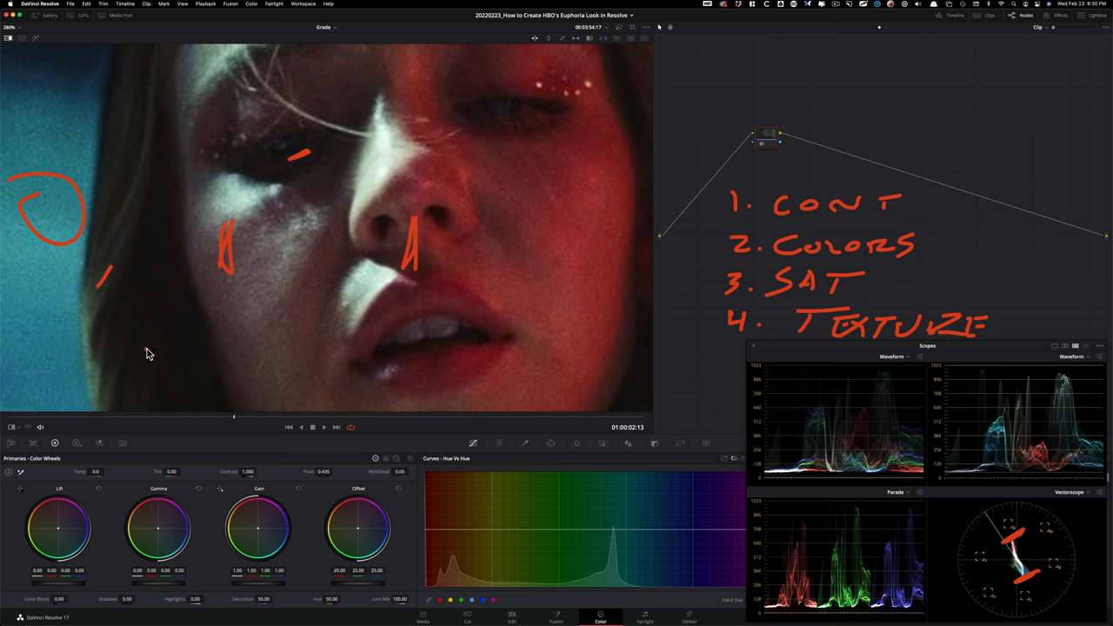
mouse_move(507, 300)
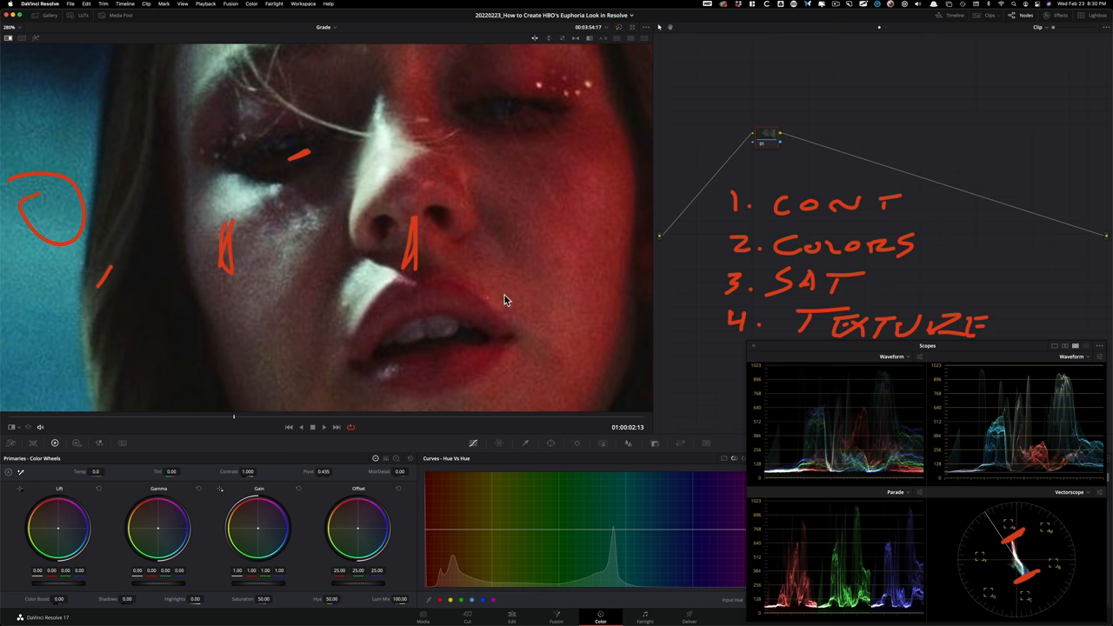
mouse_move(502, 264)
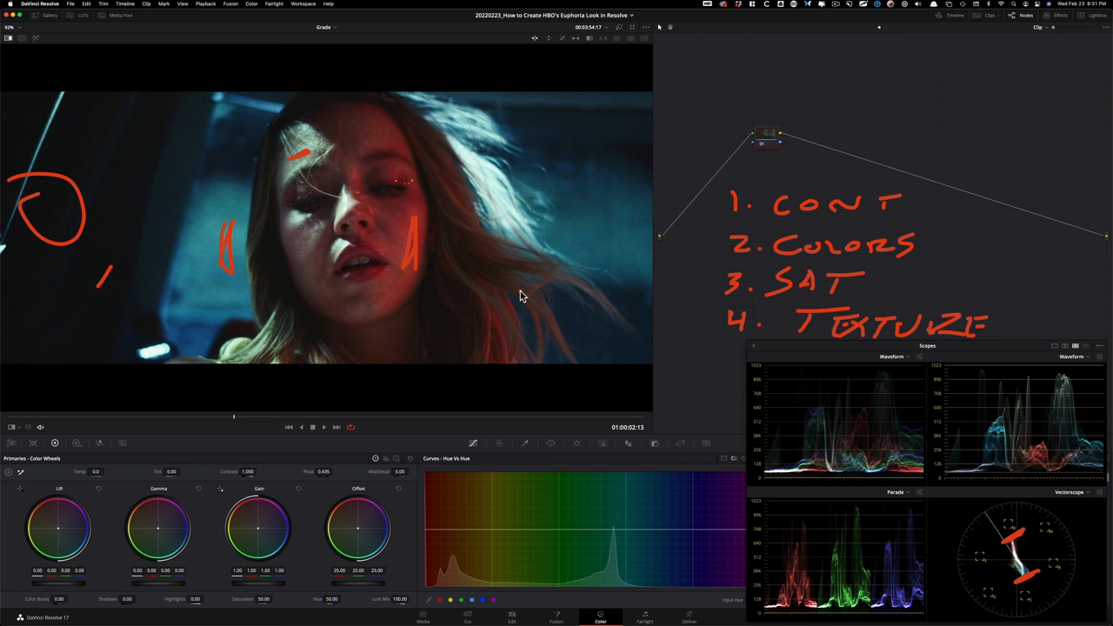
mouse_move(847, 212)
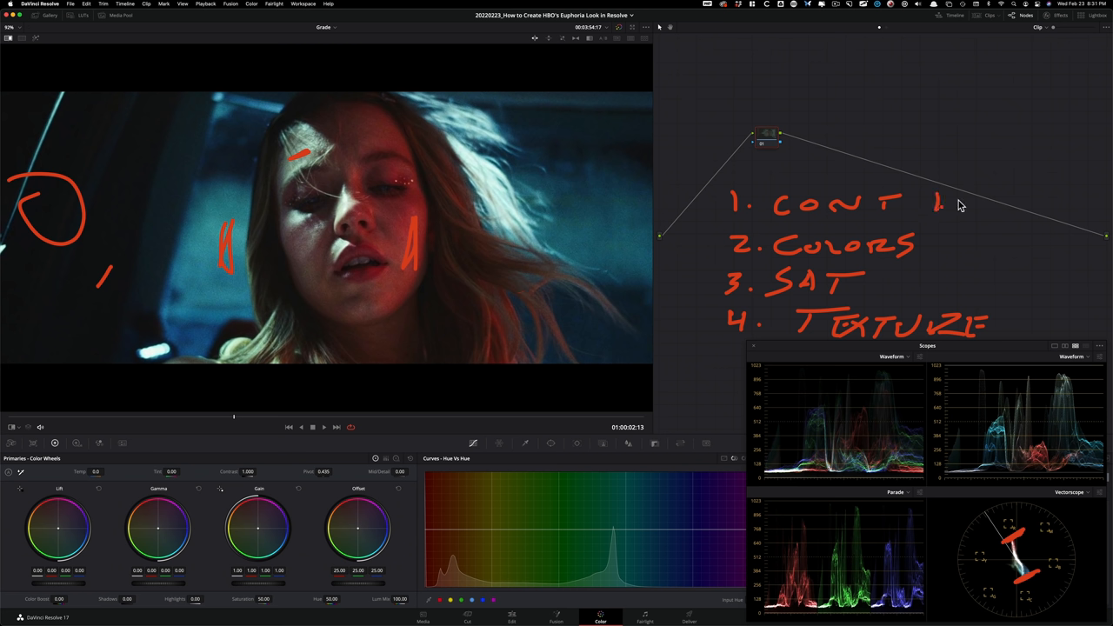
drag(939, 209, 992, 187)
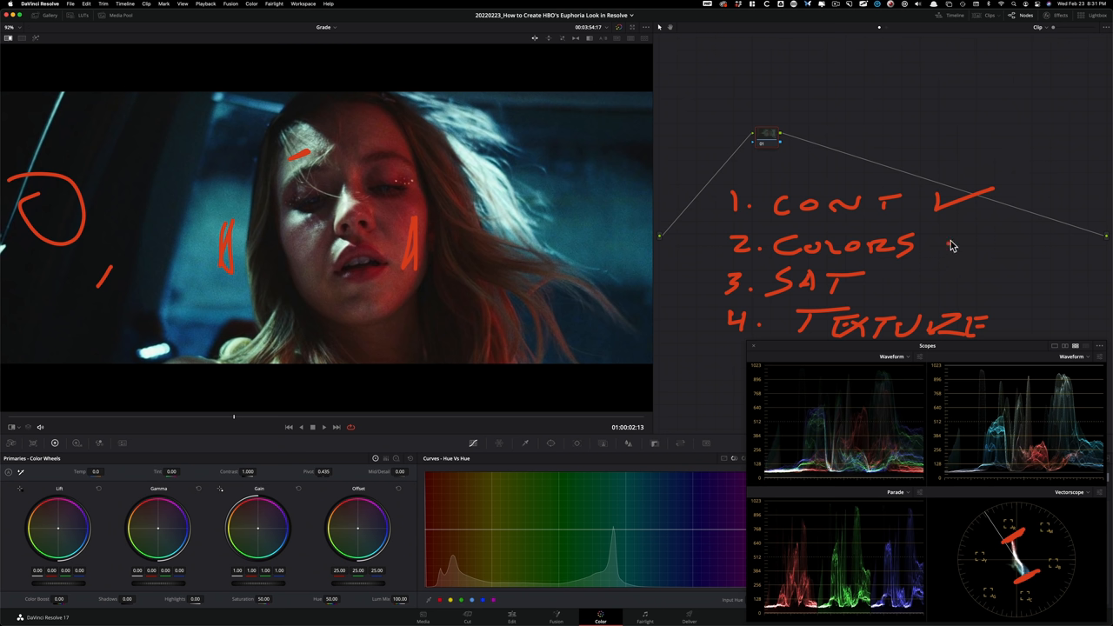
drag(939, 260, 1004, 243)
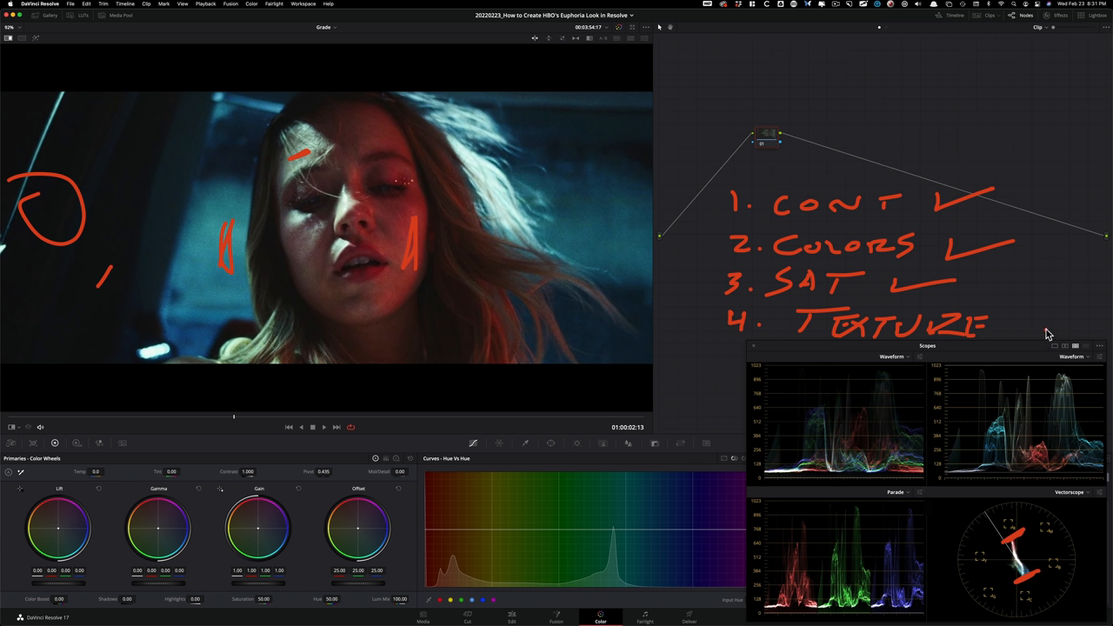
mouse_move(1022, 331)
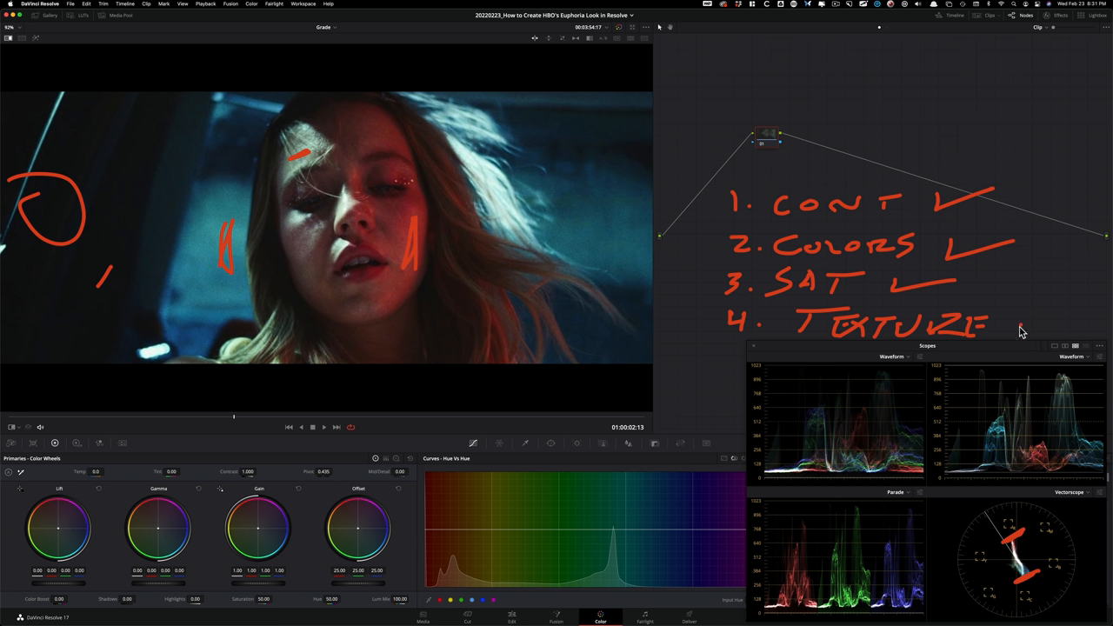
mouse_move(1017, 331)
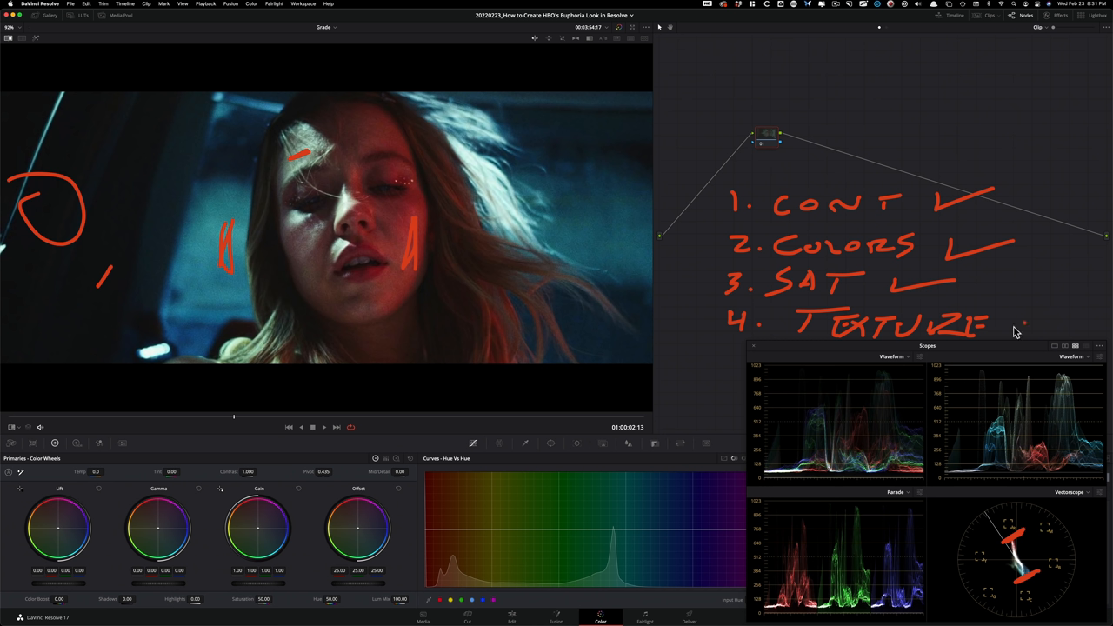
drag(1013, 326, 1074, 322)
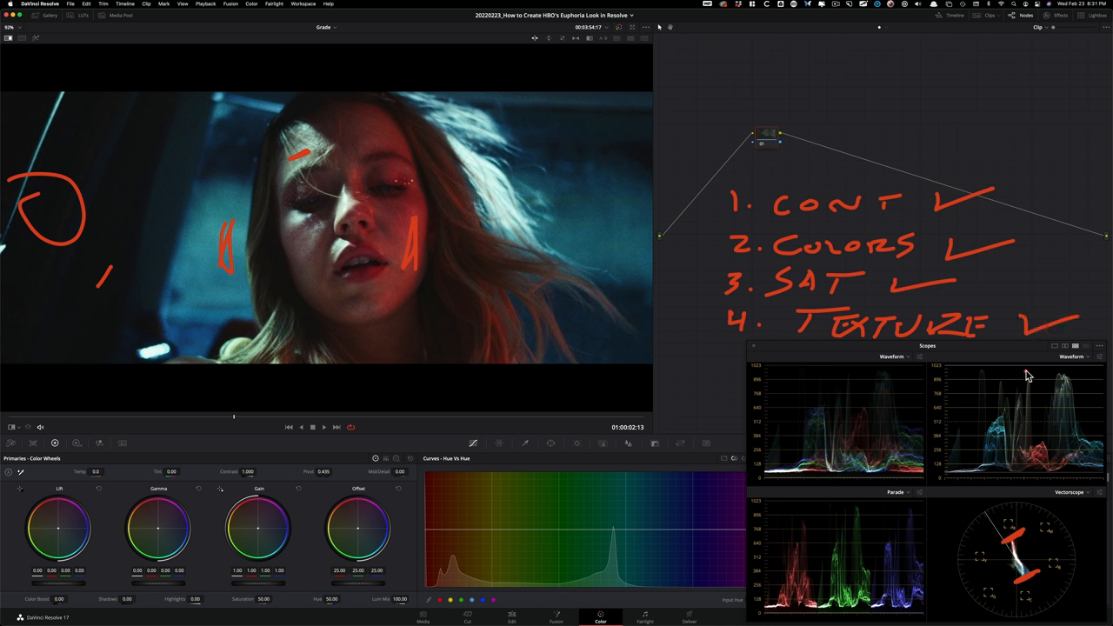
mouse_move(991, 388)
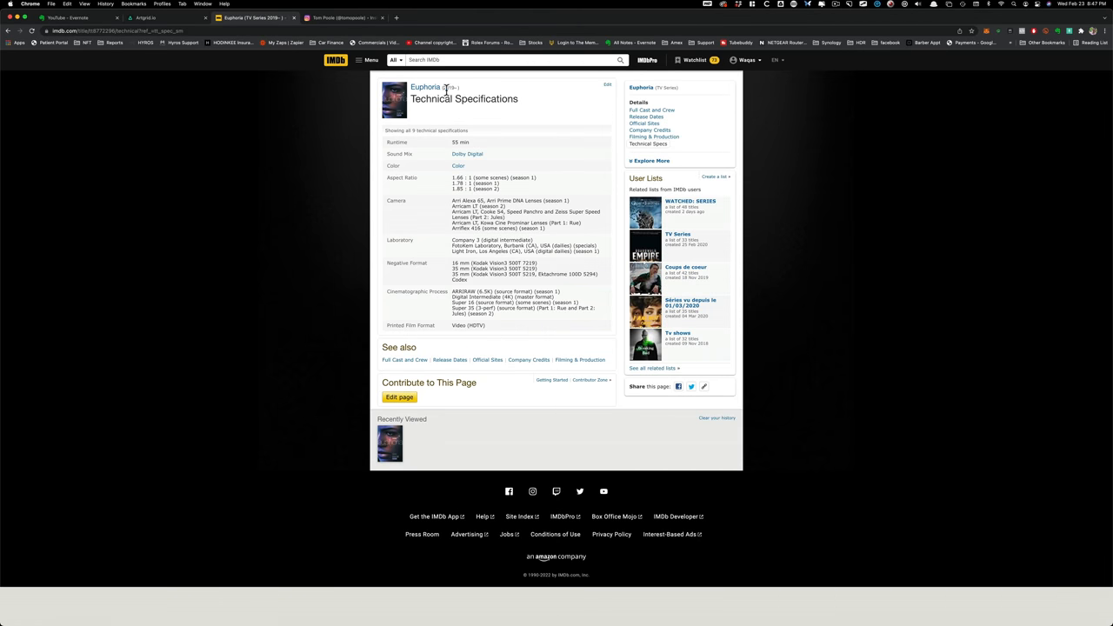
mouse_move(534, 110)
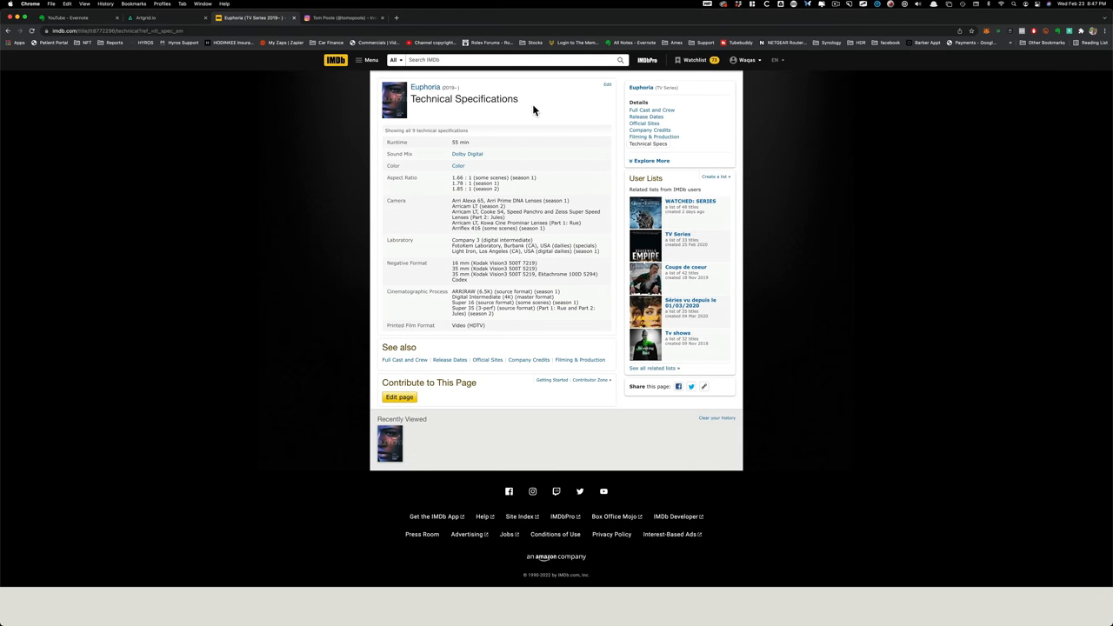
mouse_move(582, 236)
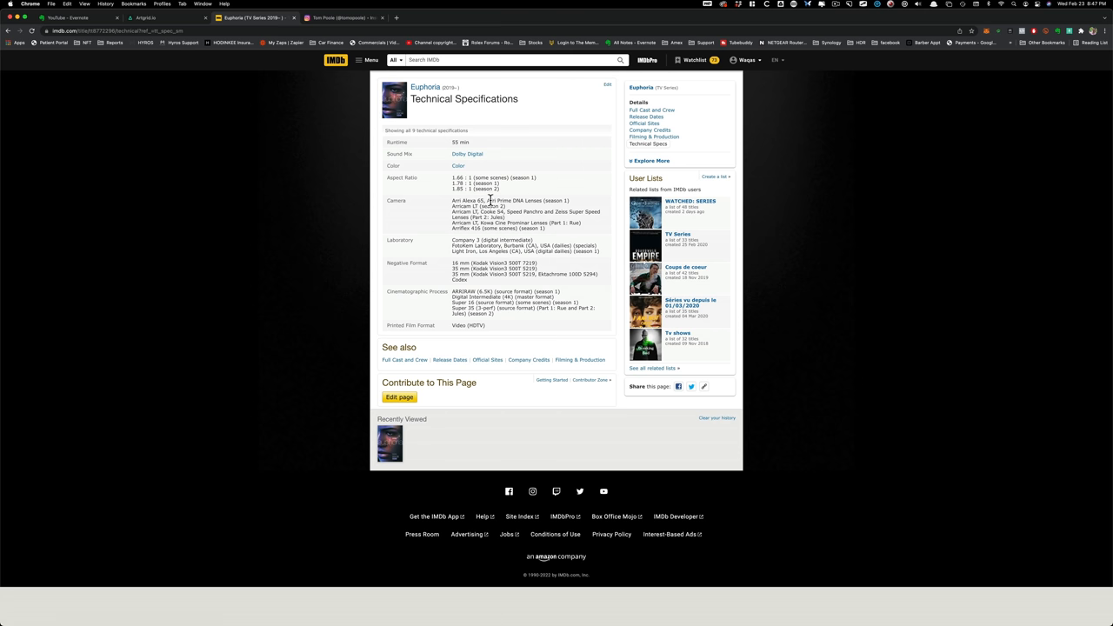
mouse_move(498, 216)
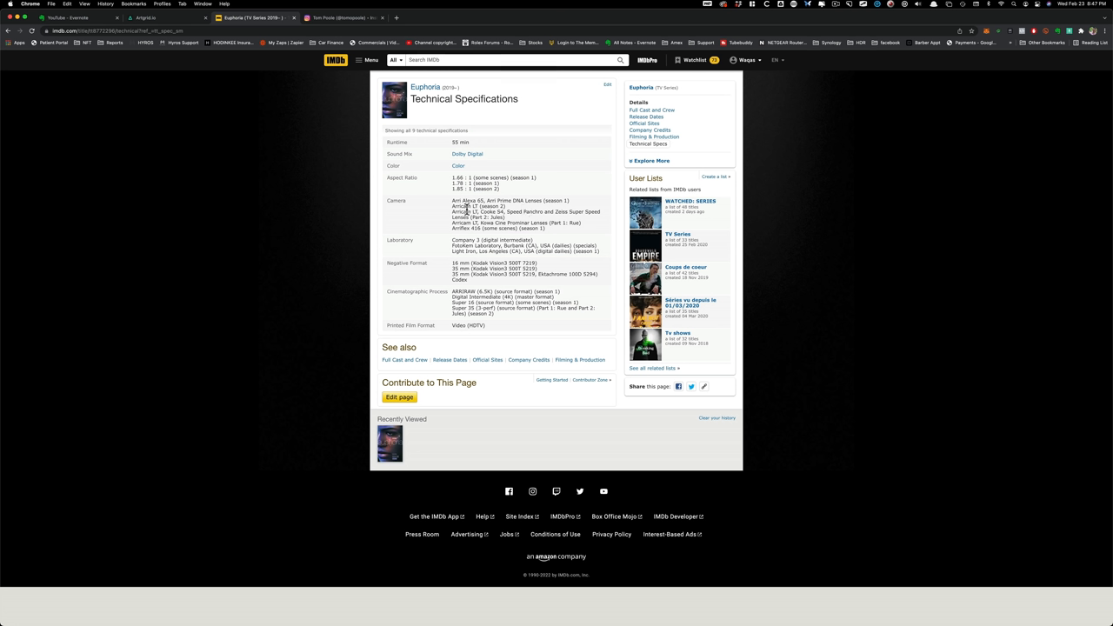
mouse_move(555, 220)
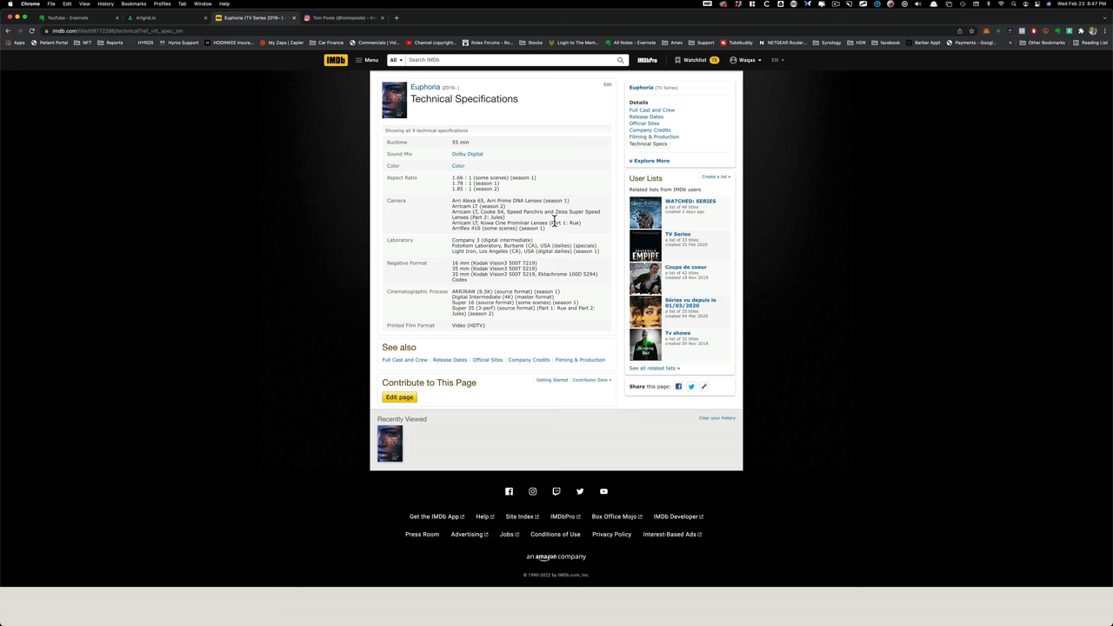
mouse_move(498, 291)
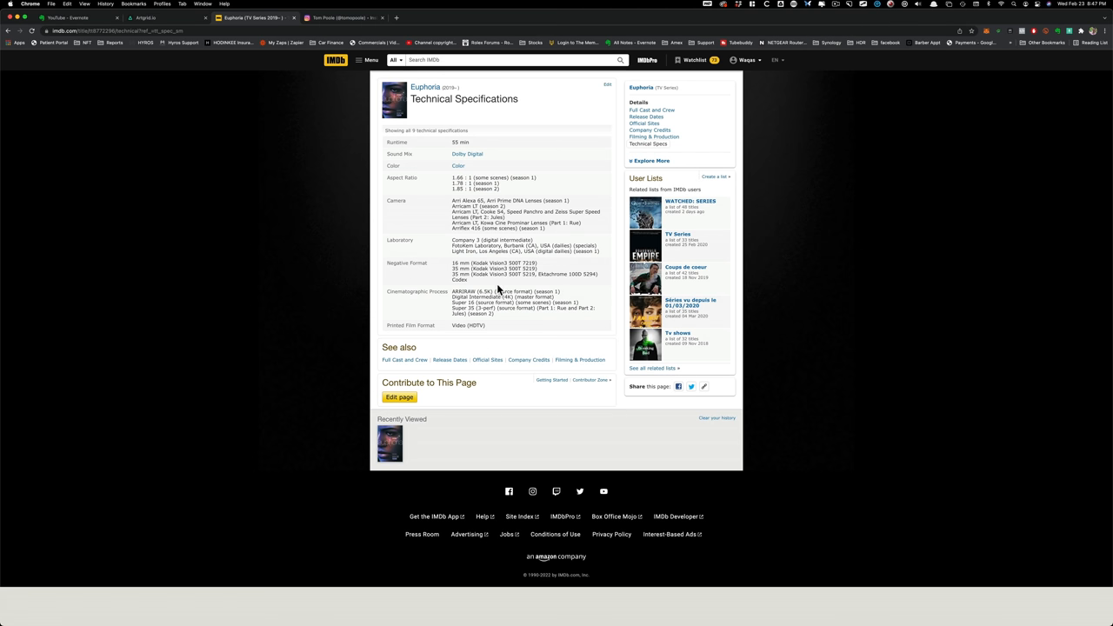
mouse_move(598, 246)
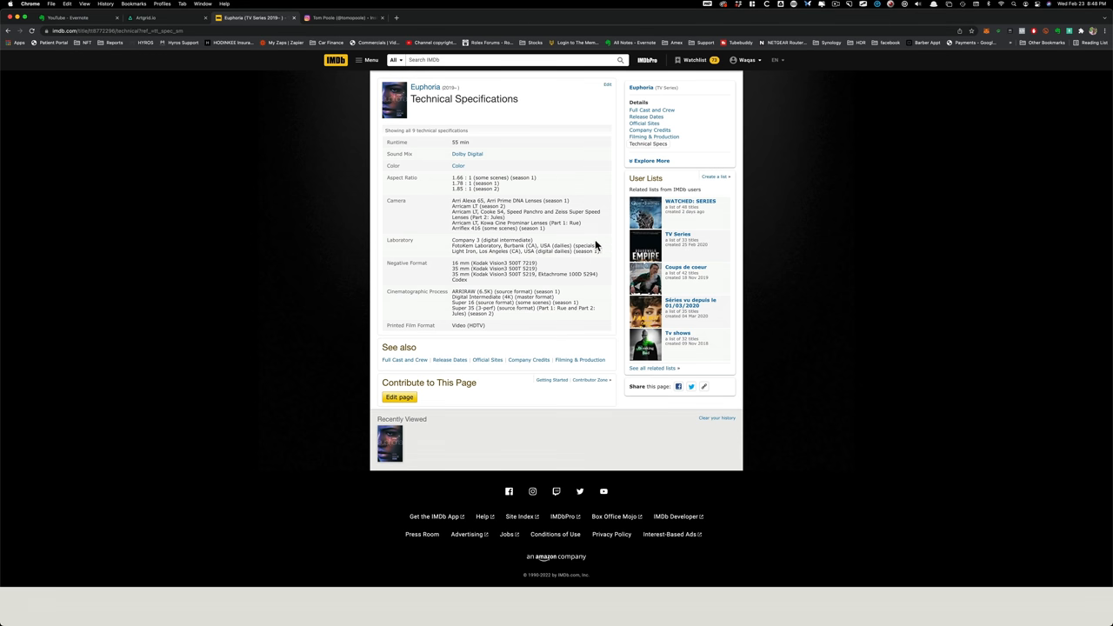
mouse_move(561, 272)
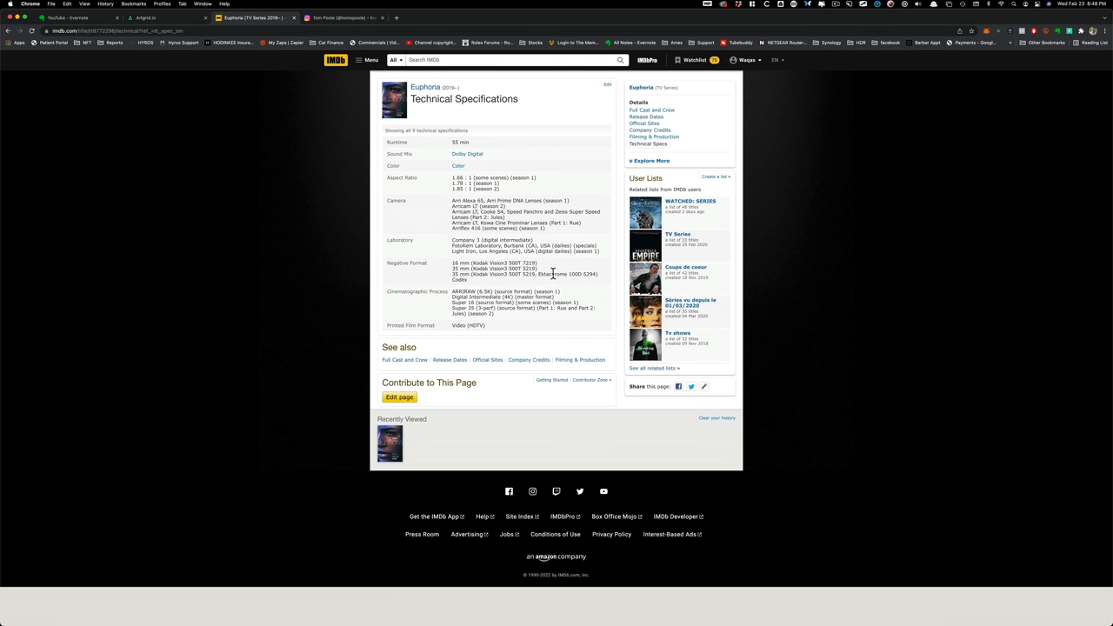
mouse_move(551, 285)
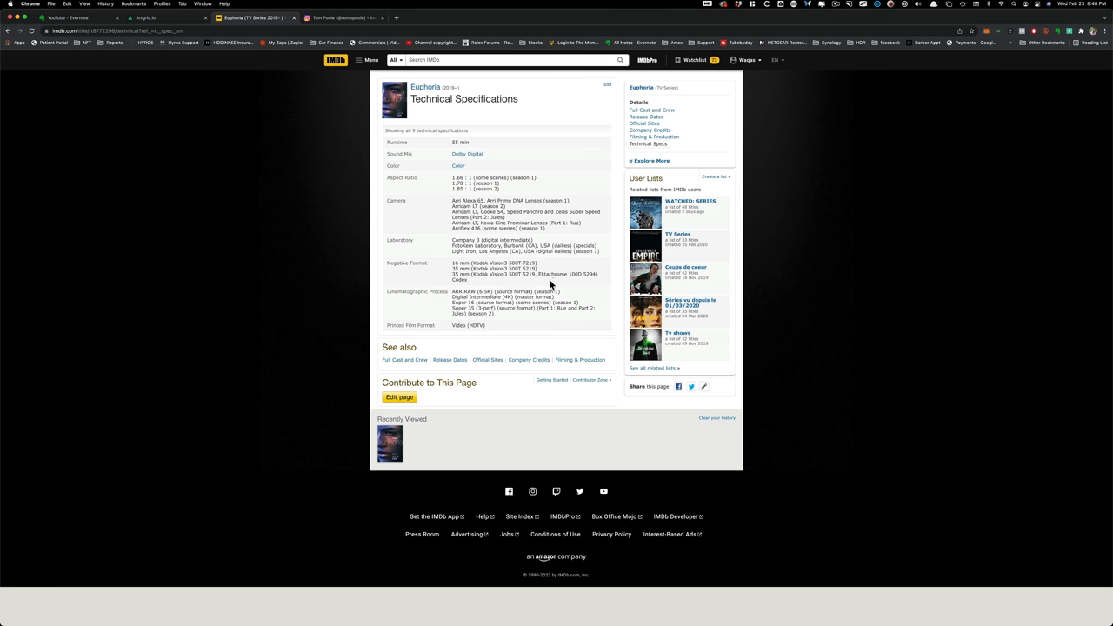
Step: Switch back to the colourist's Instagram profile after reviewing Euphoria's IMDb technical specs
click(339, 17)
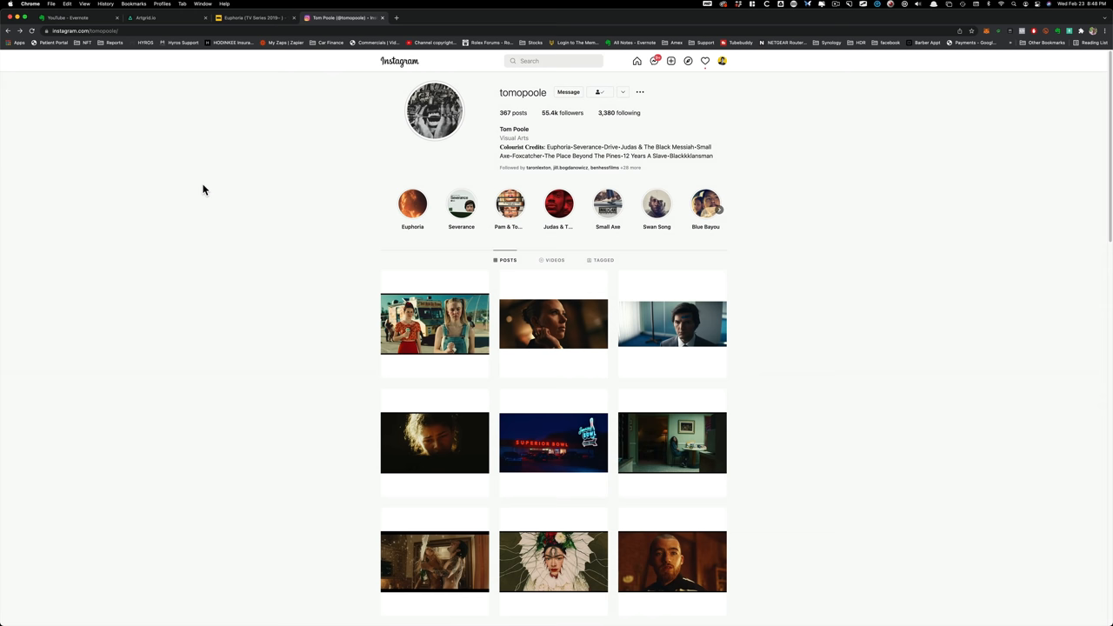
mouse_move(769, 180)
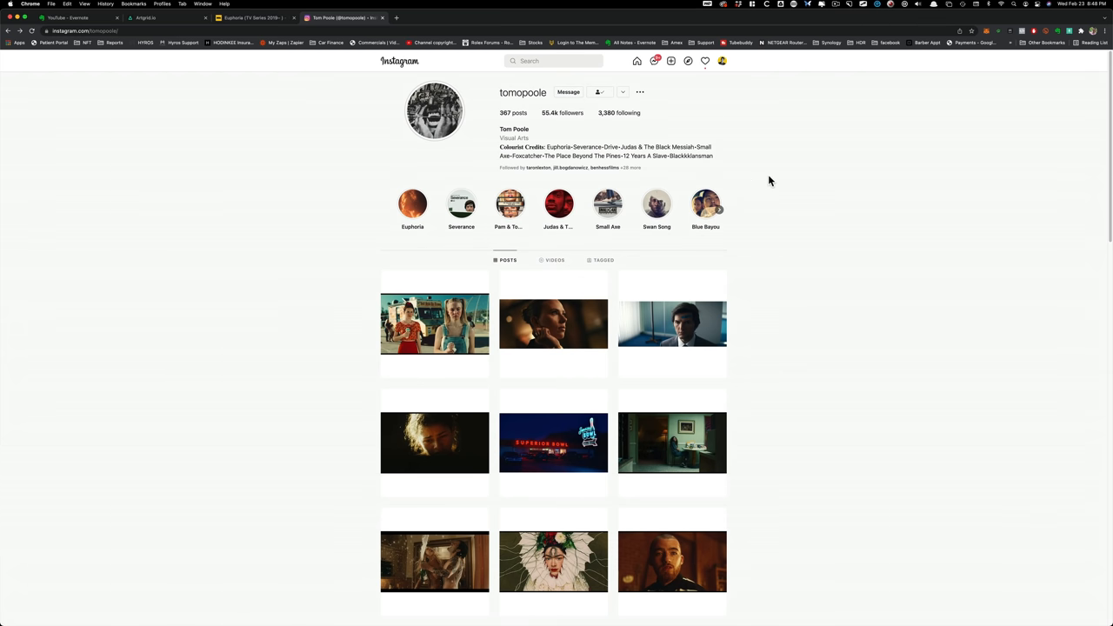
mouse_move(801, 178)
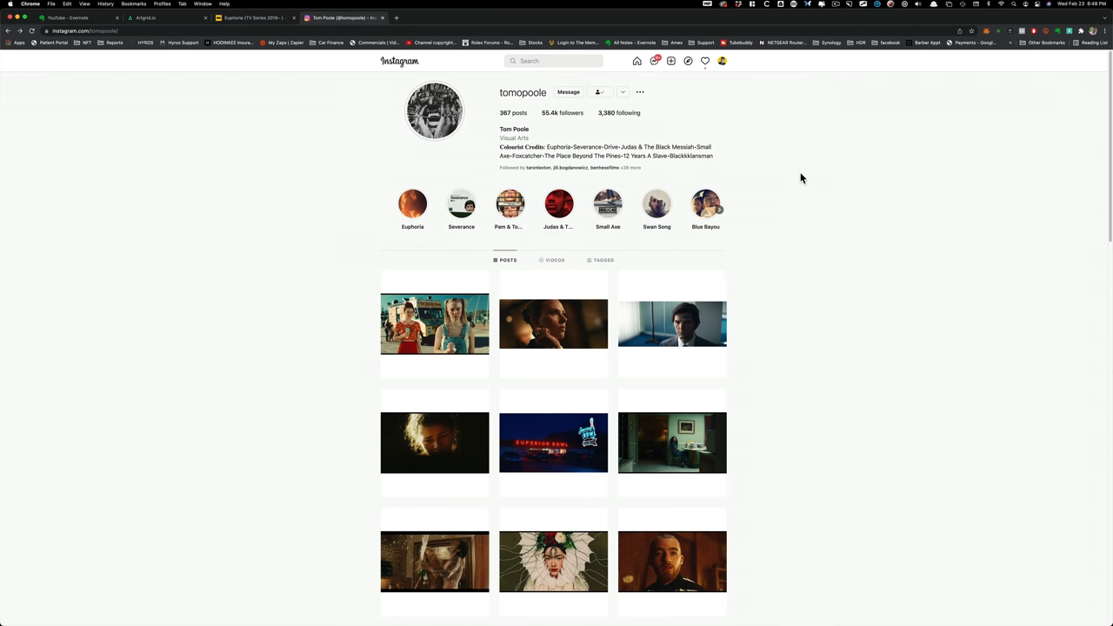
mouse_move(805, 172)
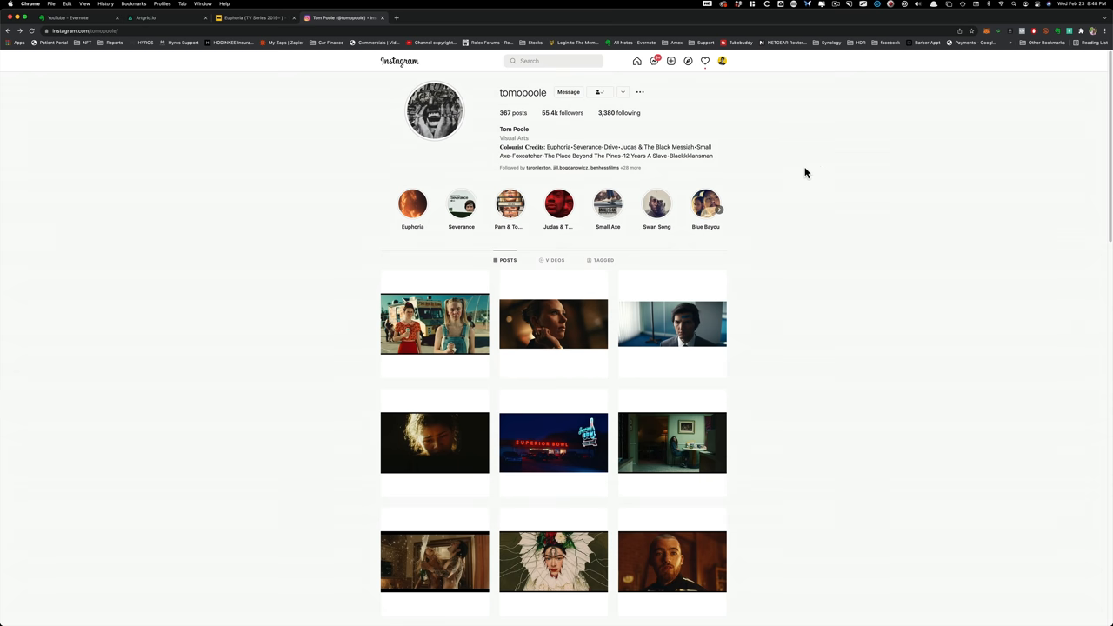
mouse_move(109, 43)
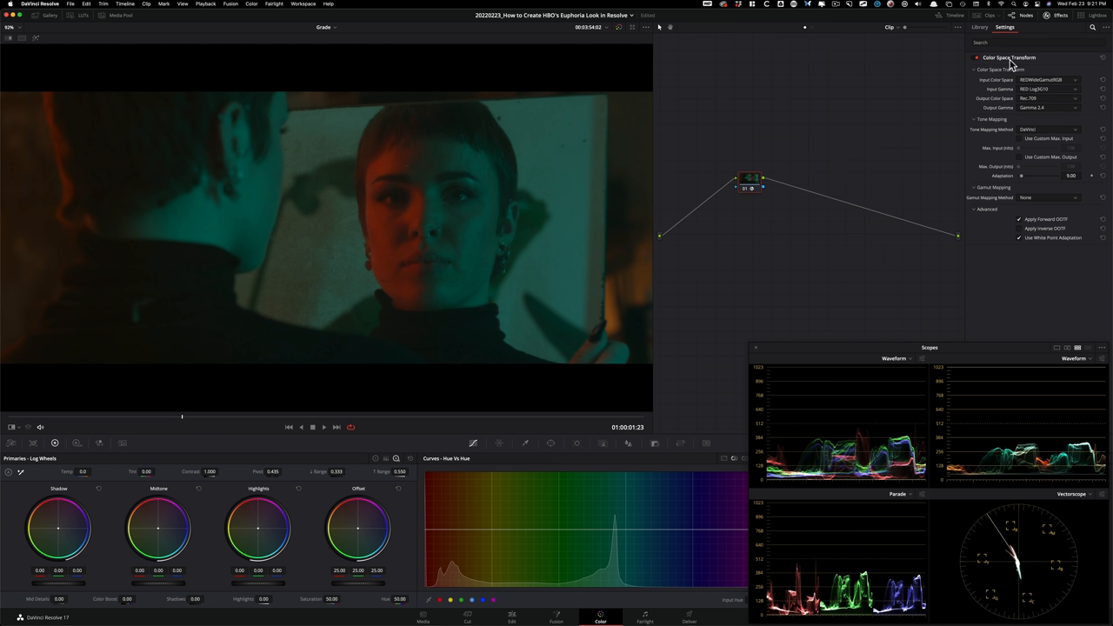
mouse_move(1068, 90)
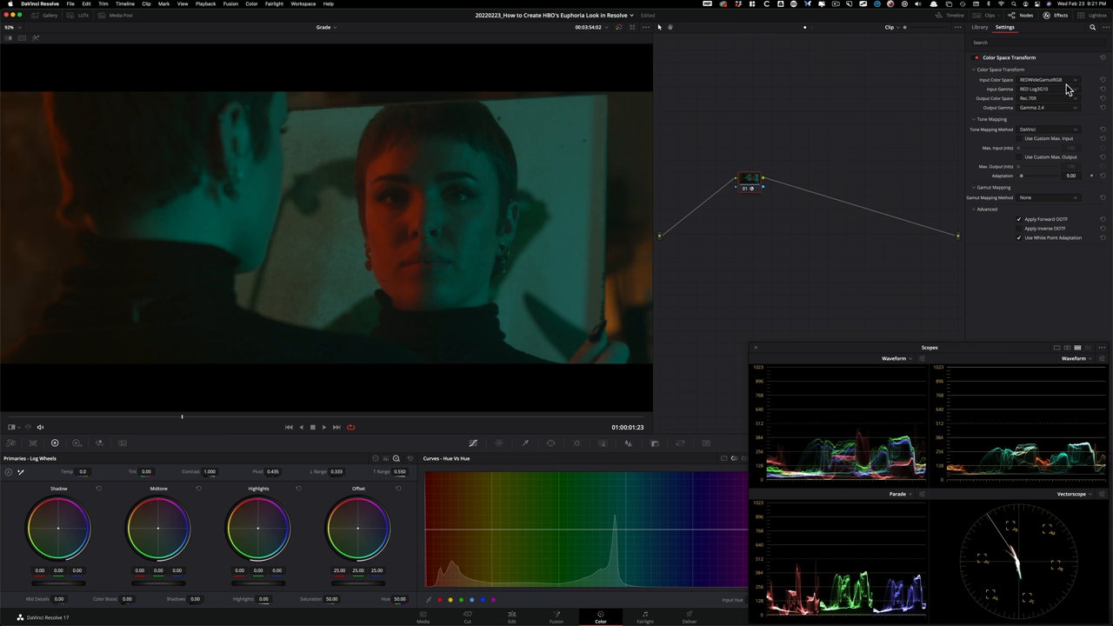
mouse_move(664, 190)
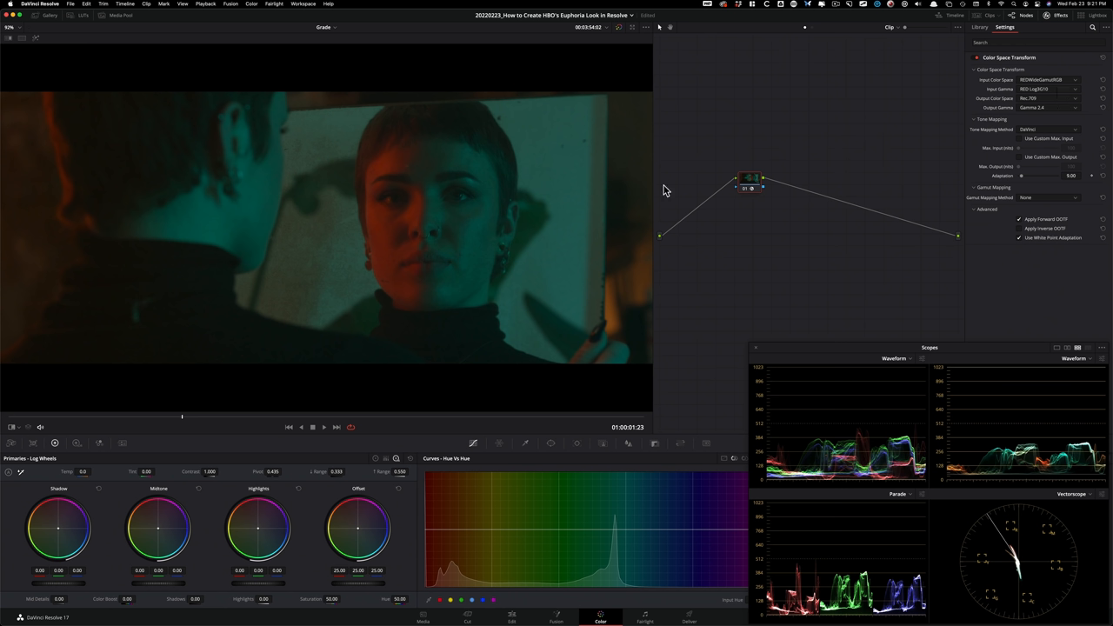
mouse_move(756, 307)
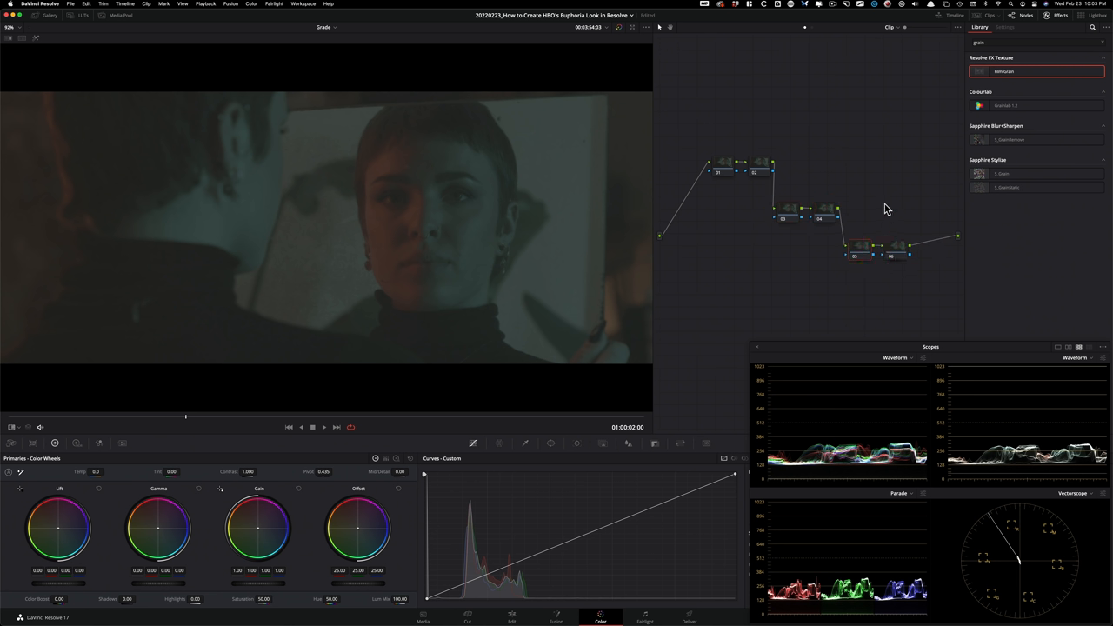
mouse_move(867, 123)
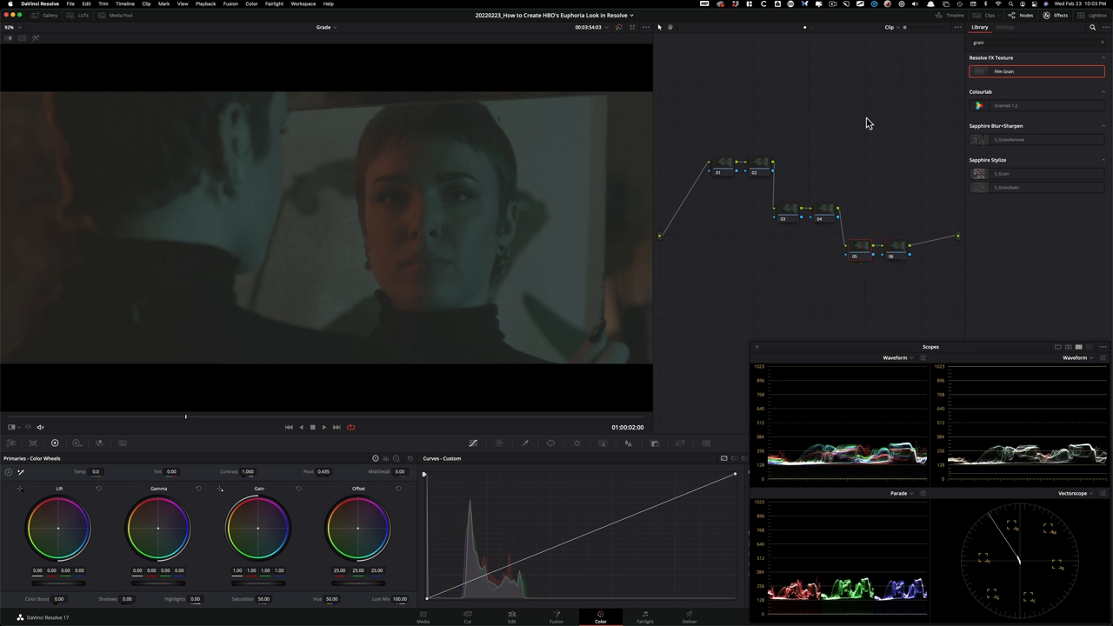
mouse_move(1106, 49)
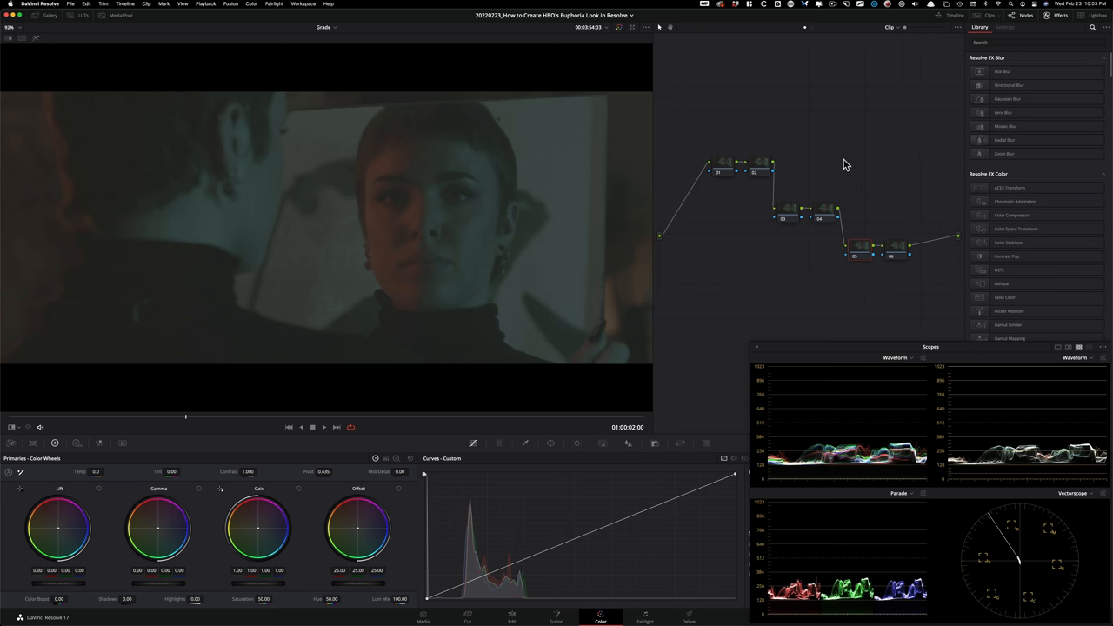
mouse_move(826, 172)
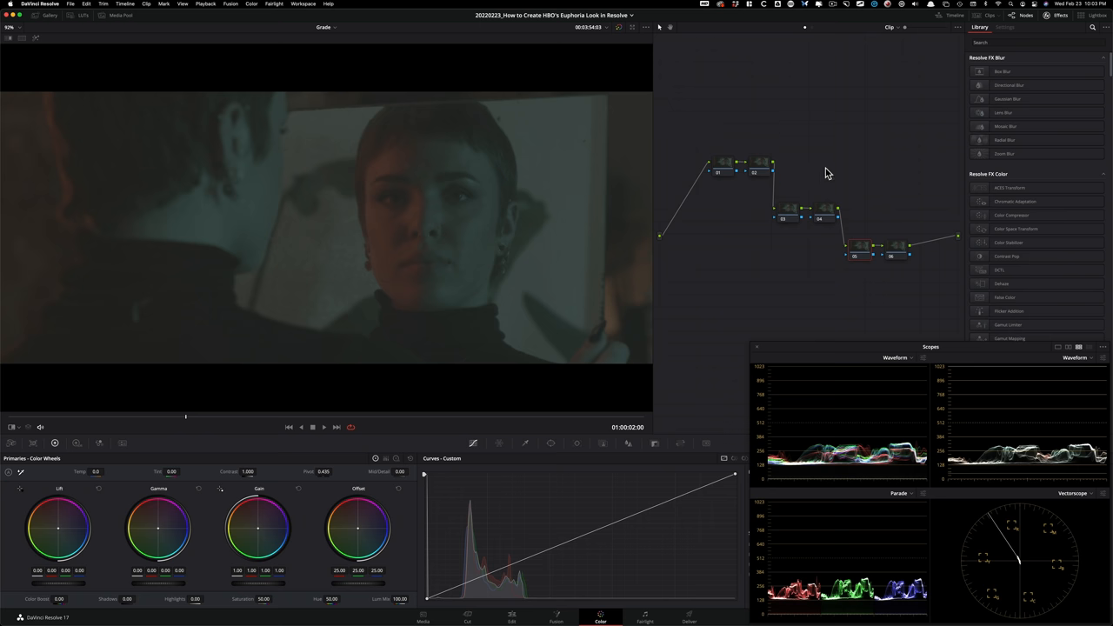
mouse_move(851, 182)
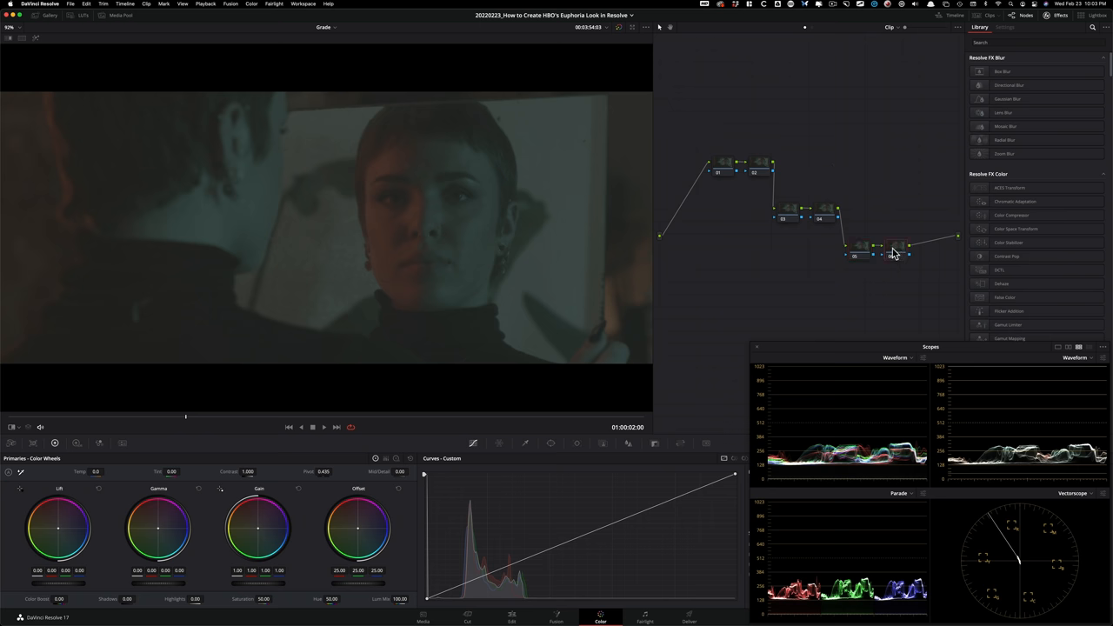
Step: Apply Dehancer Pro to node 06, browse its film stock profiles, then reset the node
text(dehan)
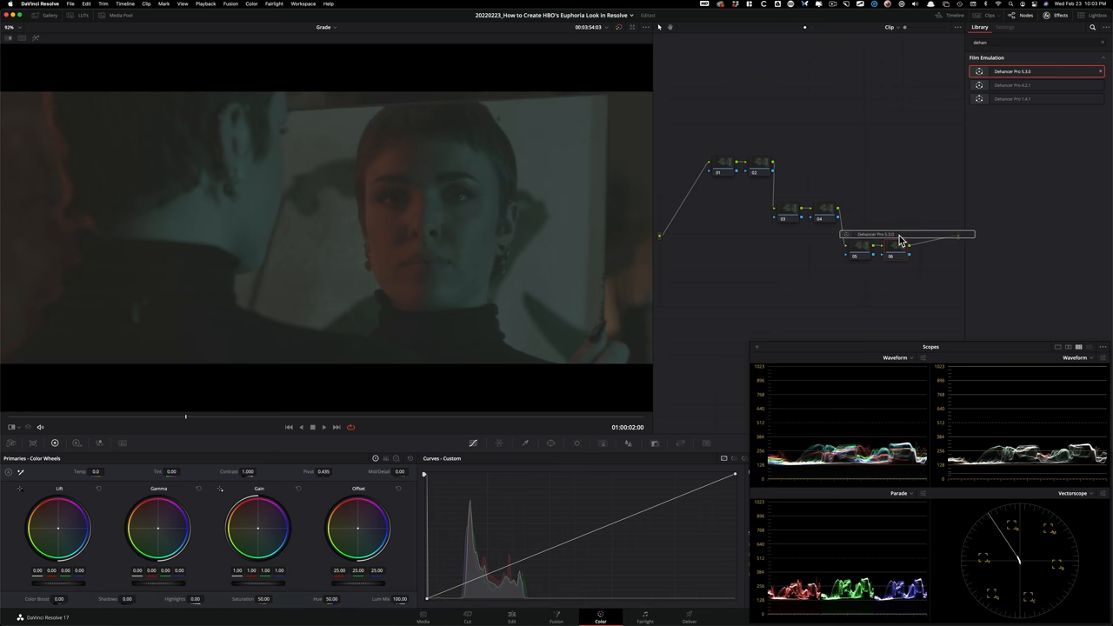
click(1006, 27)
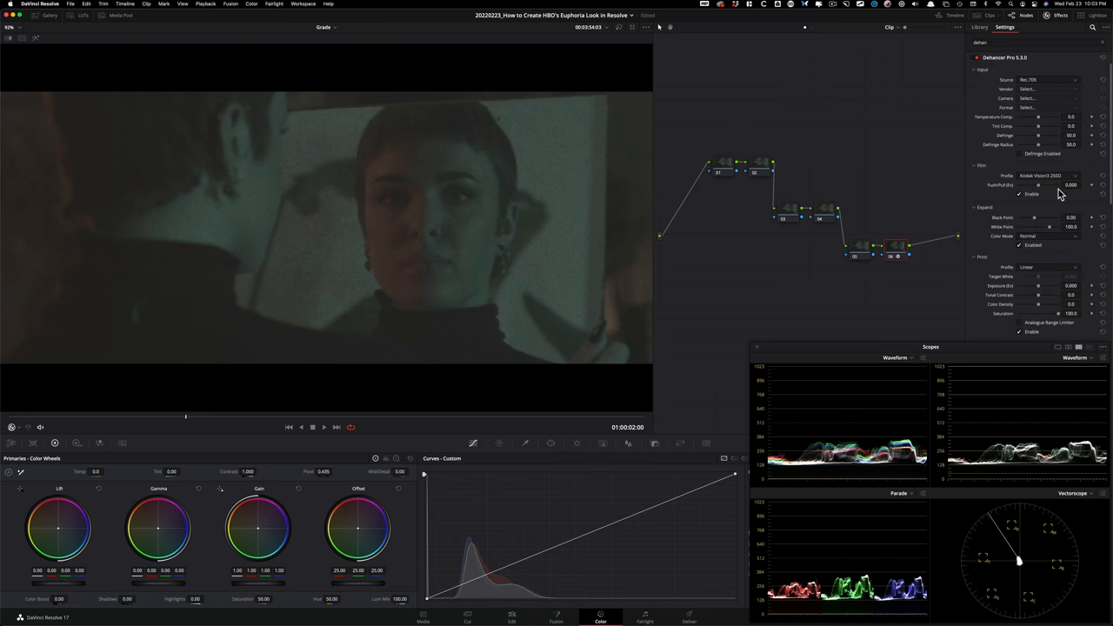
click(1050, 176)
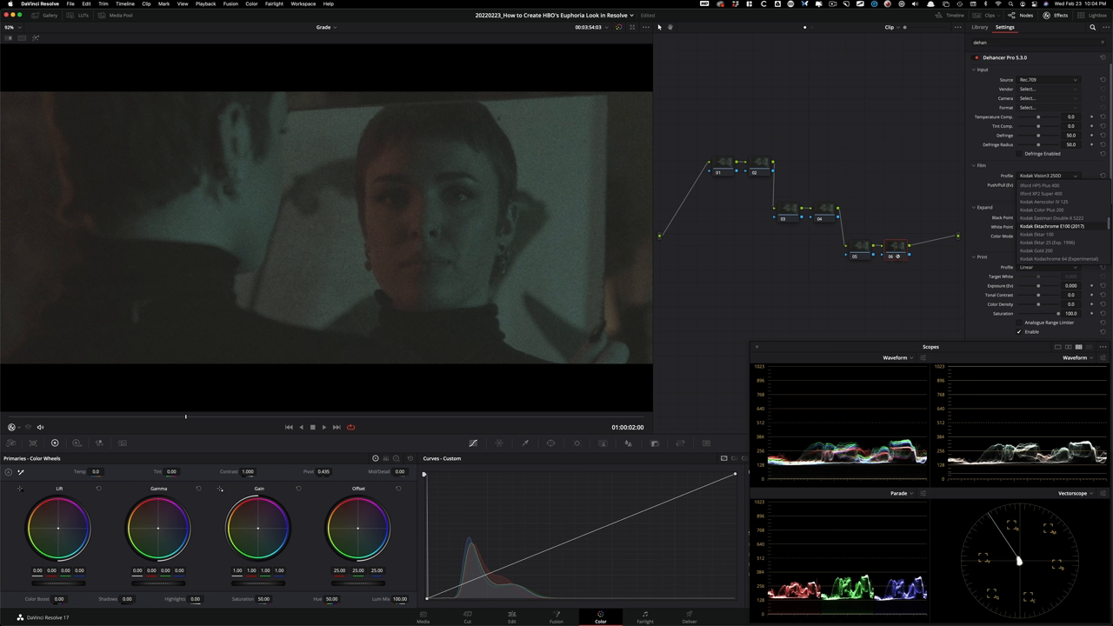
mouse_move(1053, 218)
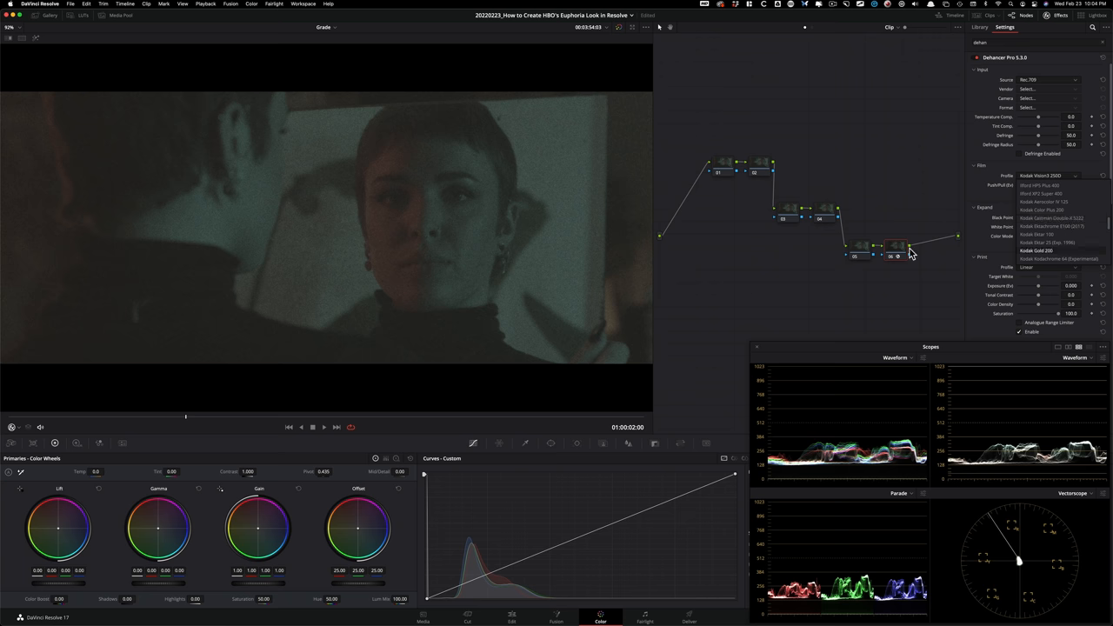
right_click(899, 256)
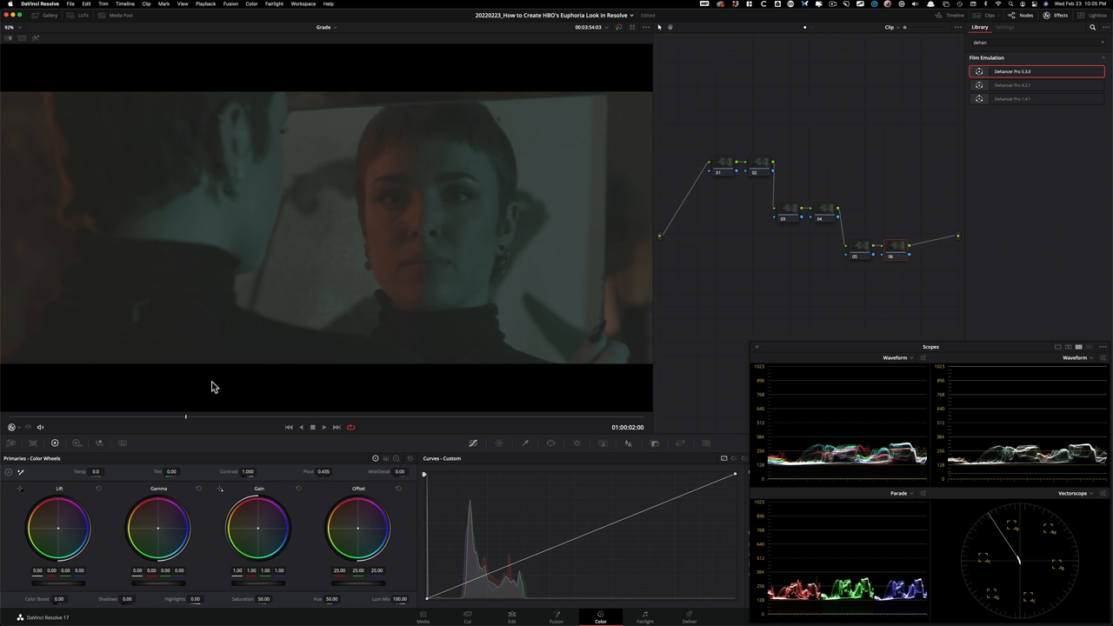
Step: Open the LUTs browser to show the Film Looks LUTs
click(83, 16)
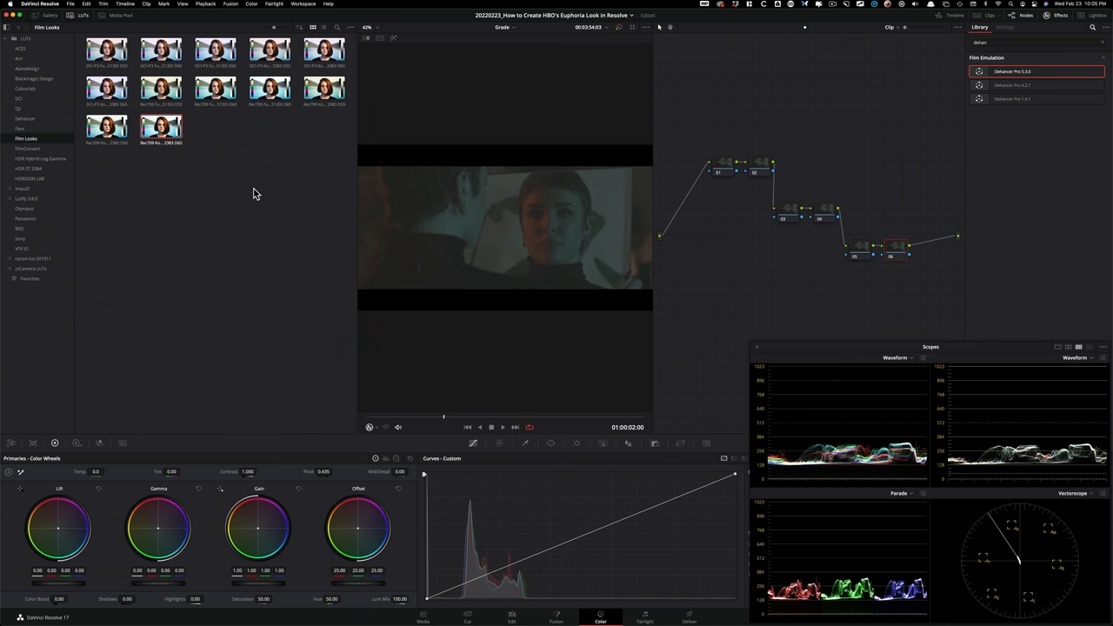
mouse_move(327, 212)
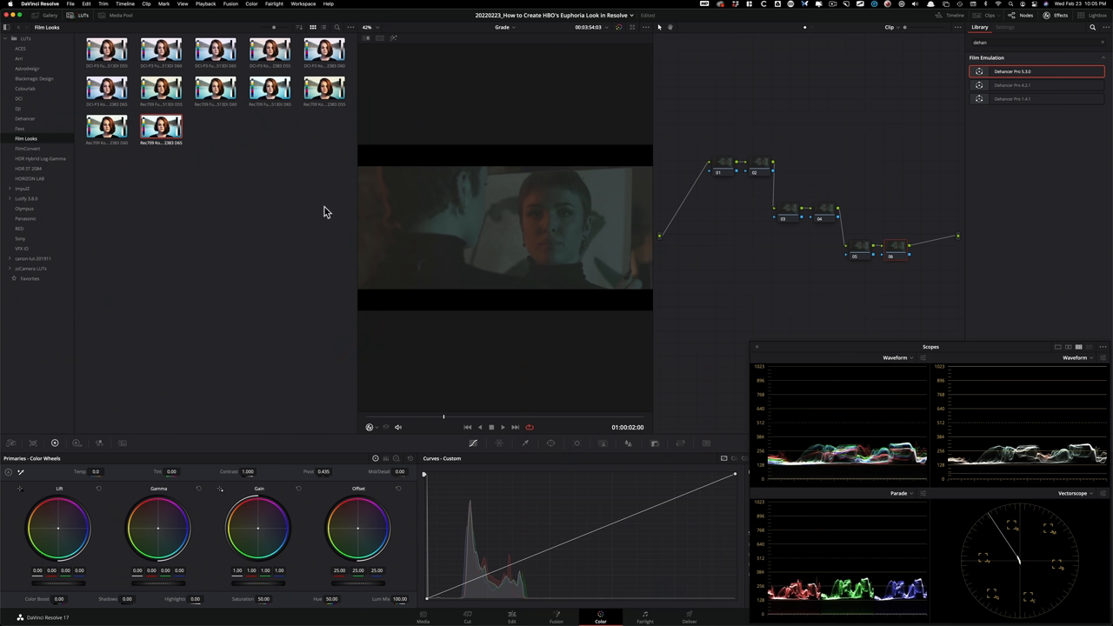
mouse_move(281, 252)
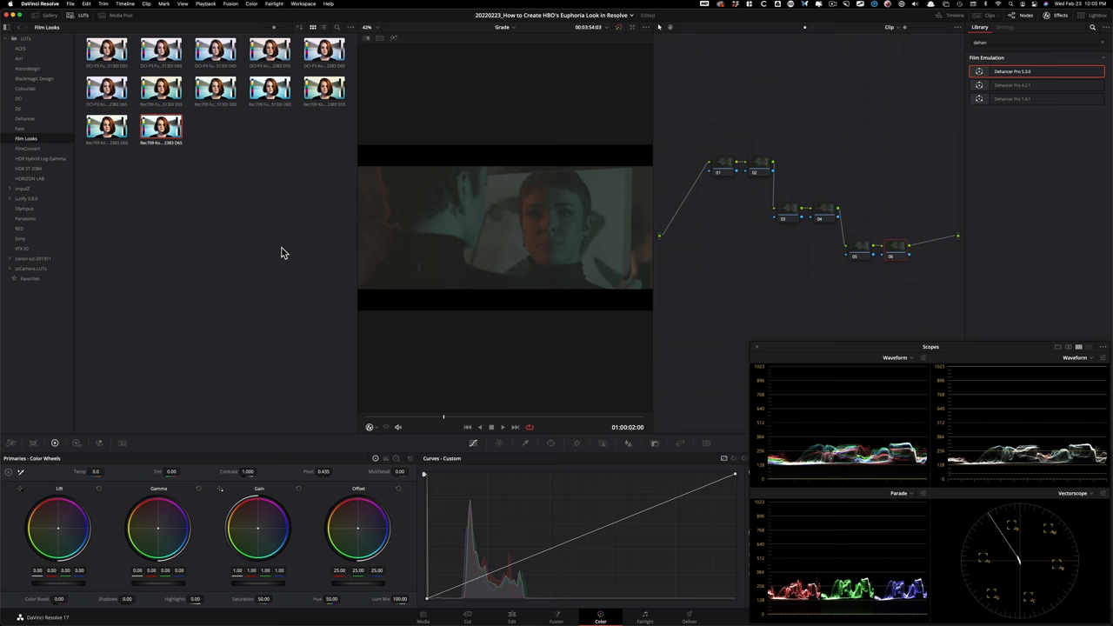
mouse_move(192, 168)
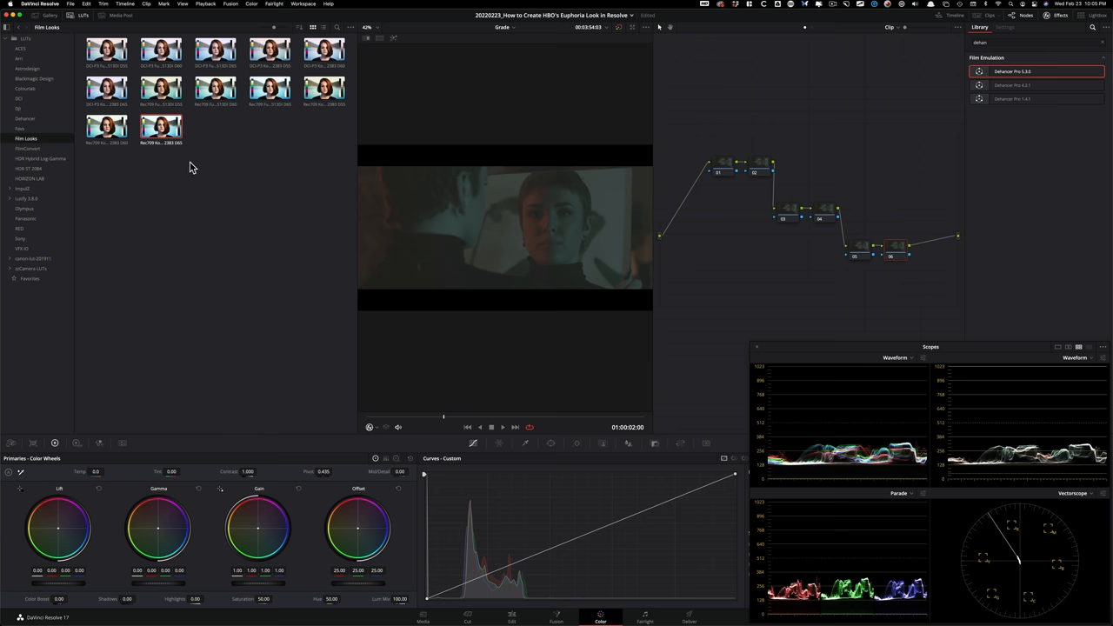
mouse_move(180, 154)
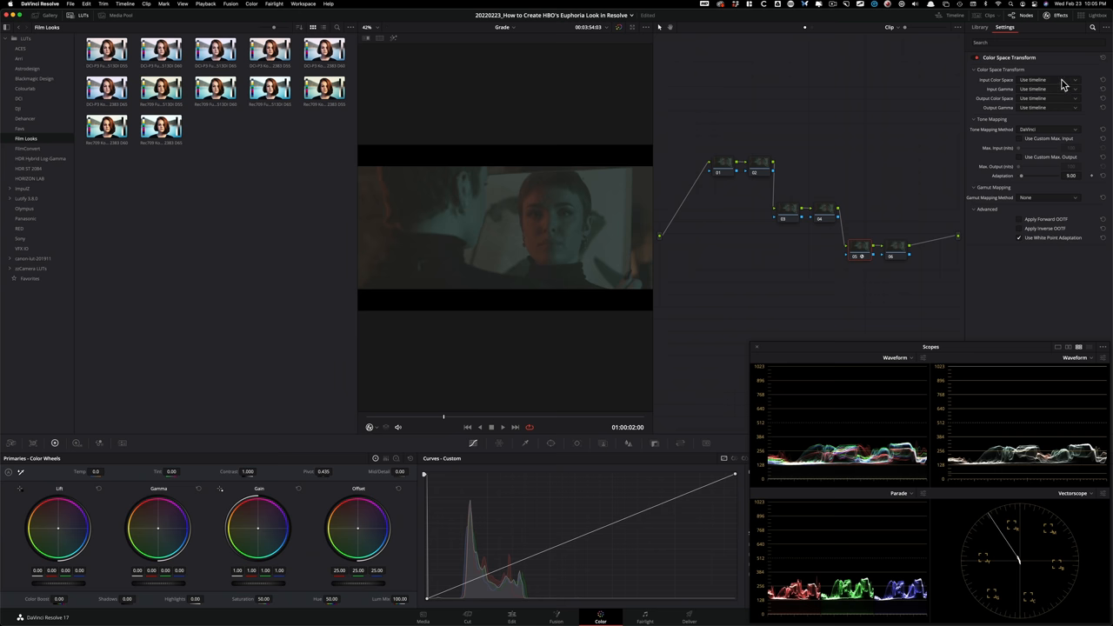
Step: Set the Color Space Transform from RED Wide Gamut RGB/Log3G10 to Rec.709 Gamma 2.4
click(1048, 79)
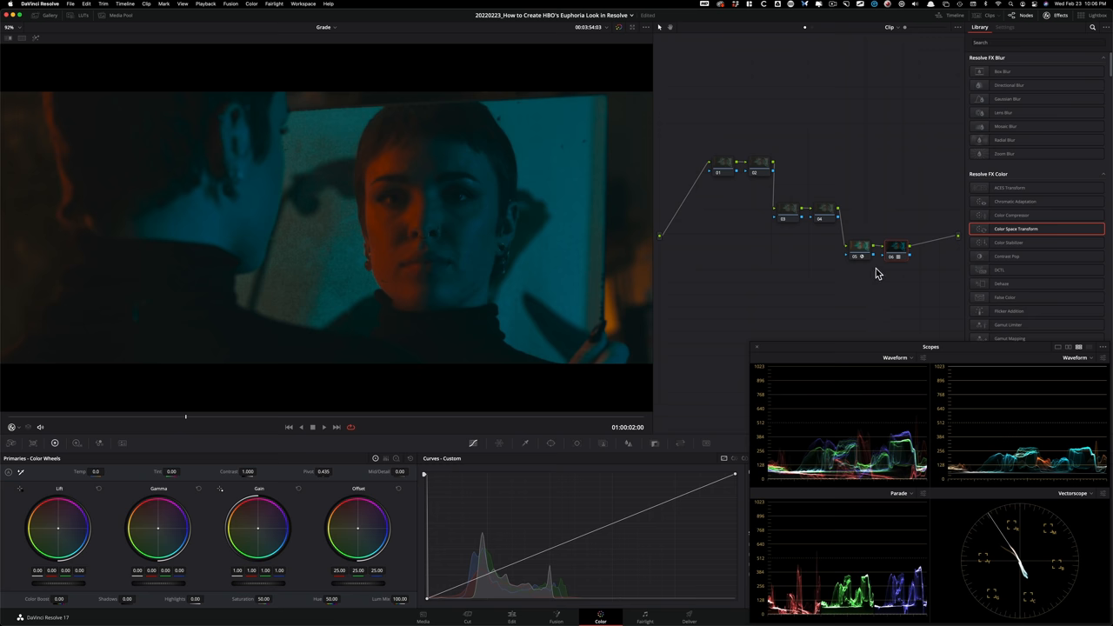
mouse_move(419, 328)
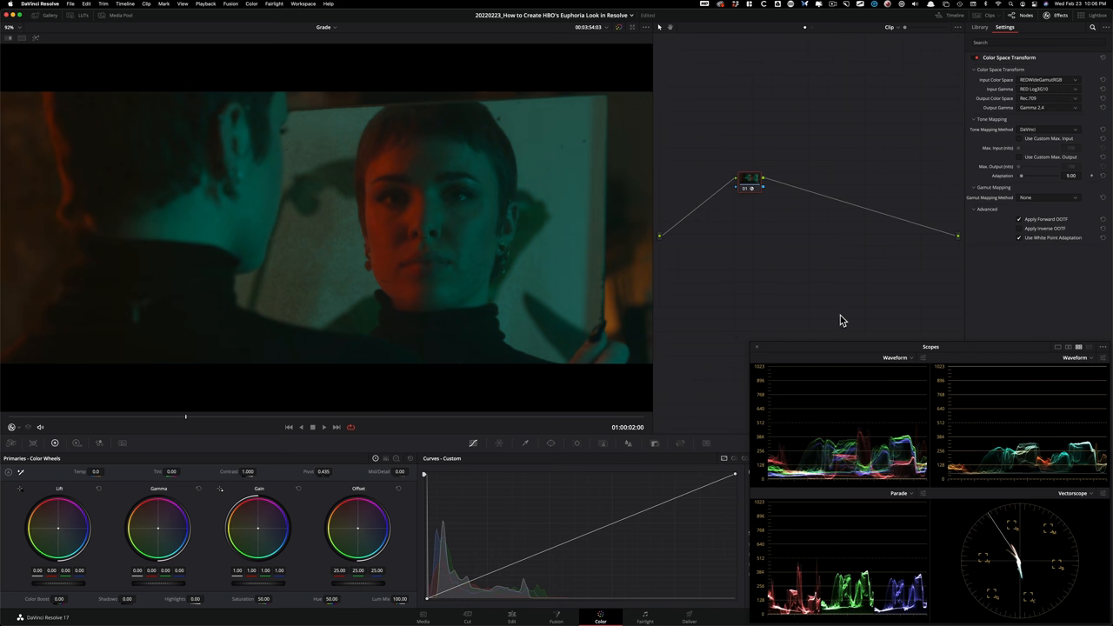
mouse_move(757, 289)
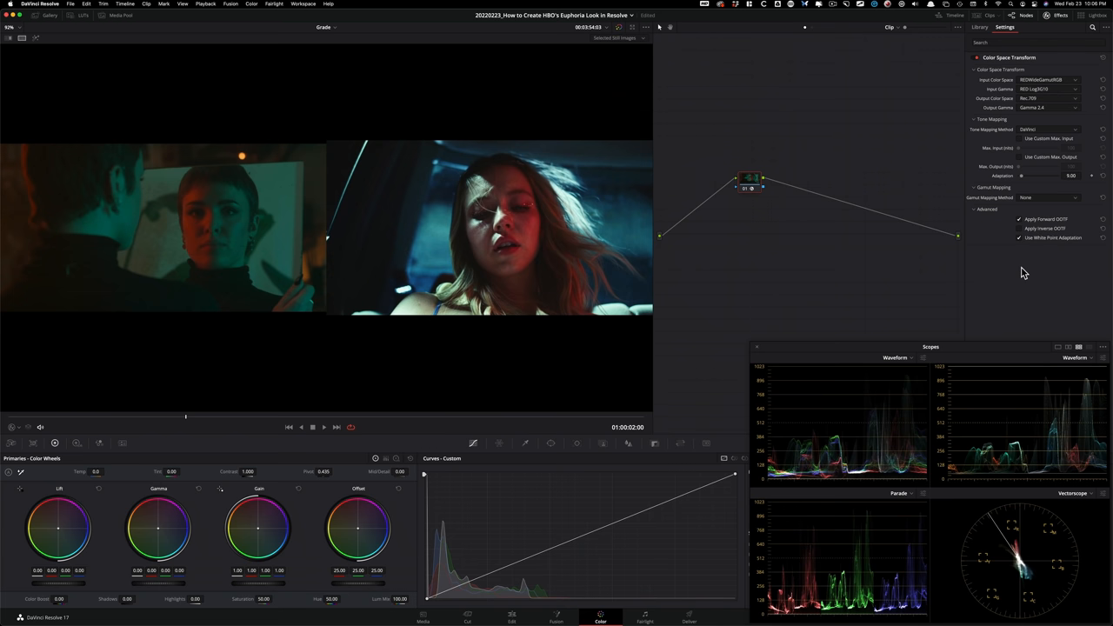
mouse_move(652, 239)
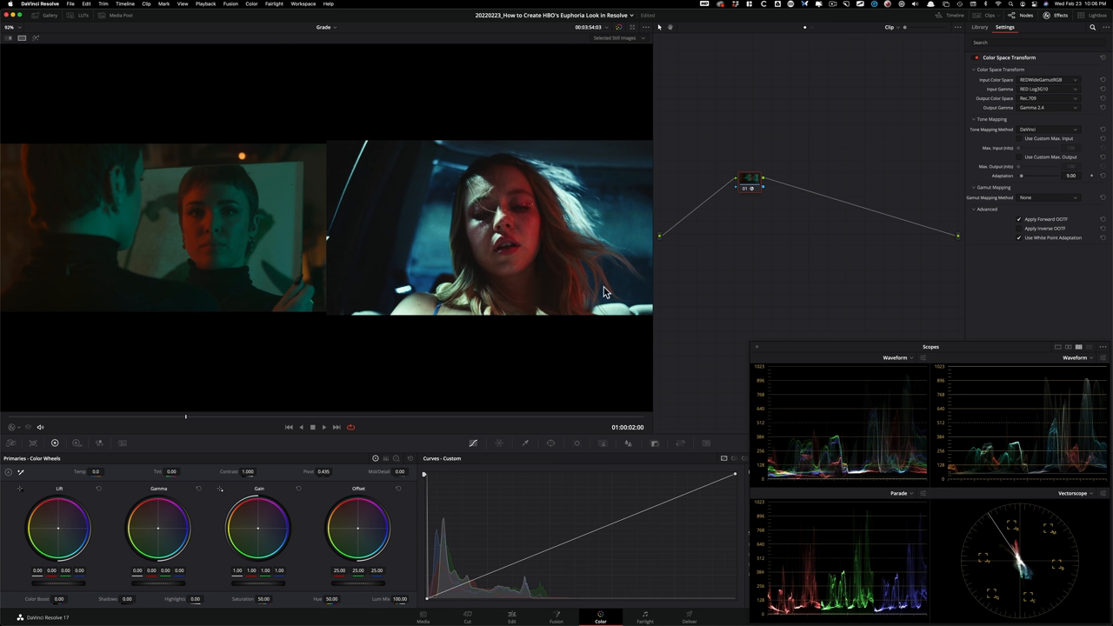
mouse_move(574, 289)
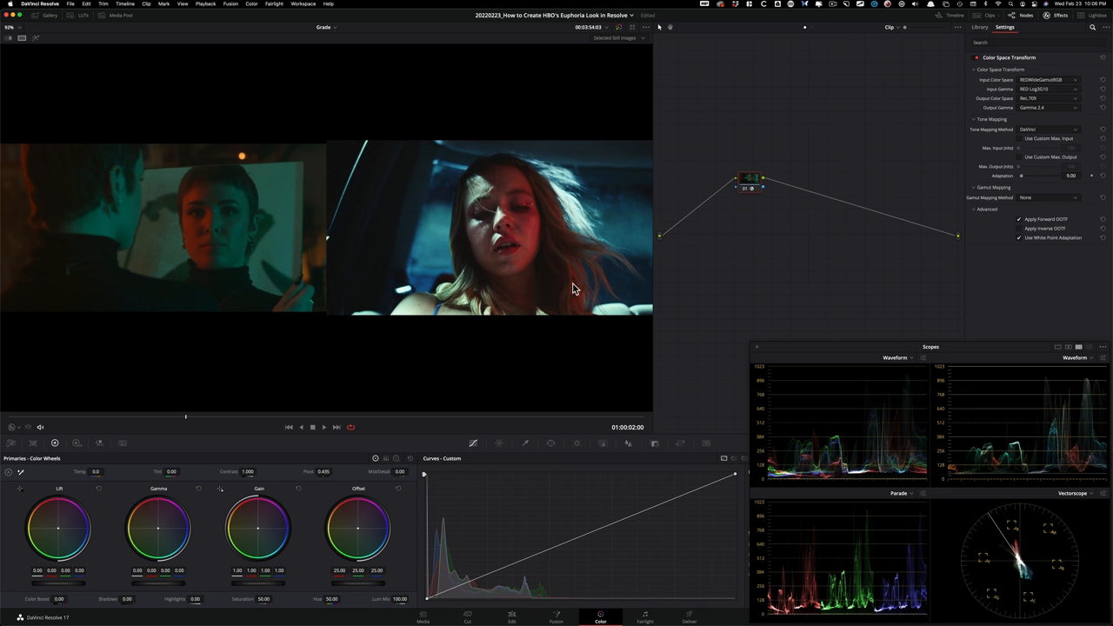
mouse_move(654, 201)
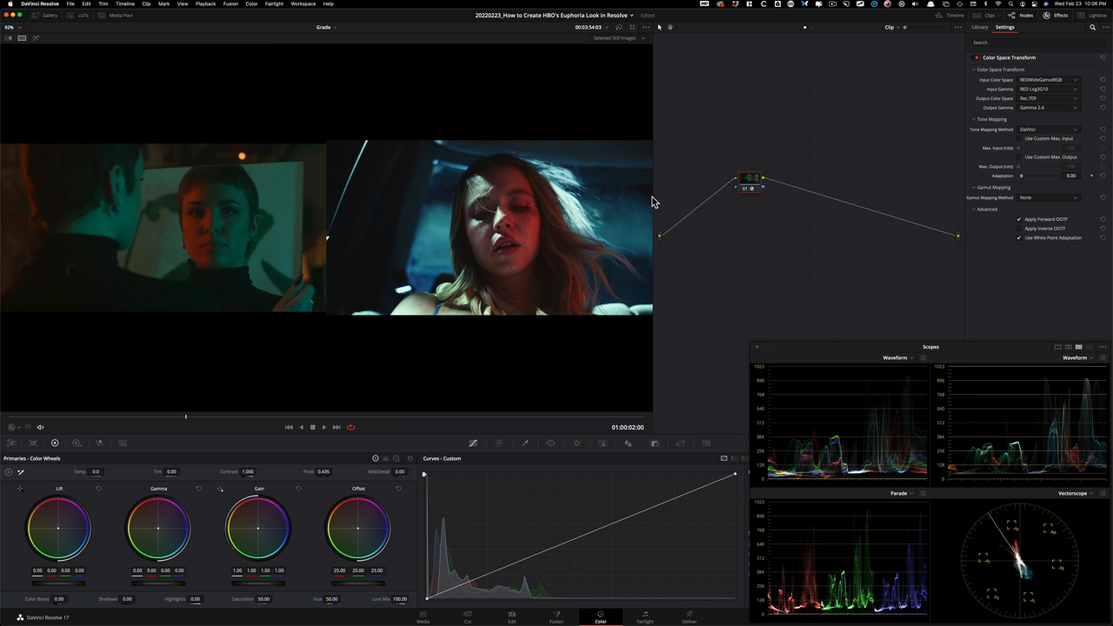
mouse_move(635, 198)
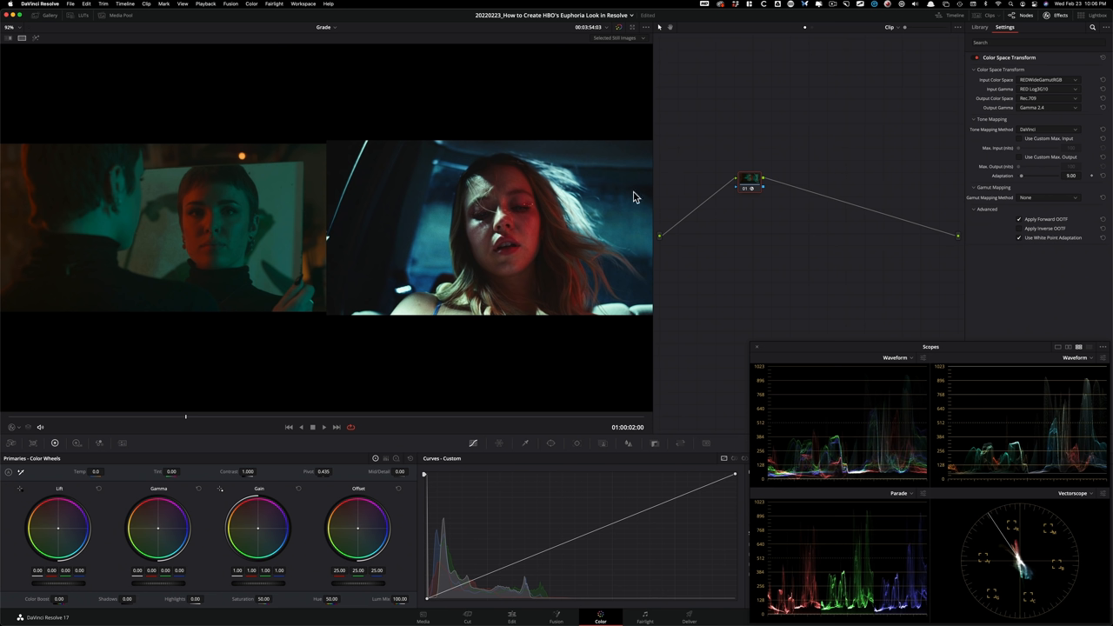
mouse_move(502, 181)
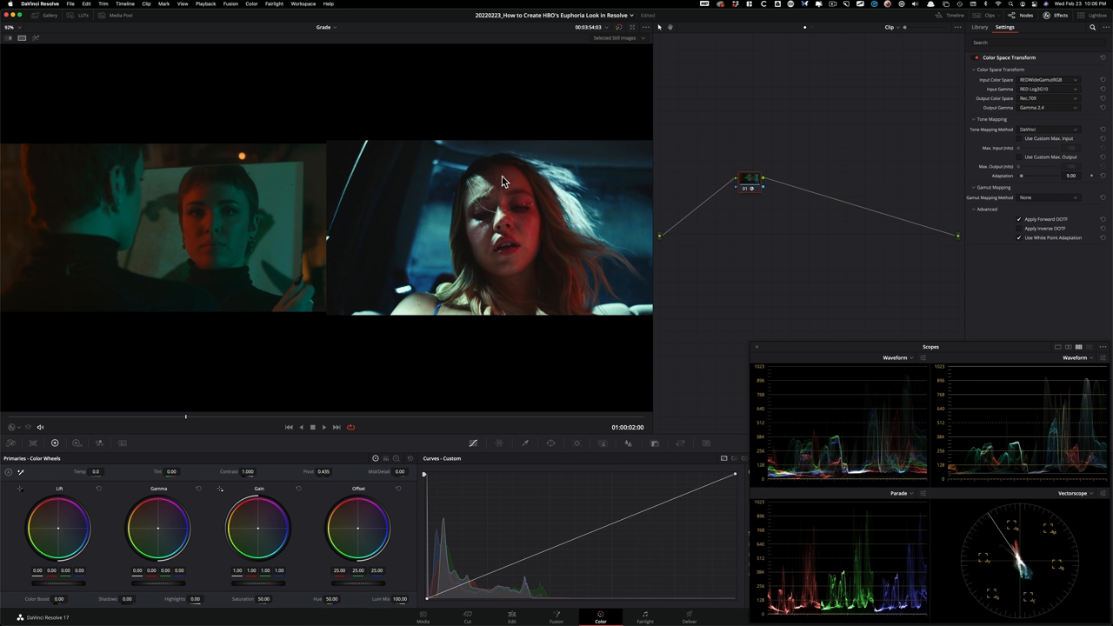
mouse_move(517, 176)
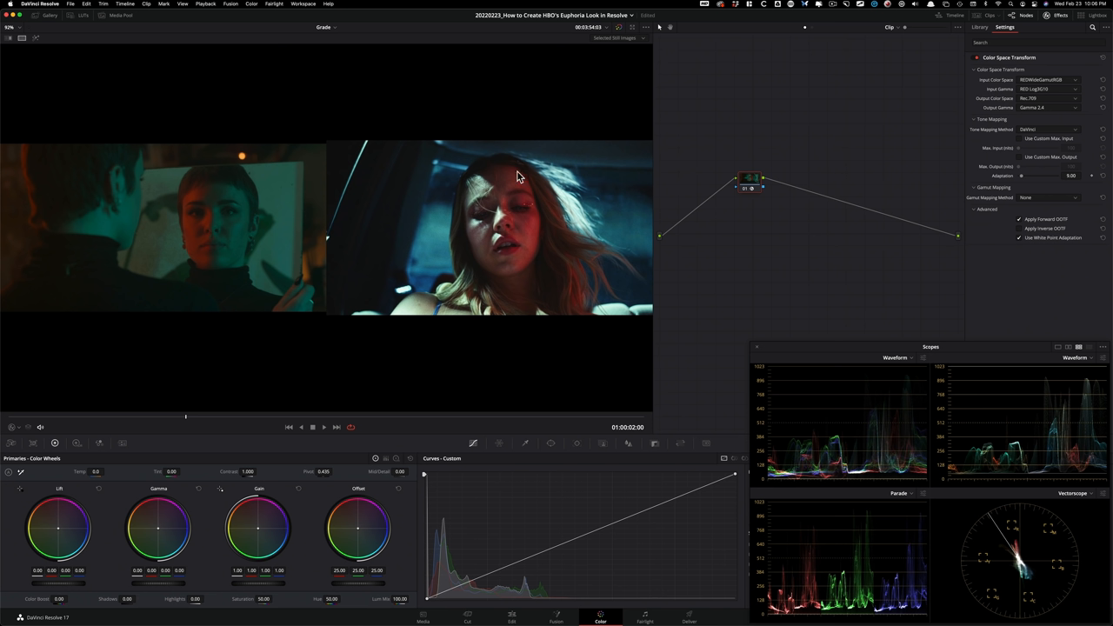
mouse_move(430, 249)
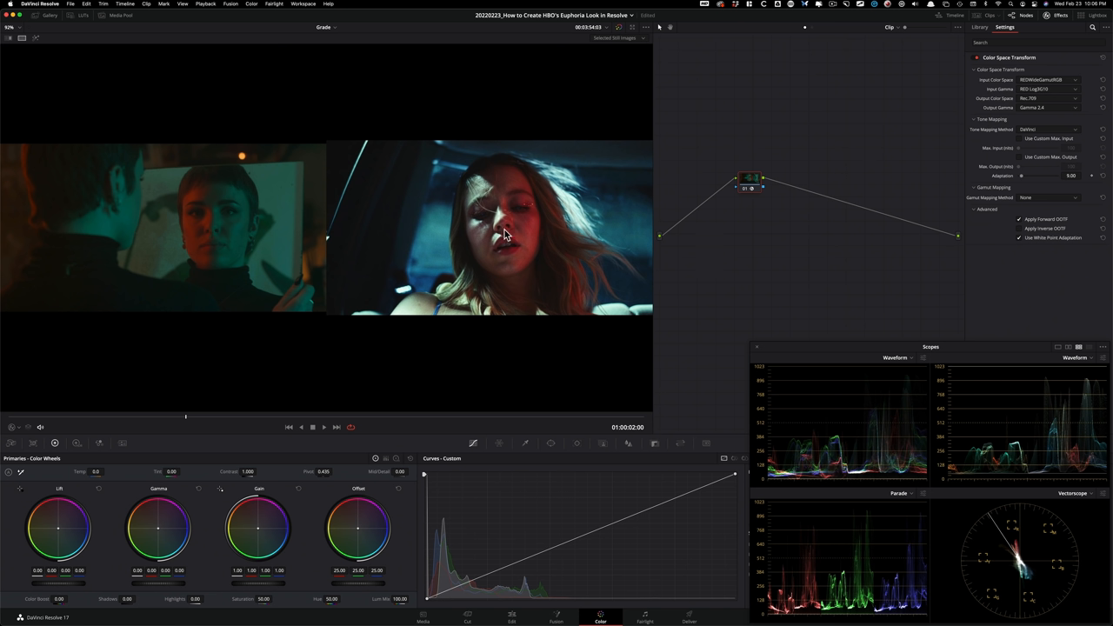
mouse_move(256, 314)
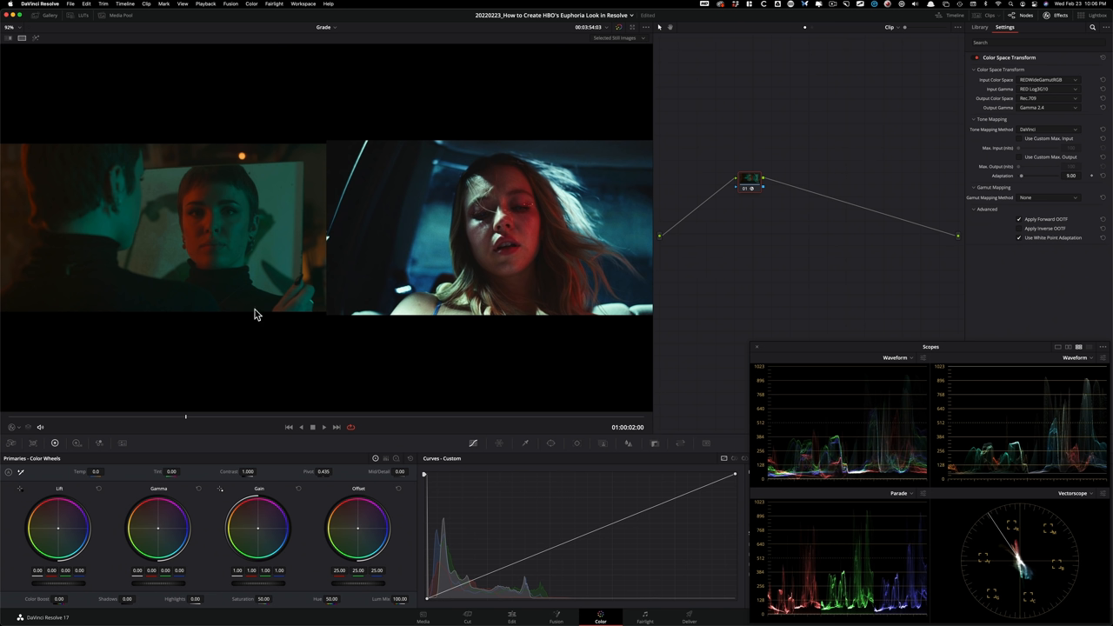
mouse_move(190, 227)
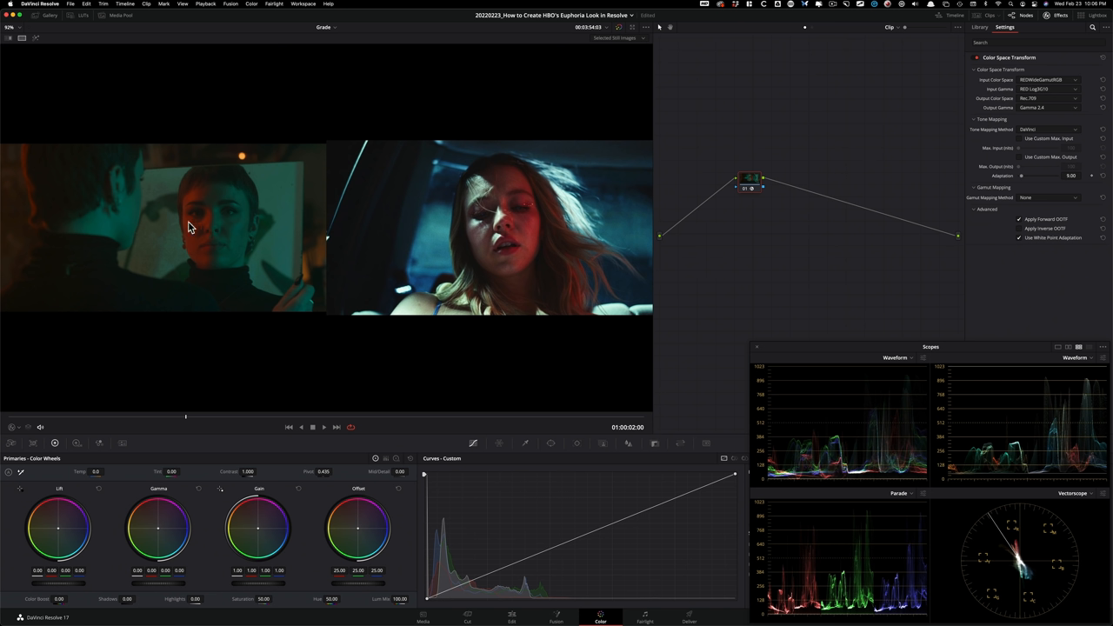
mouse_move(387, 260)
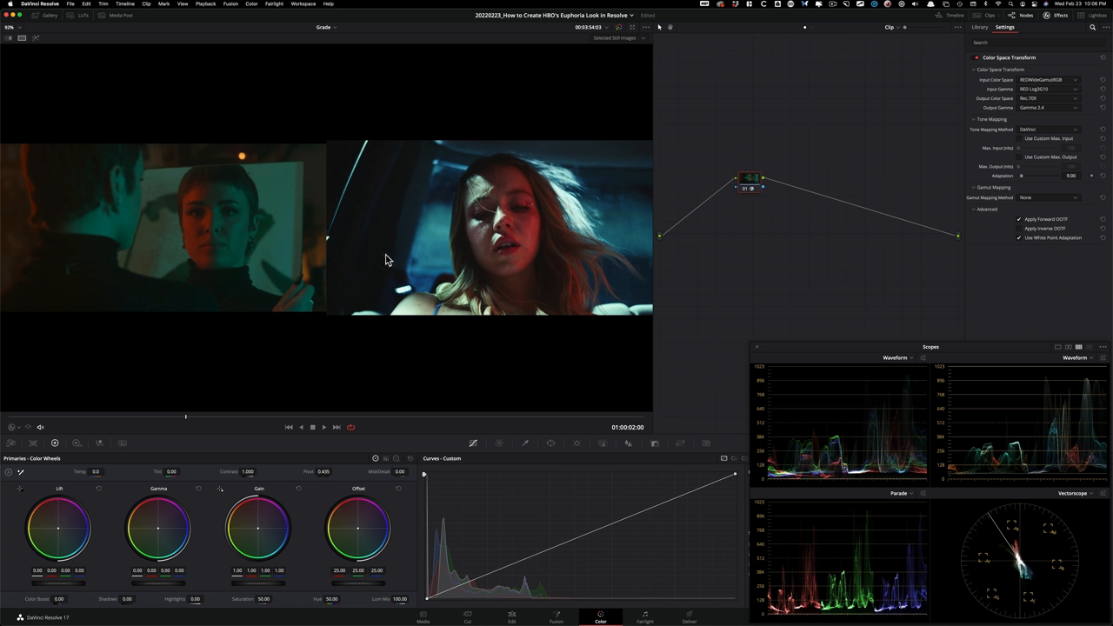
mouse_move(270, 263)
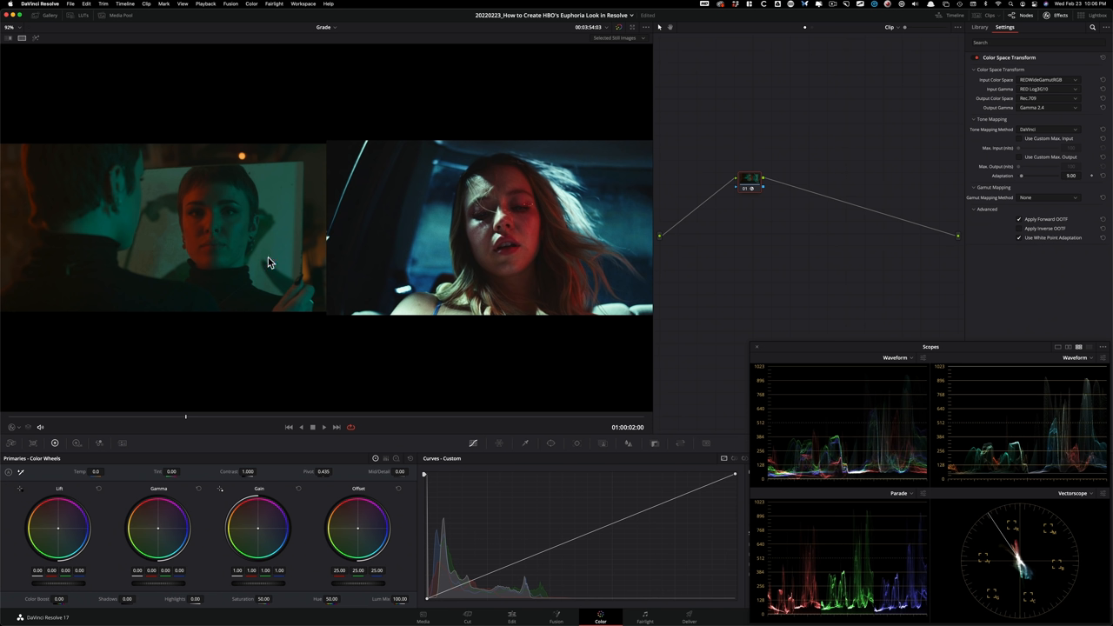
mouse_move(225, 261)
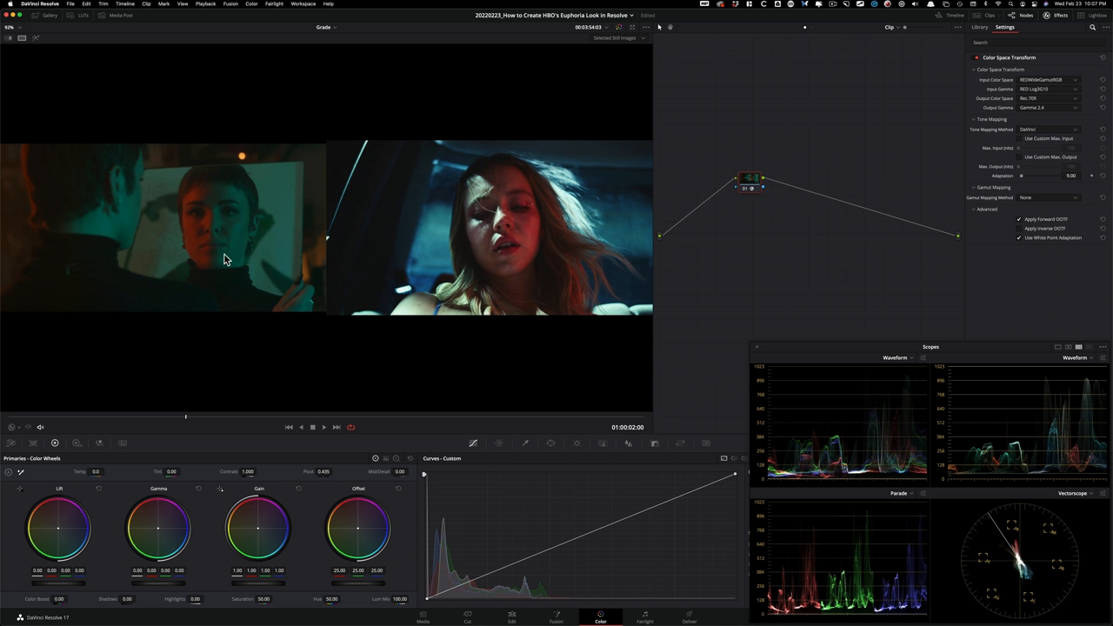
mouse_move(224, 267)
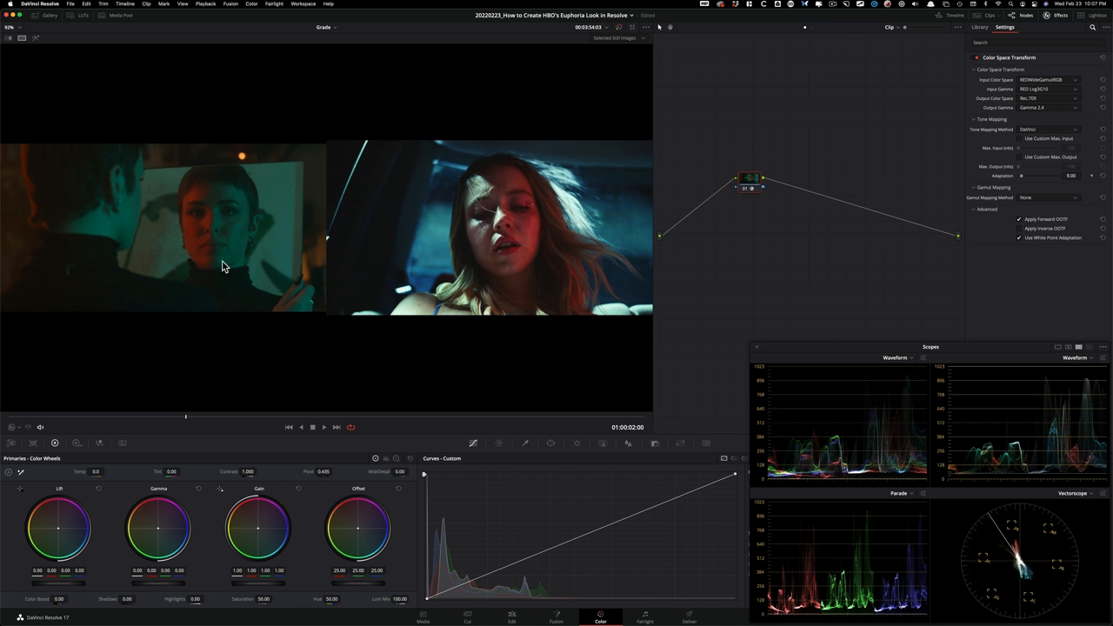
mouse_move(524, 188)
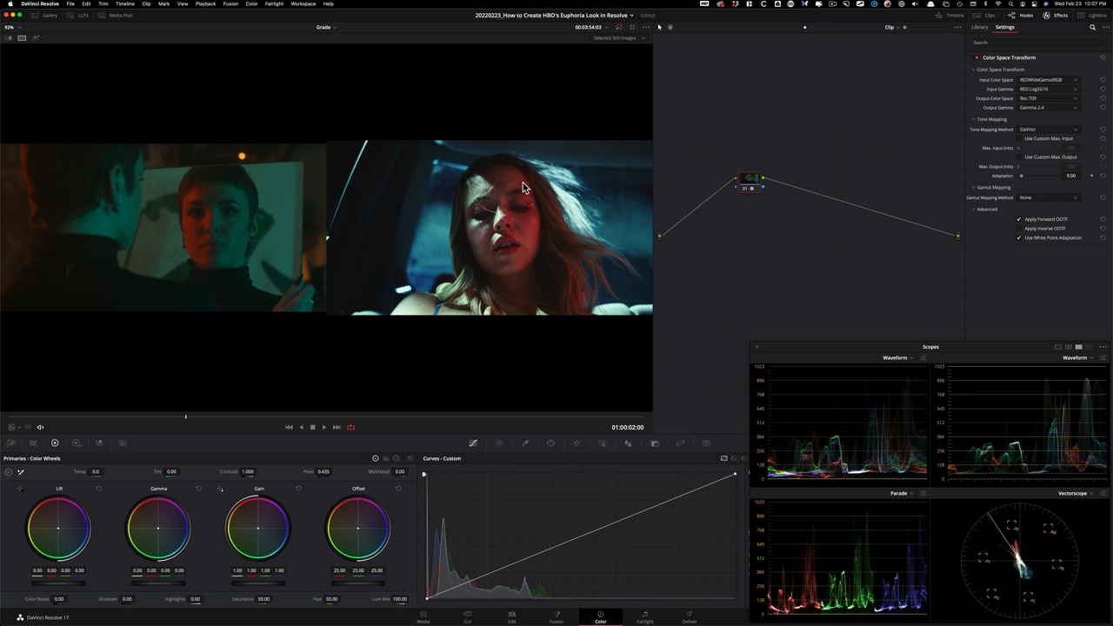
mouse_move(470, 306)
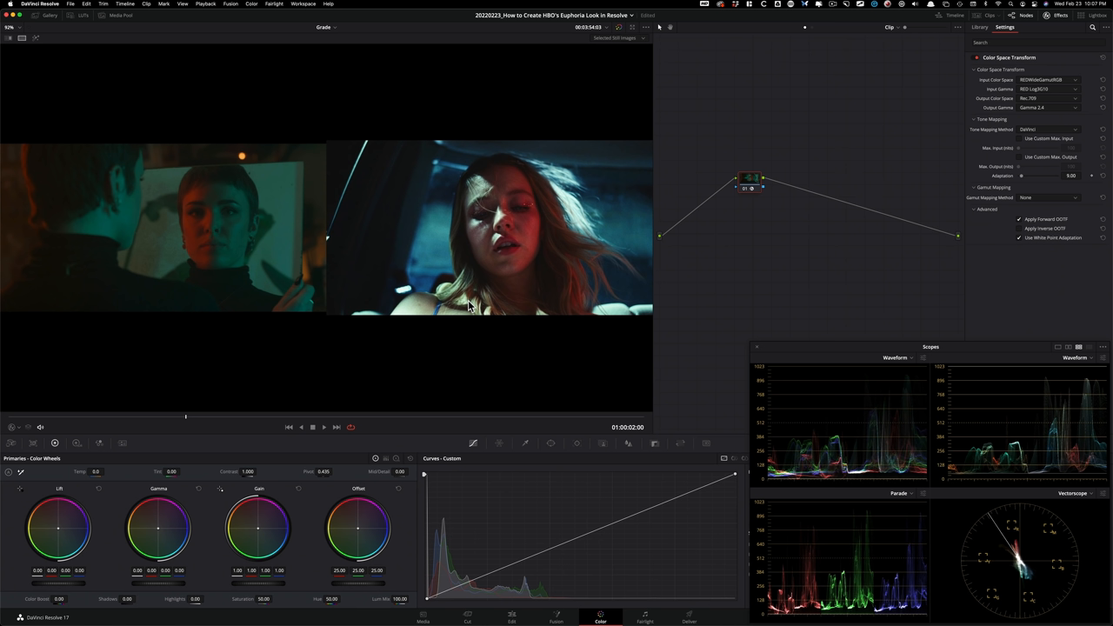
mouse_move(1091, 420)
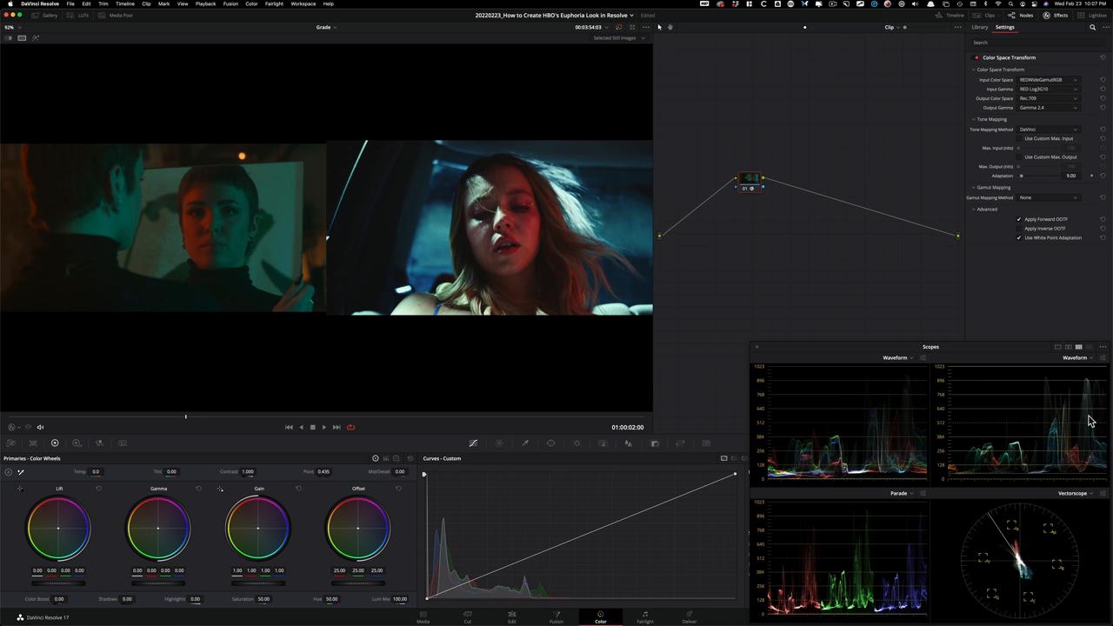
mouse_move(451, 359)
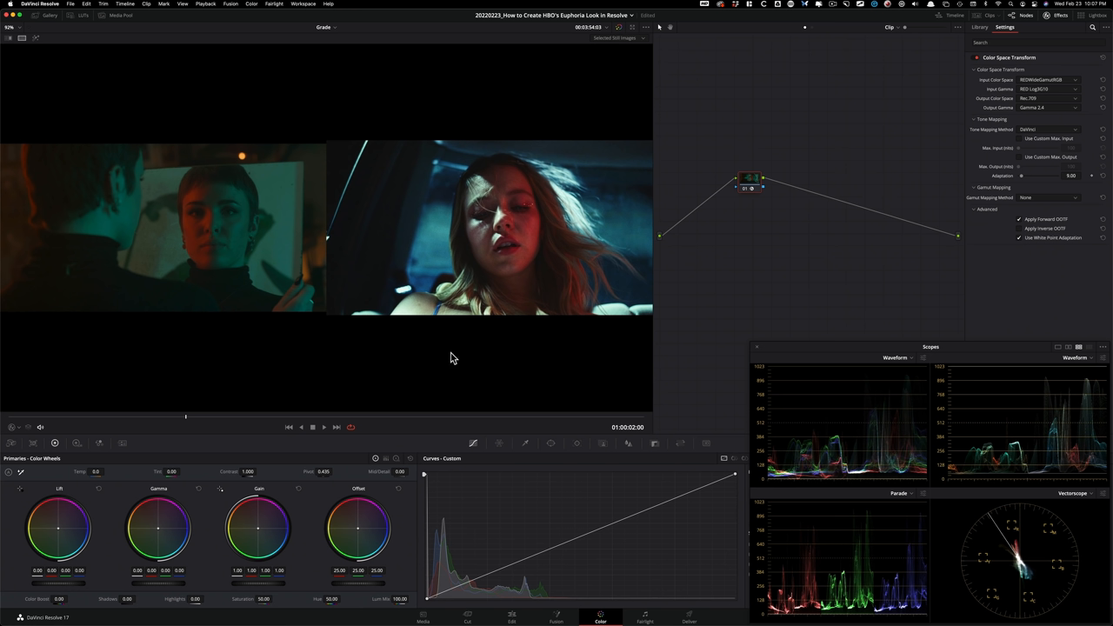
mouse_move(544, 182)
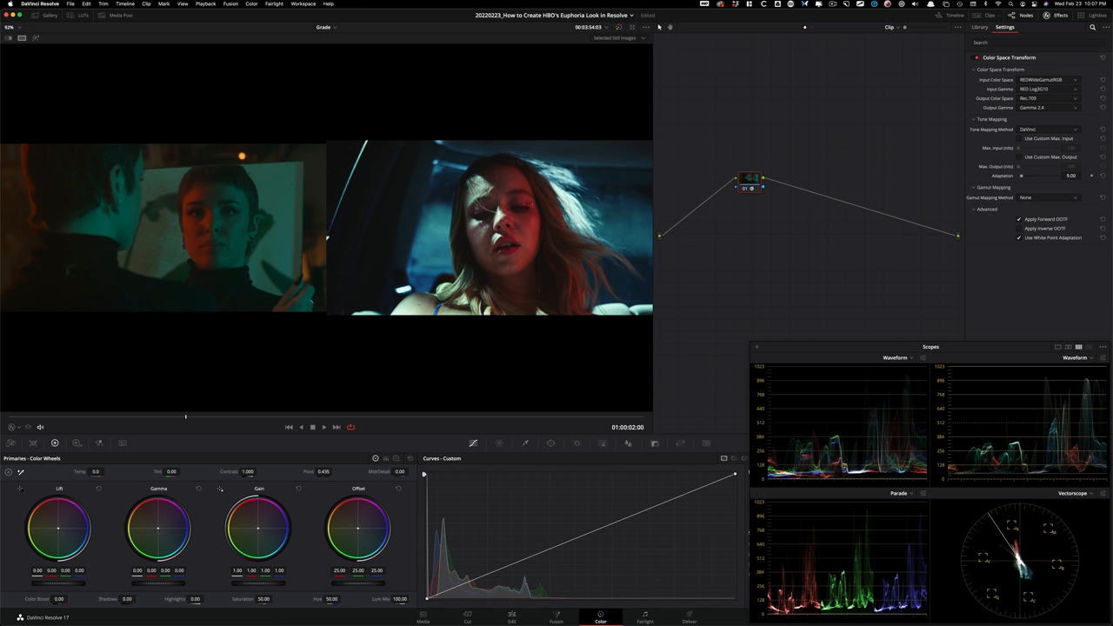
mouse_move(750, 447)
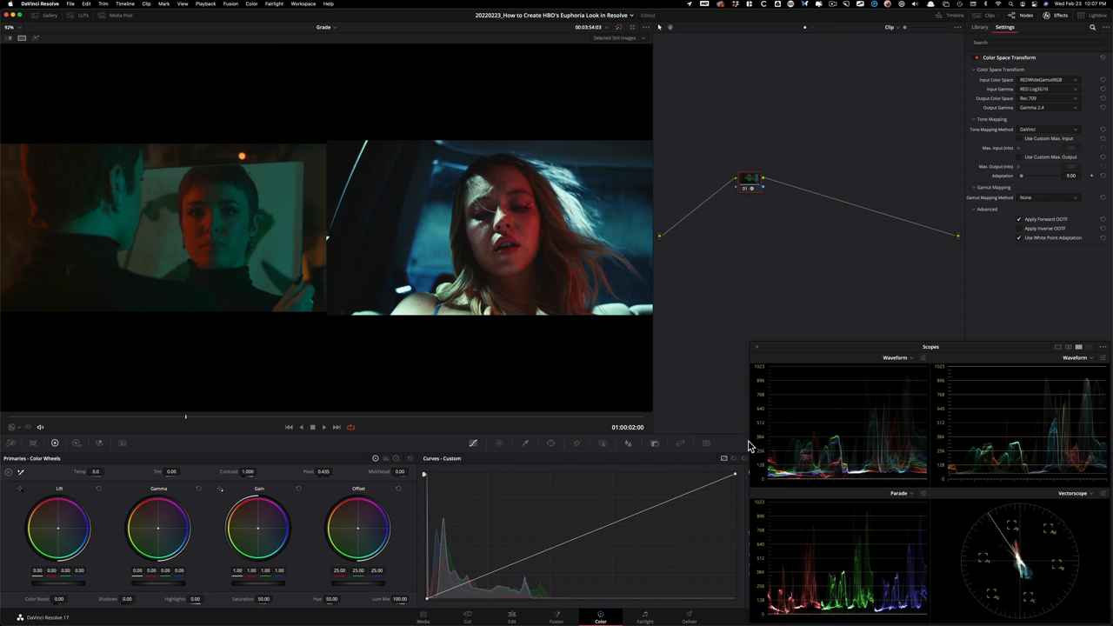
mouse_move(792, 426)
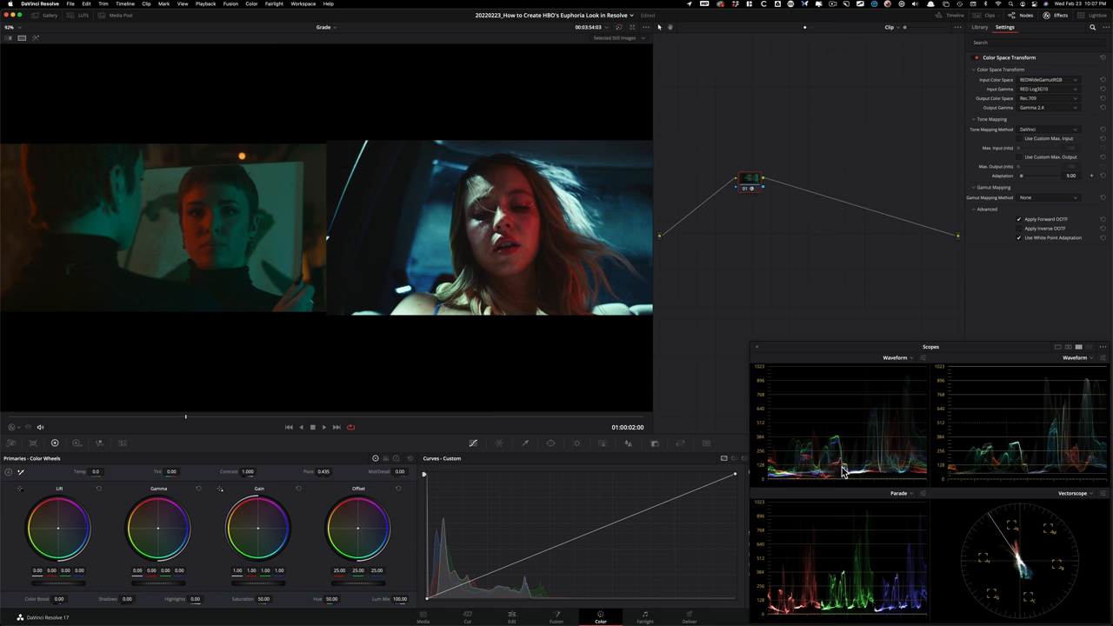
mouse_move(602, 365)
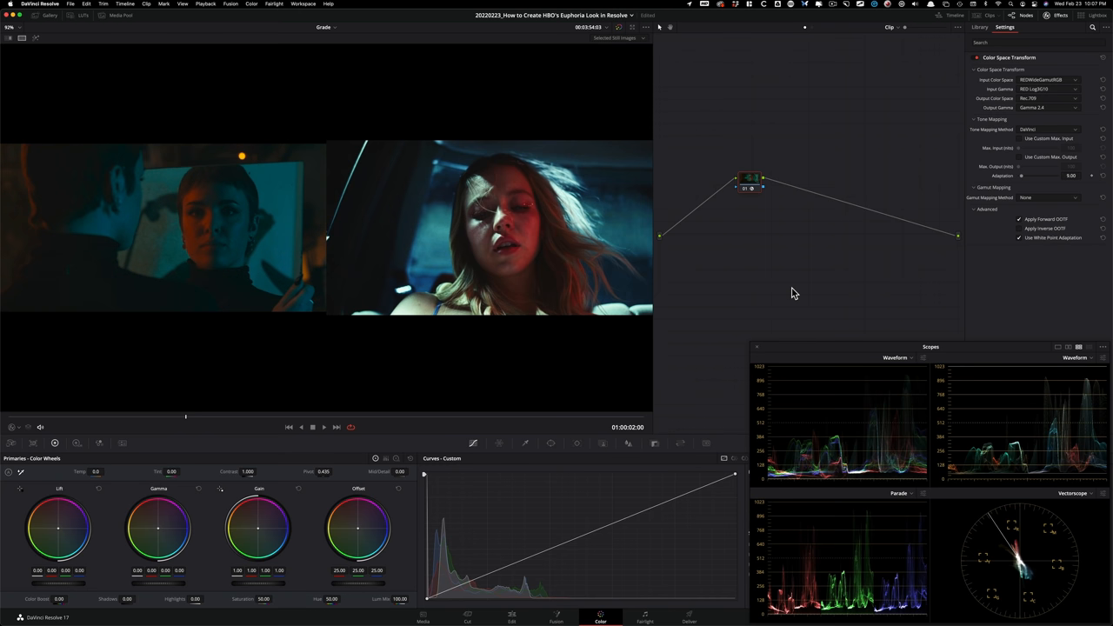
Step: Turn off the gallery still wipe to show the close-up full-frame
click(980, 27)
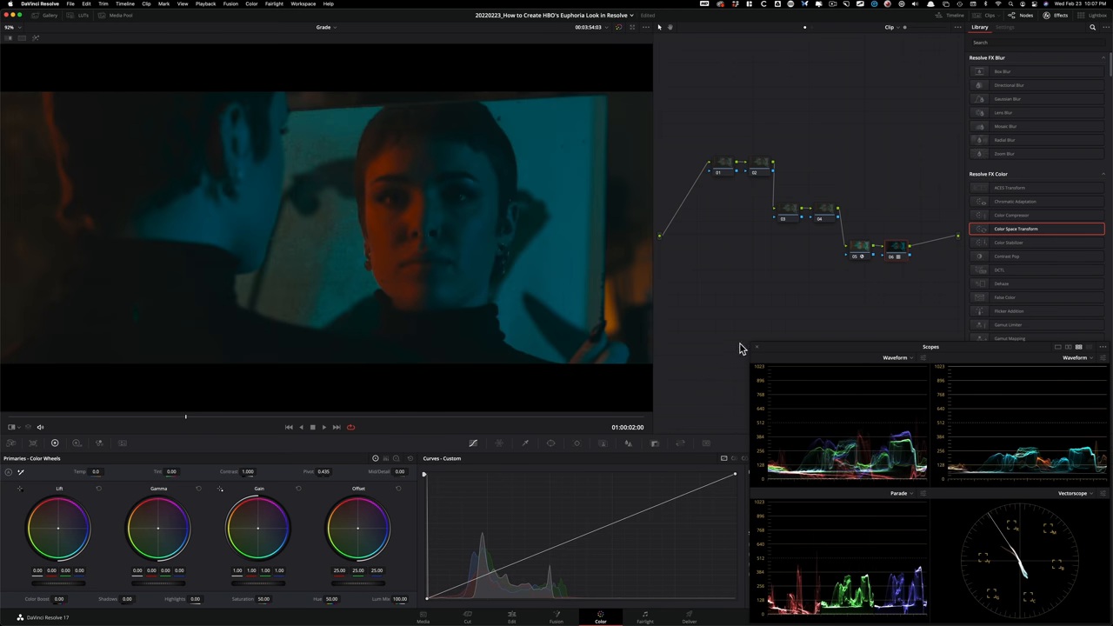
mouse_move(799, 275)
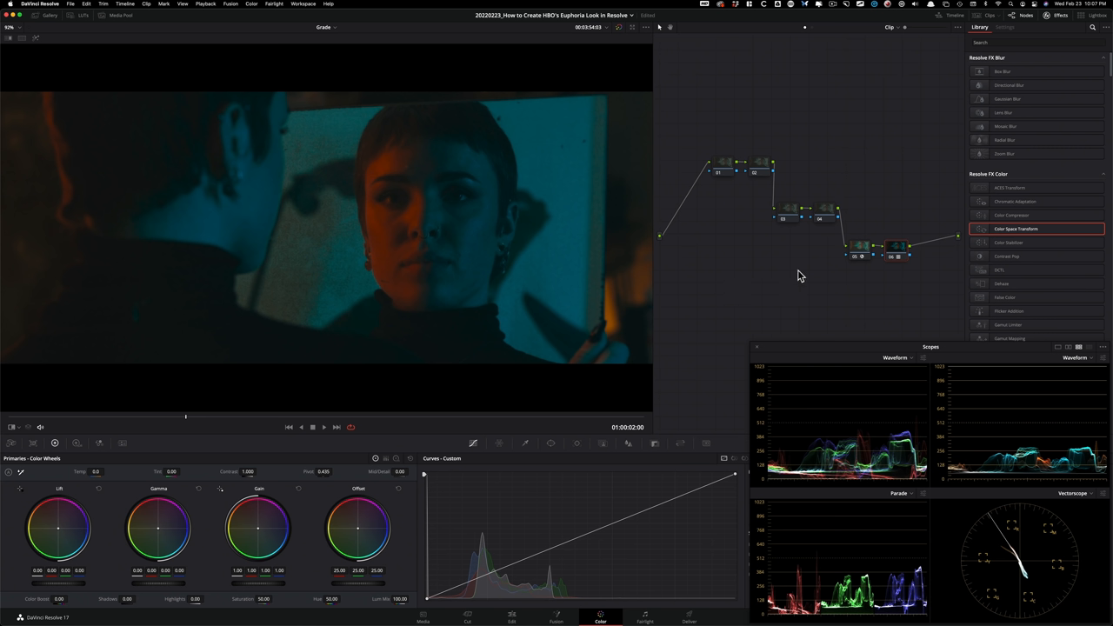
mouse_move(805, 456)
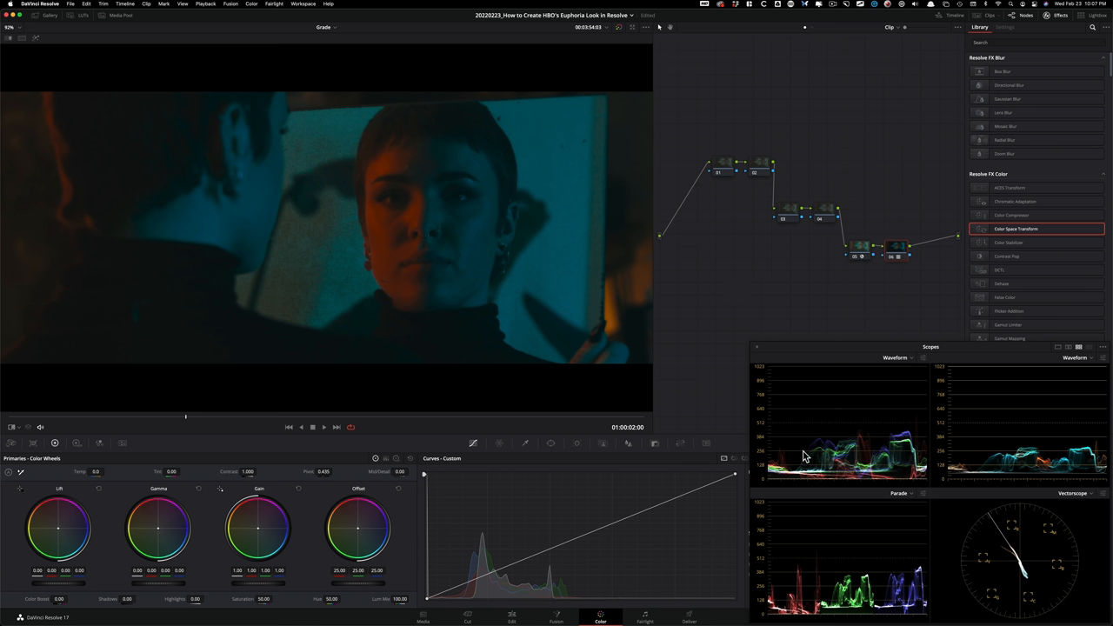
mouse_move(832, 617)
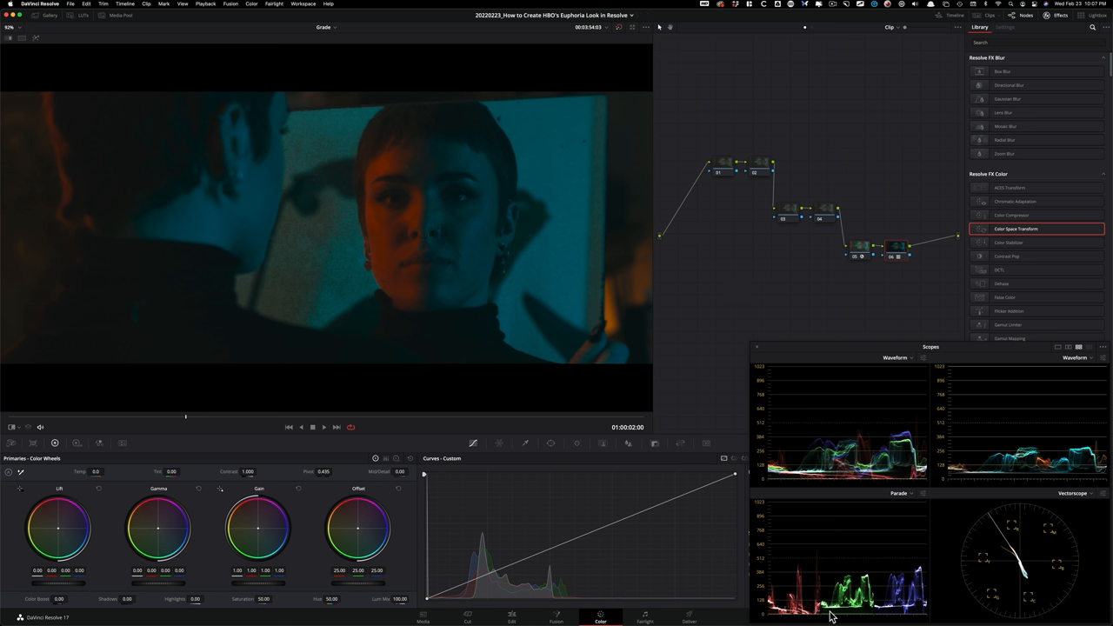
mouse_move(791, 619)
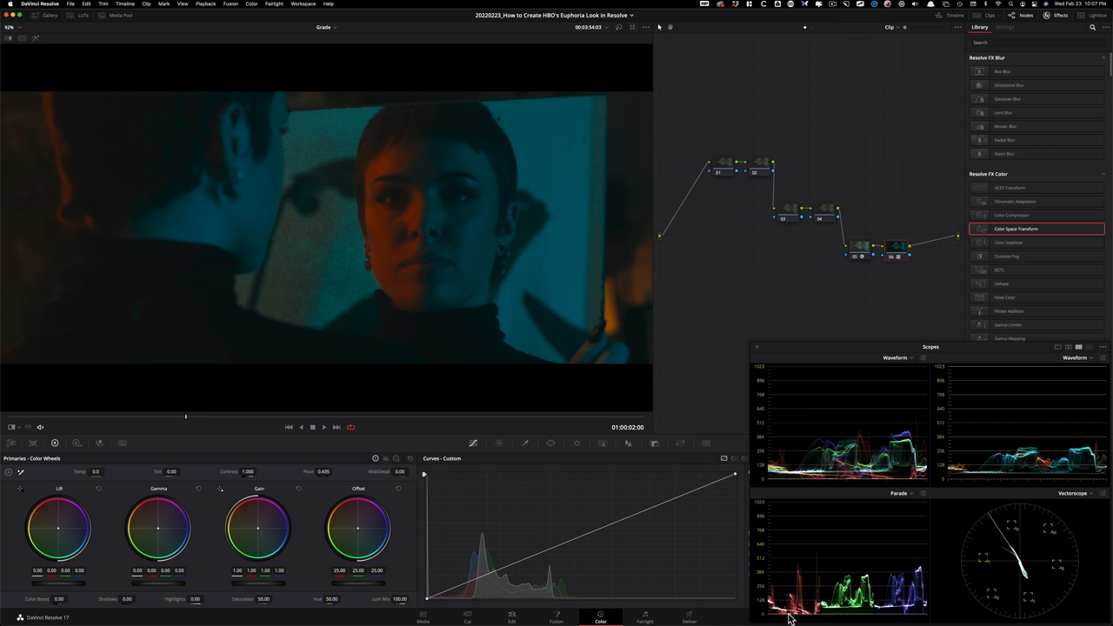
mouse_move(838, 510)
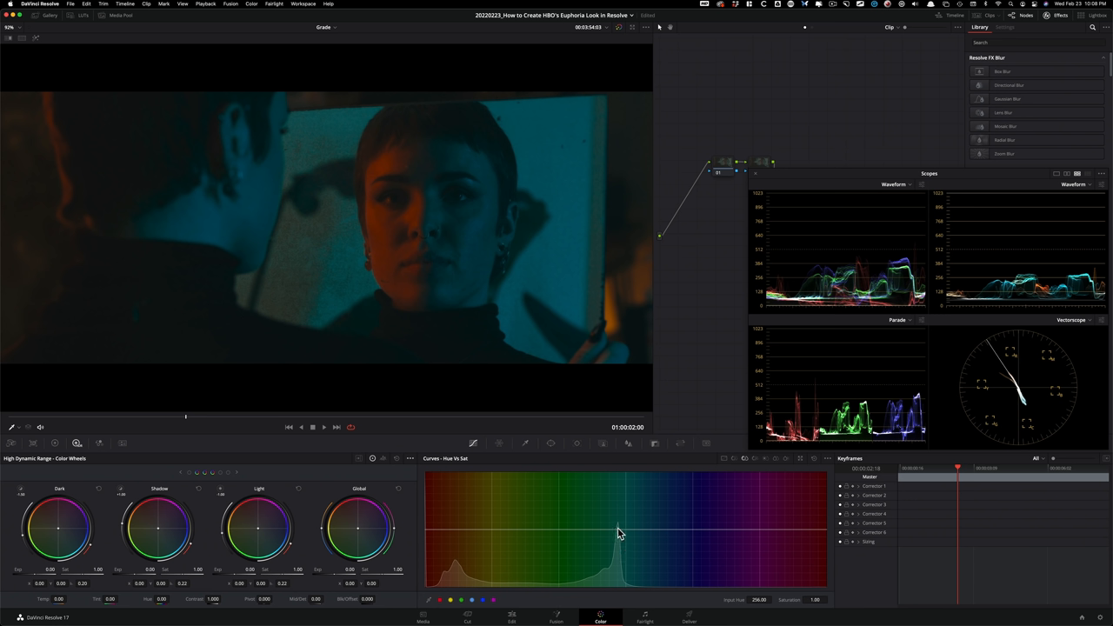
Step: Lower teal saturation on the Hue vs Sat curve to about 0.84 and move Scopes aside
drag(619, 532, 619, 531)
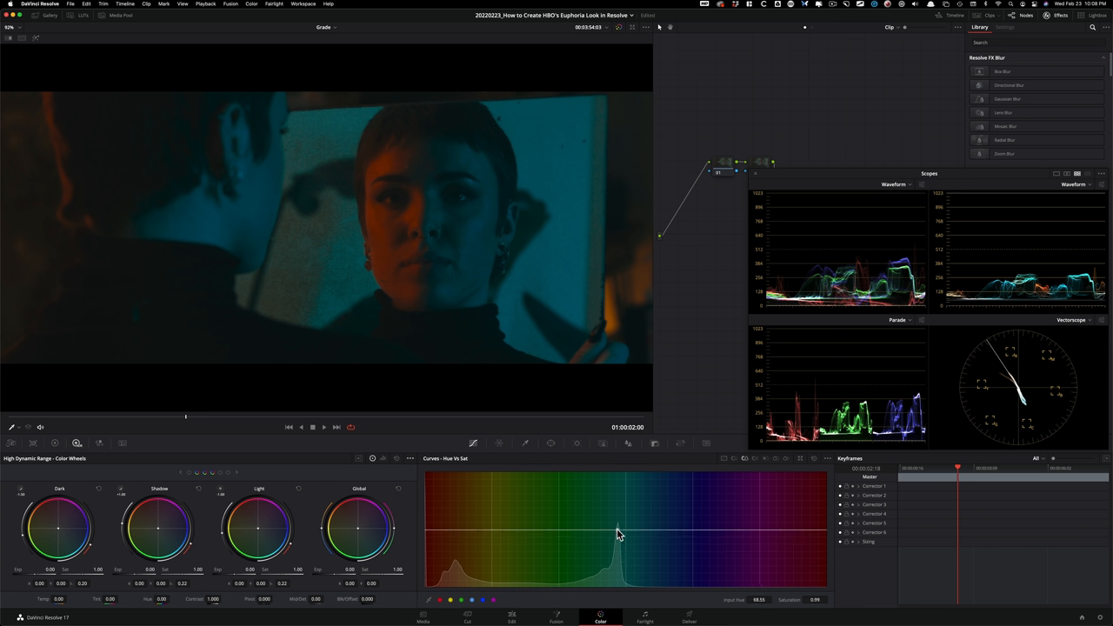
drag(617, 533, 613, 551)
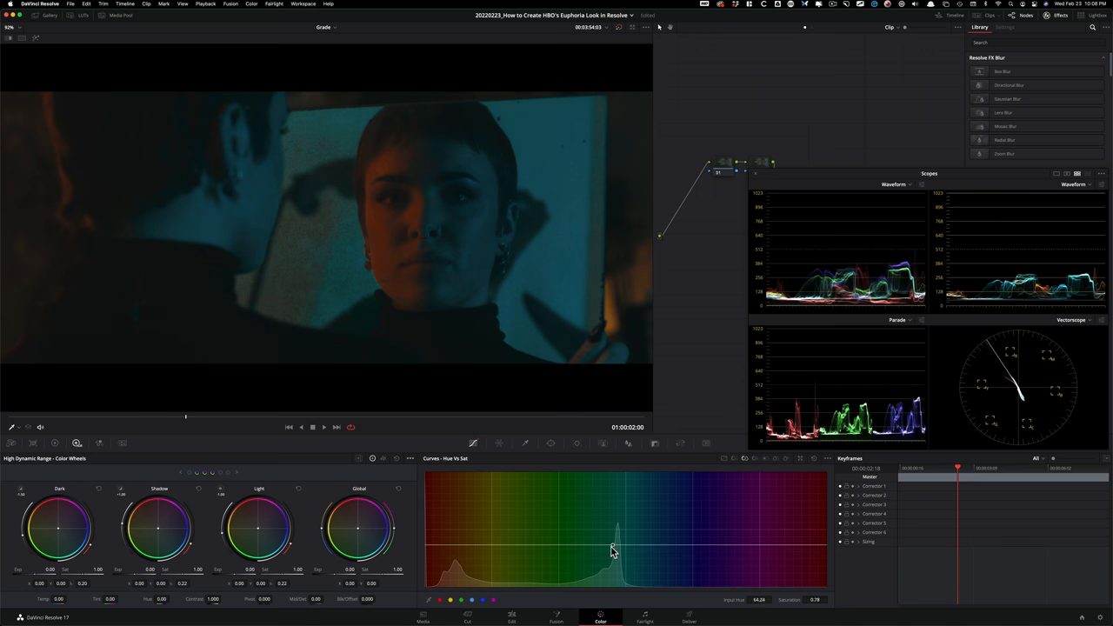
drag(613, 552, 608, 548)
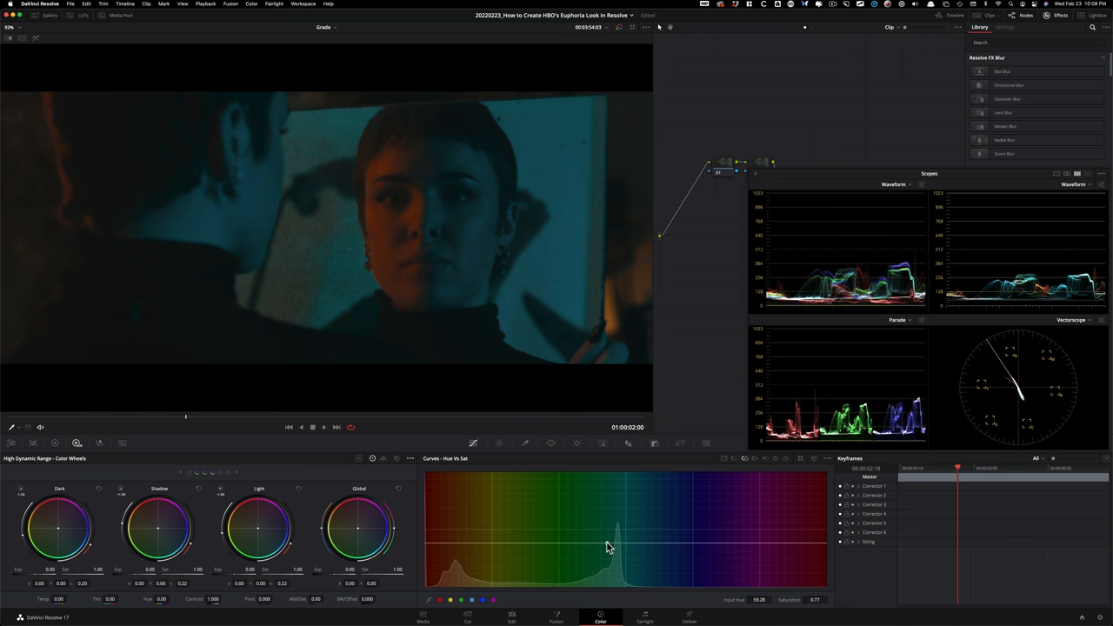
drag(609, 539, 609, 537)
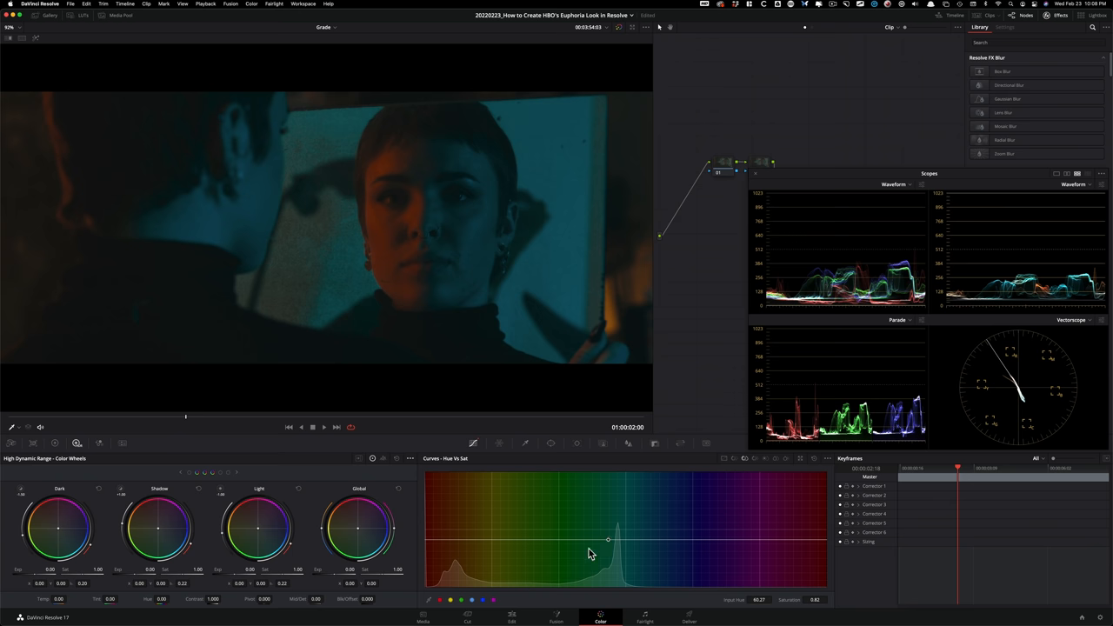
mouse_move(637, 545)
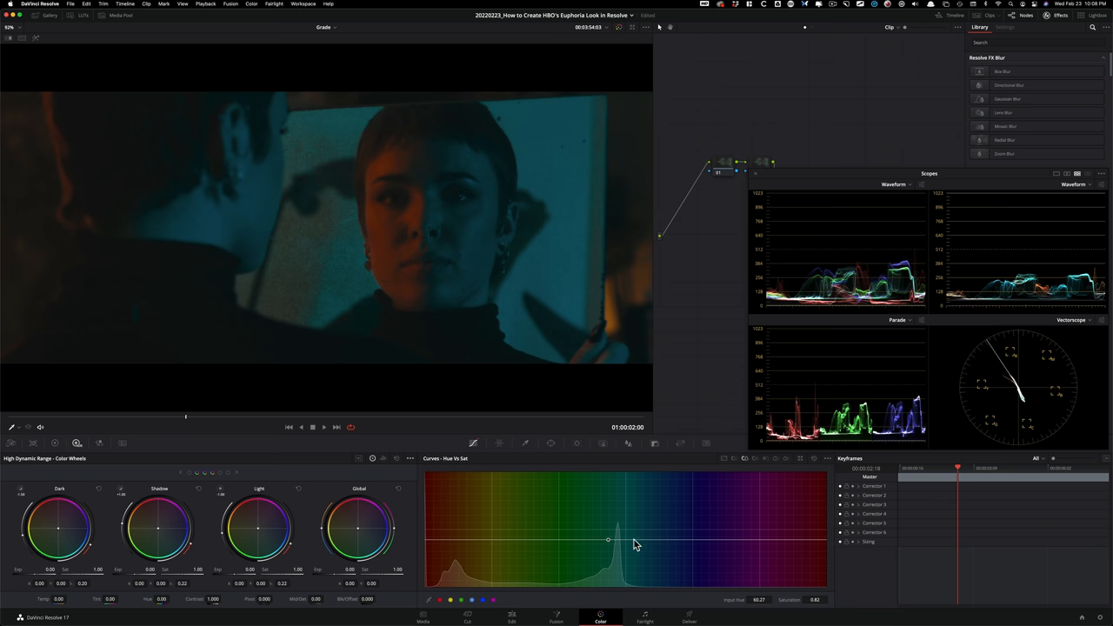
mouse_move(611, 547)
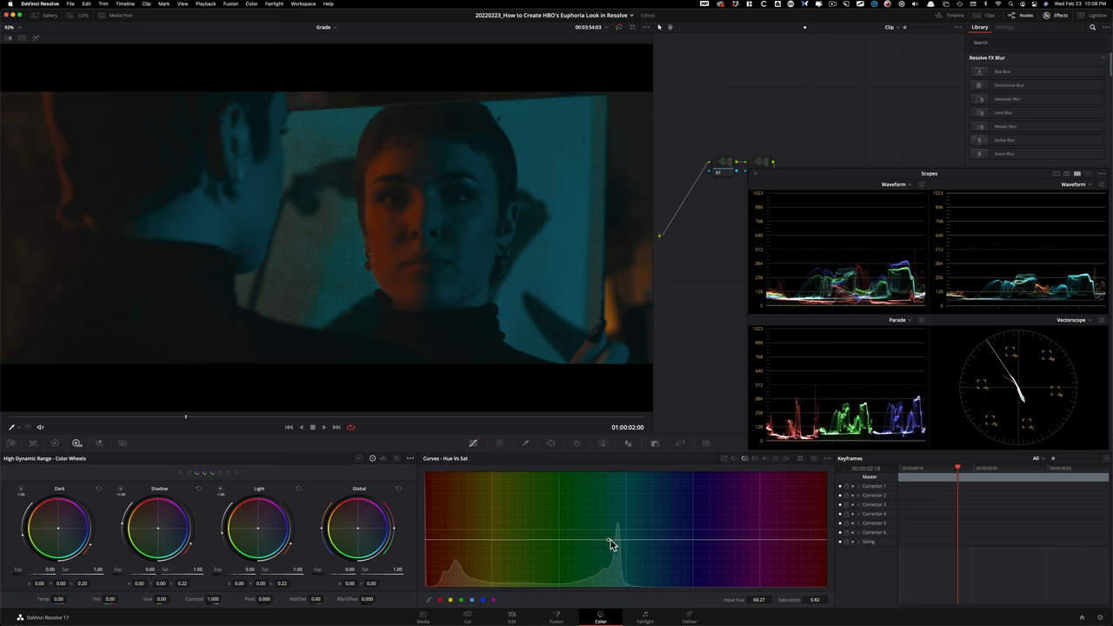
drag(611, 543, 622, 541)
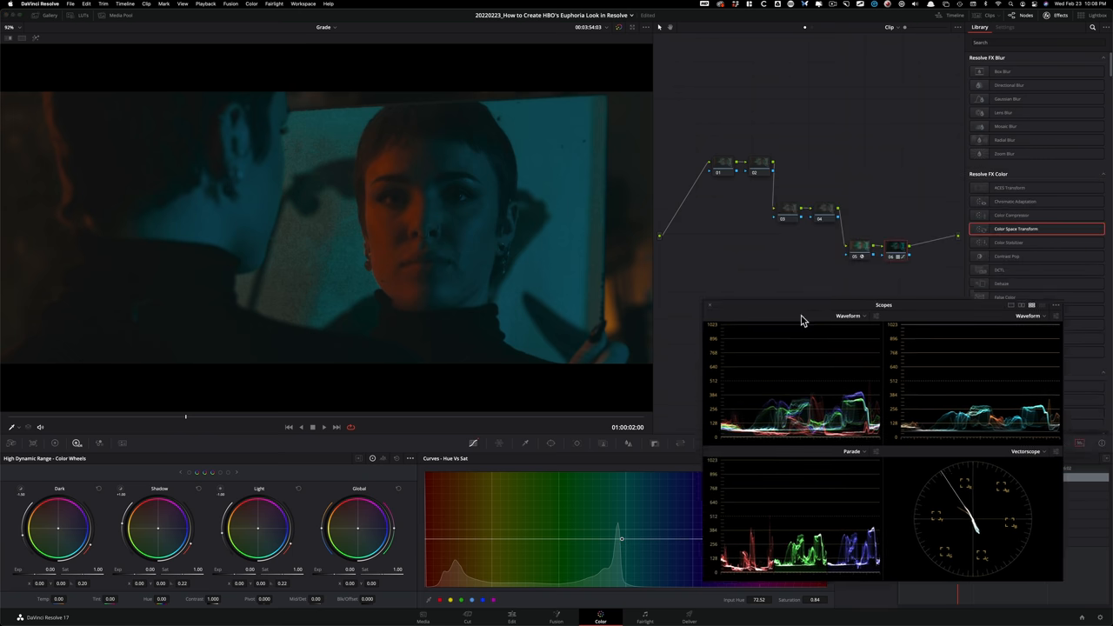
drag(884, 304, 929, 347)
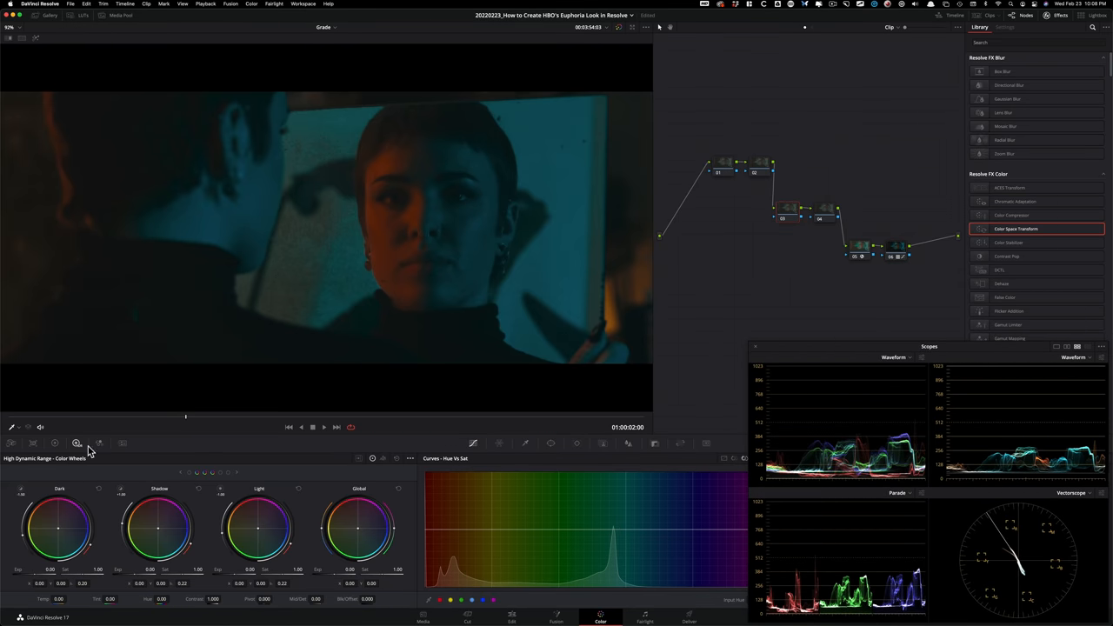
Step: Check the HDR palette options and raise the Global exposure value
click(409, 458)
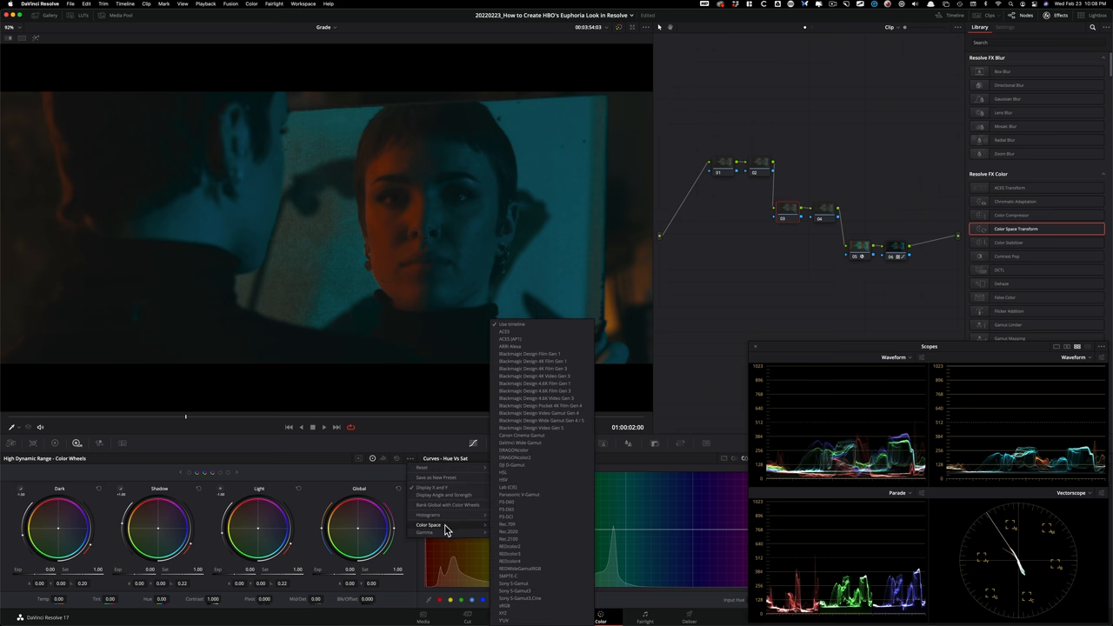
mouse_move(540, 561)
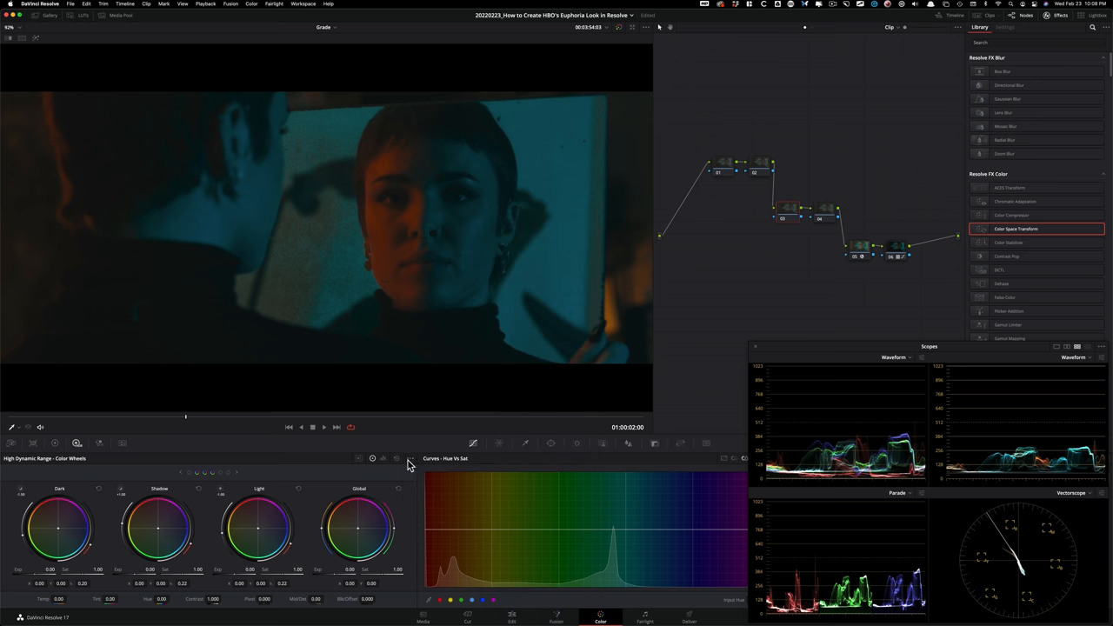
click(410, 458)
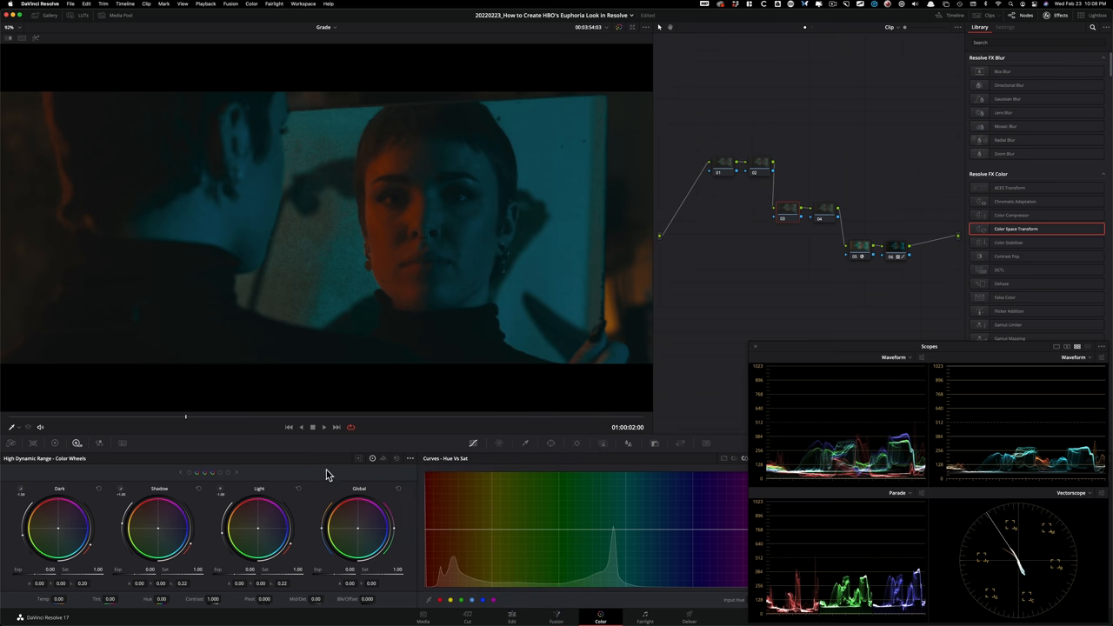
mouse_move(353, 583)
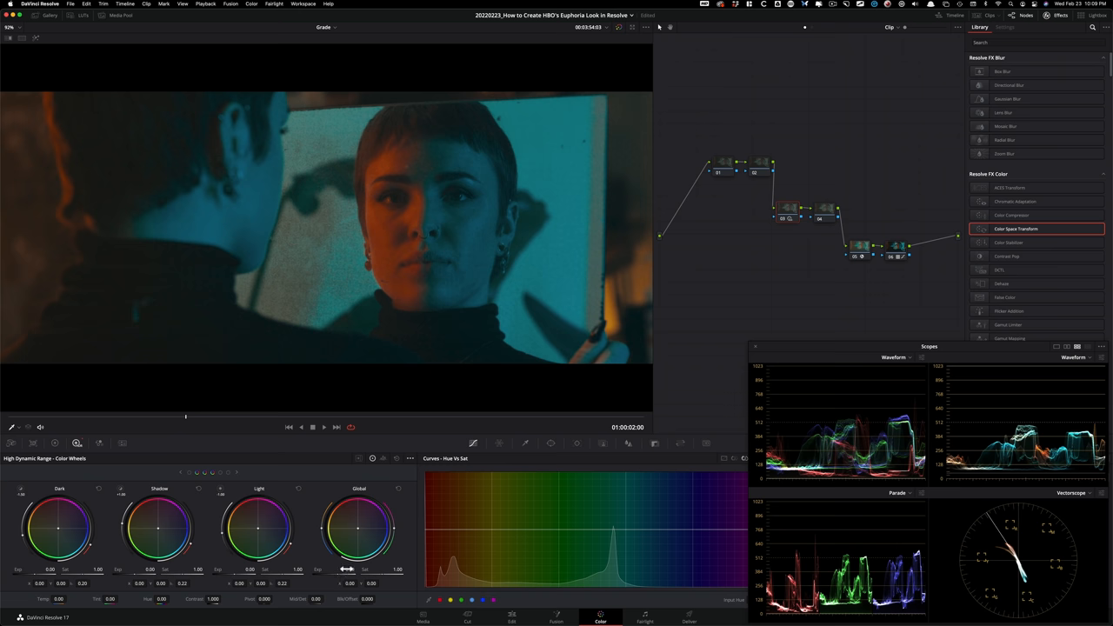
click(349, 570)
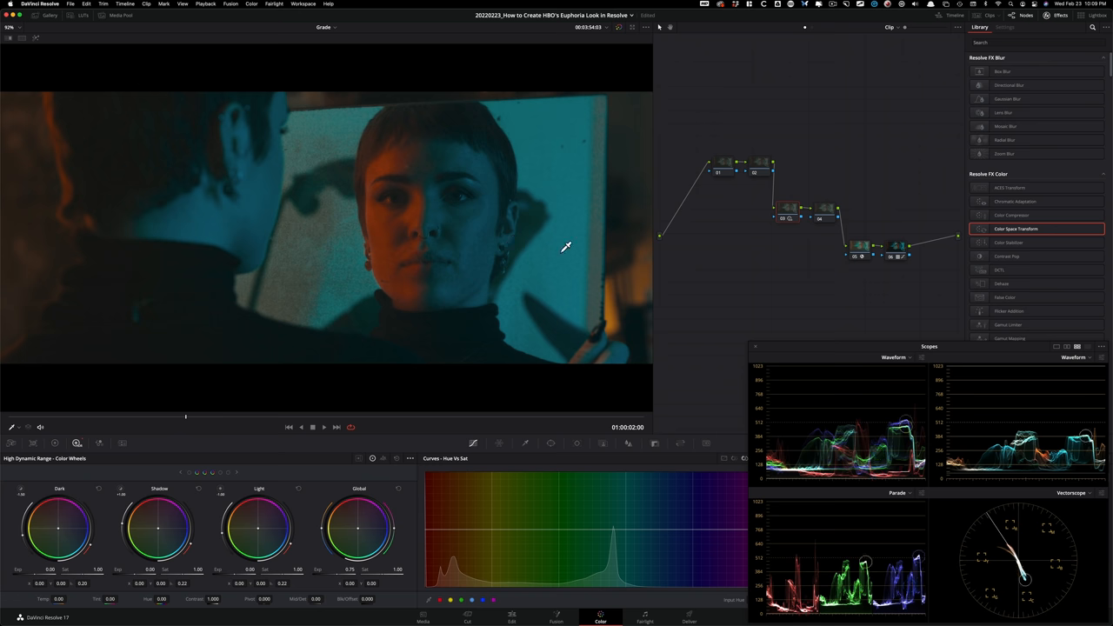
Step: Select node 01 and keep the faster Temporal NR motion estimation type
click(717, 165)
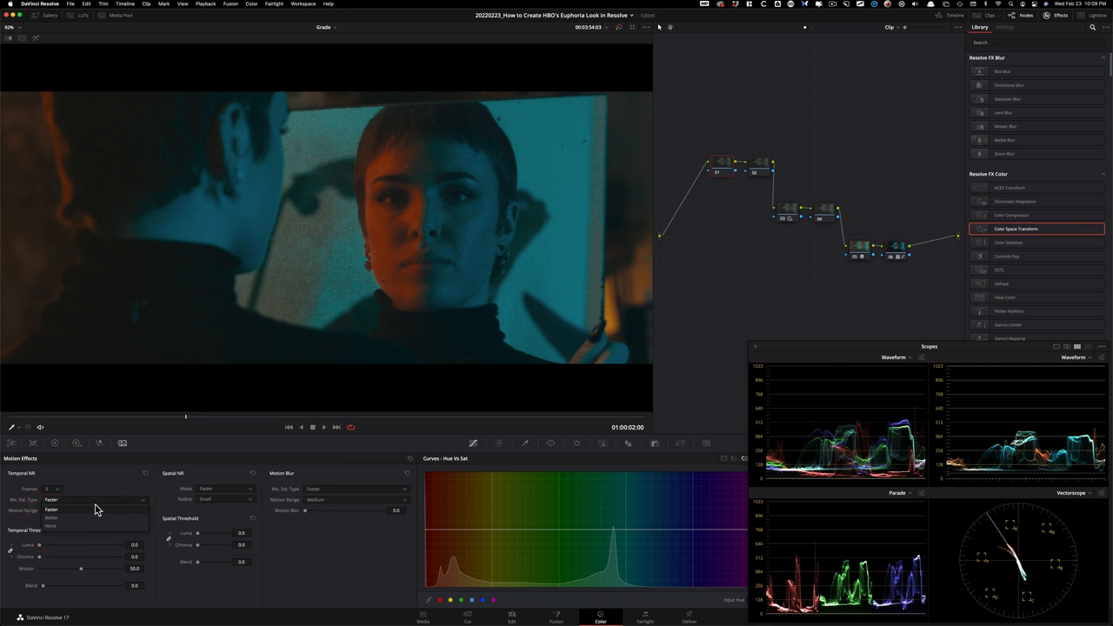
click(52, 518)
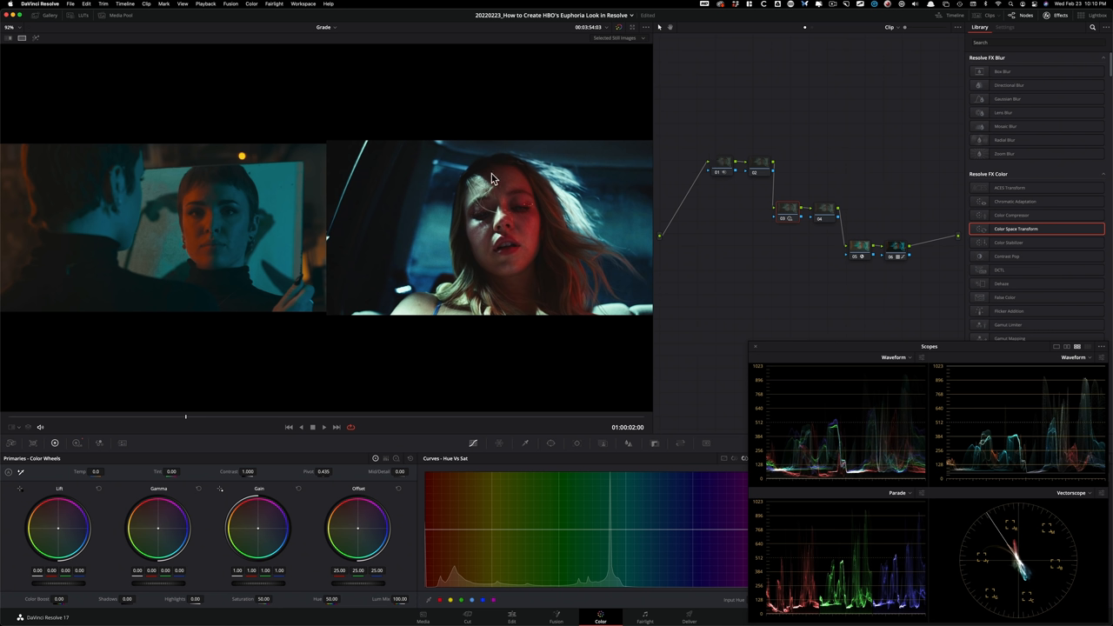
mouse_move(606, 216)
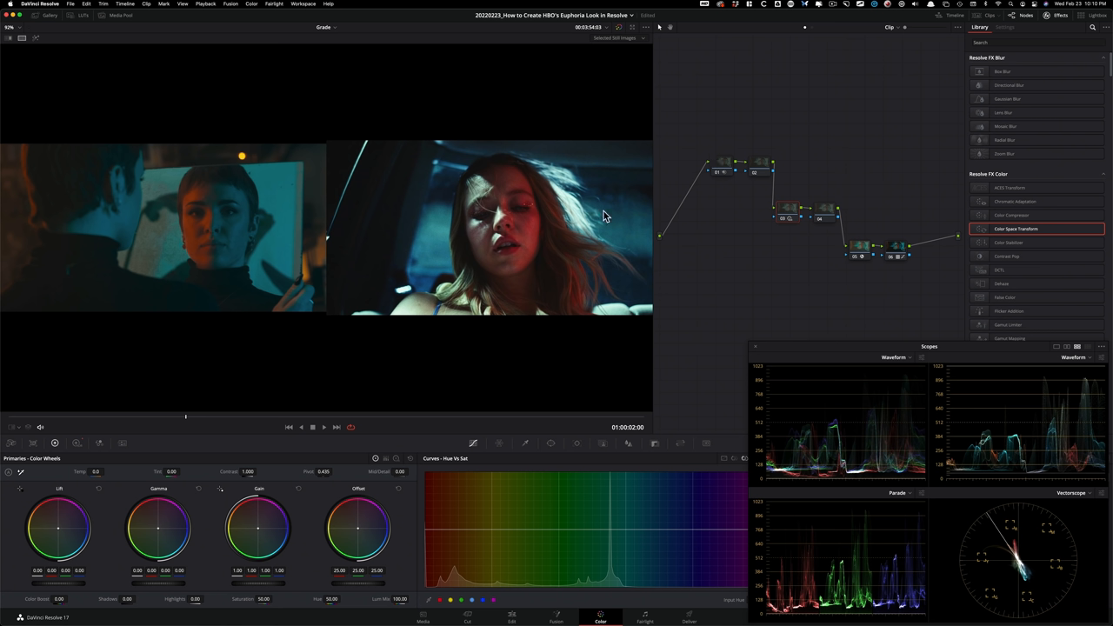
mouse_move(592, 283)
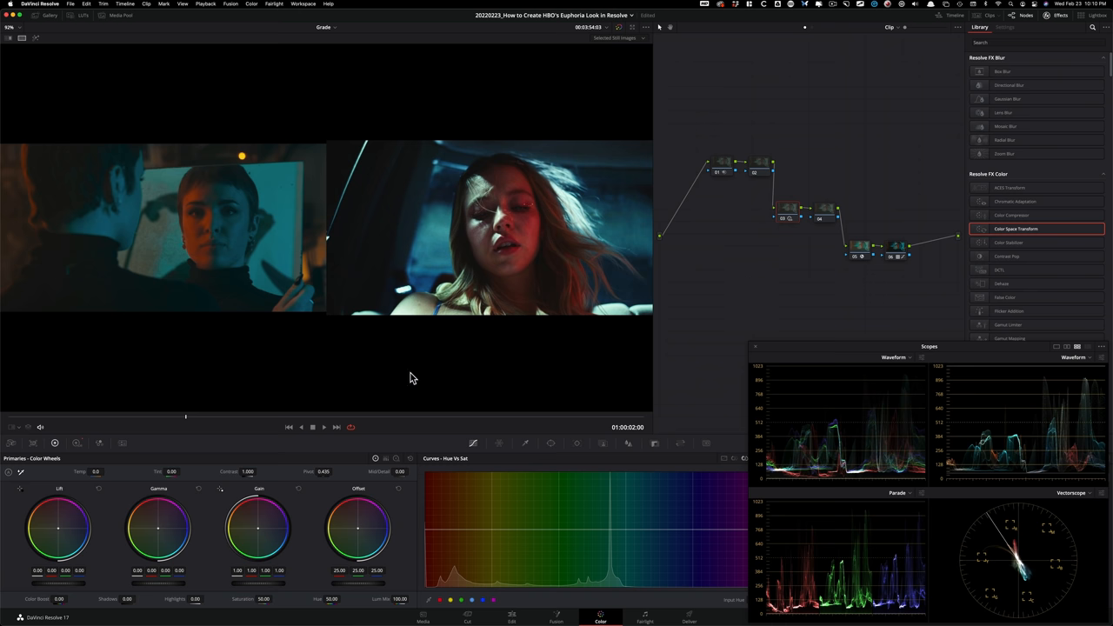
Step: Bring up the Color menu's Full Printer Light options beside the reference comparison
click(252, 3)
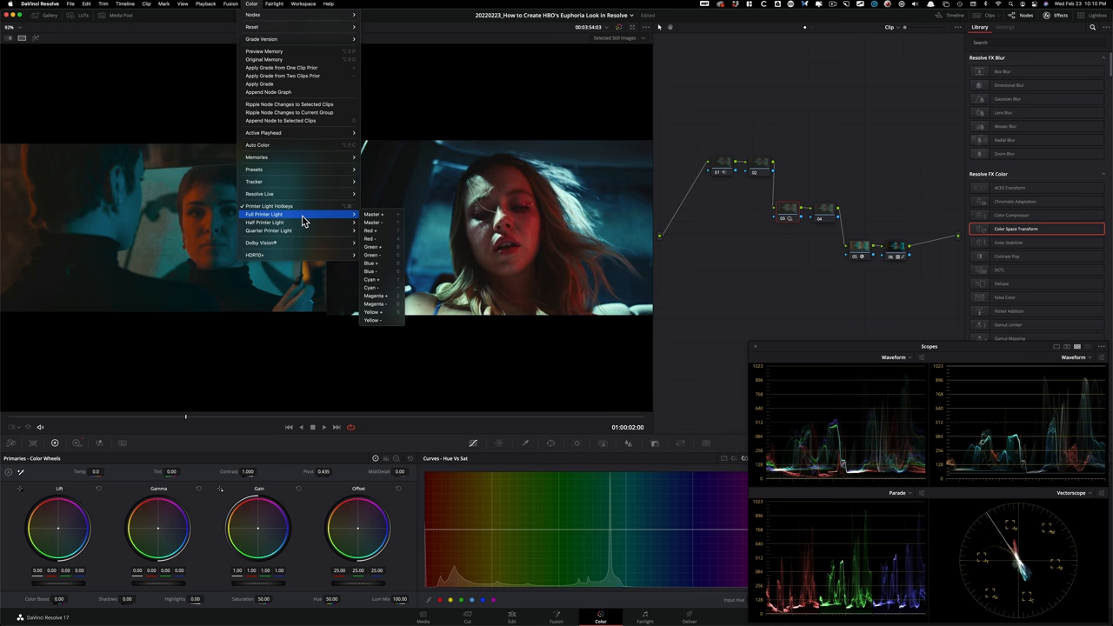
mouse_move(378, 304)
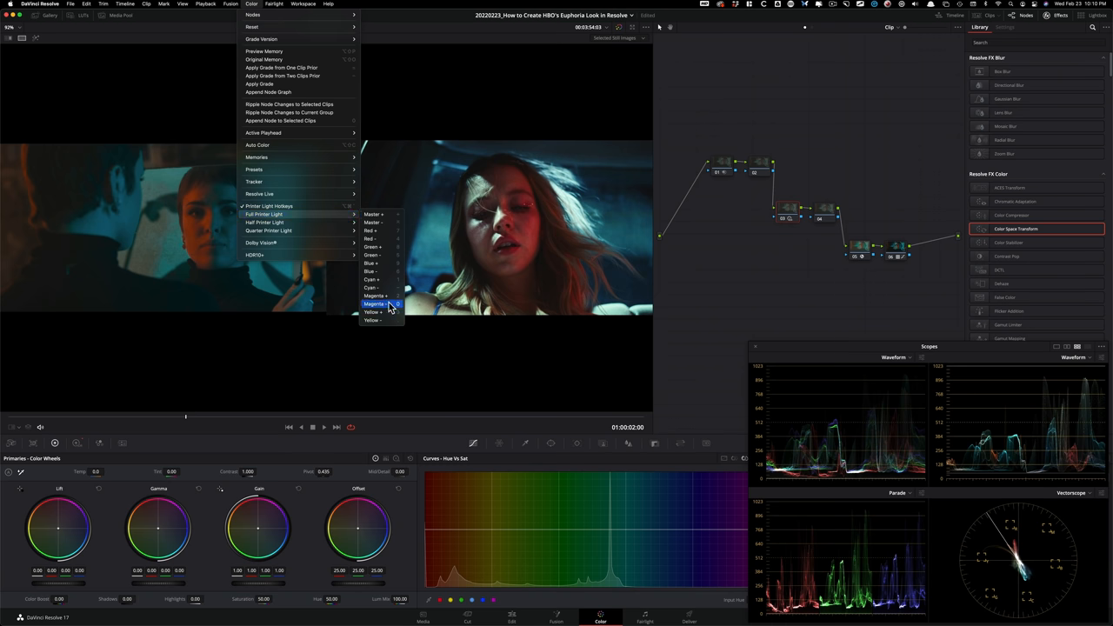
mouse_move(376, 280)
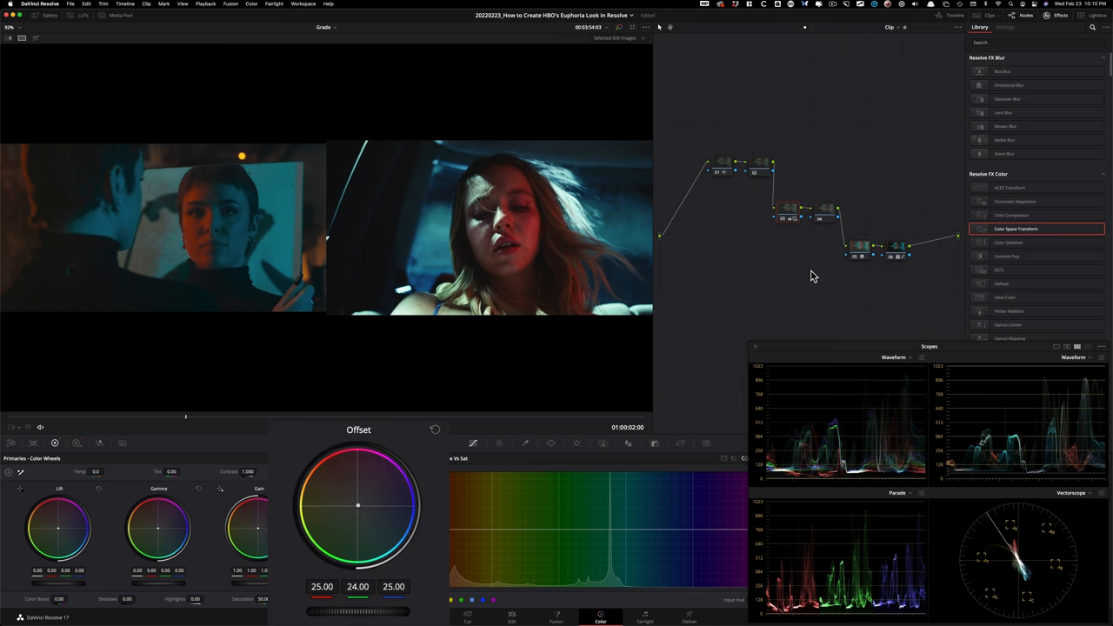
Step: Nudge the close-up one printer point toward magenta, lowering green offset to 23
key(cmd+d)
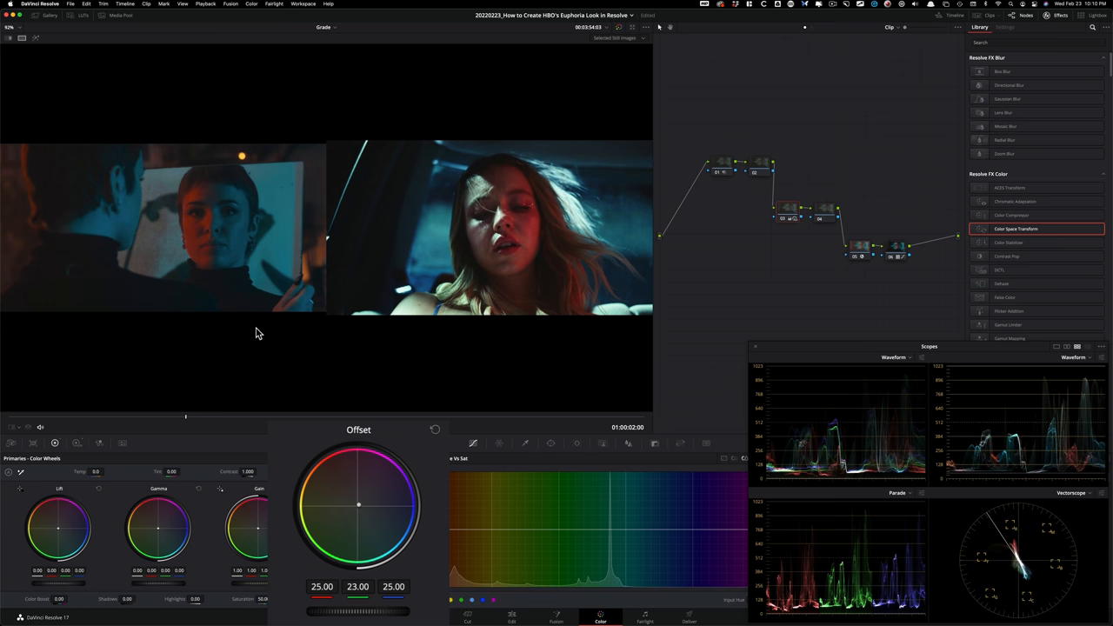
mouse_move(735, 261)
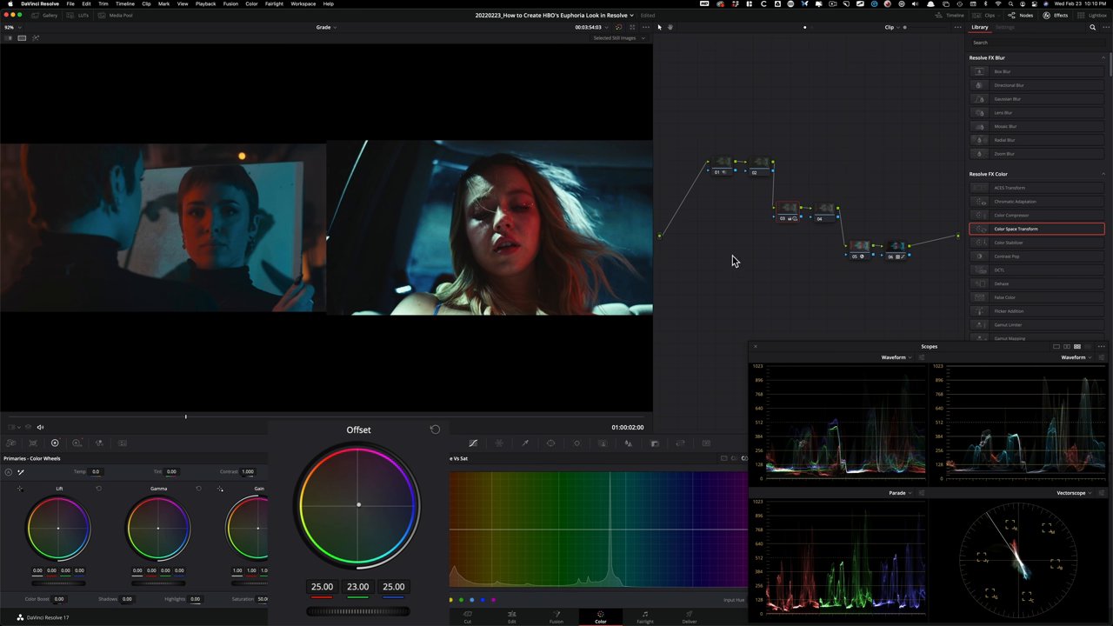
mouse_move(760, 442)
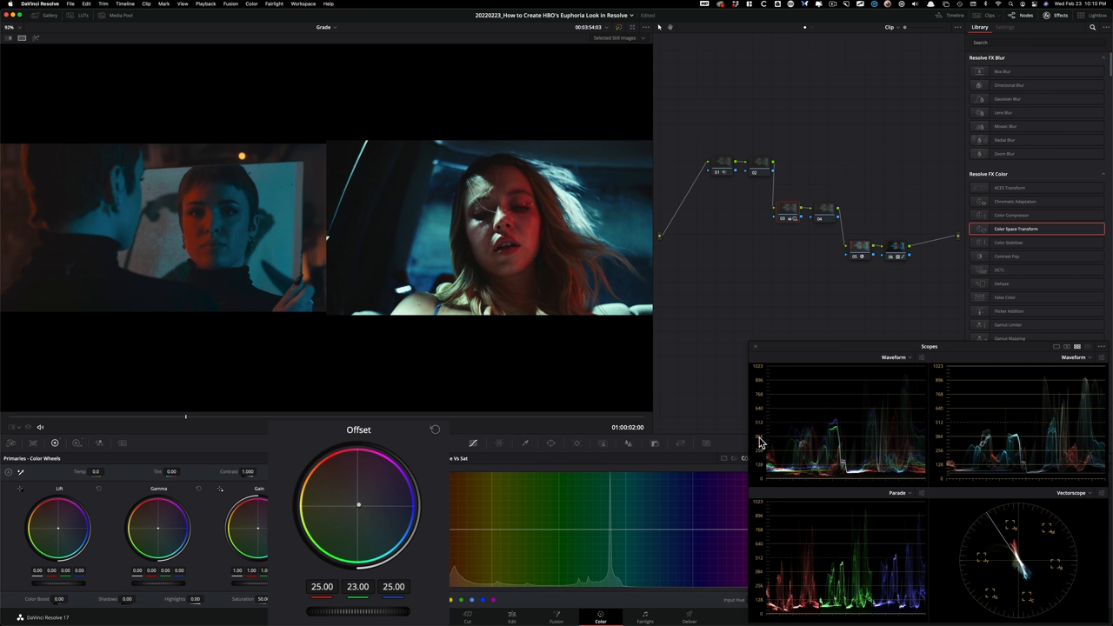
mouse_move(676, 446)
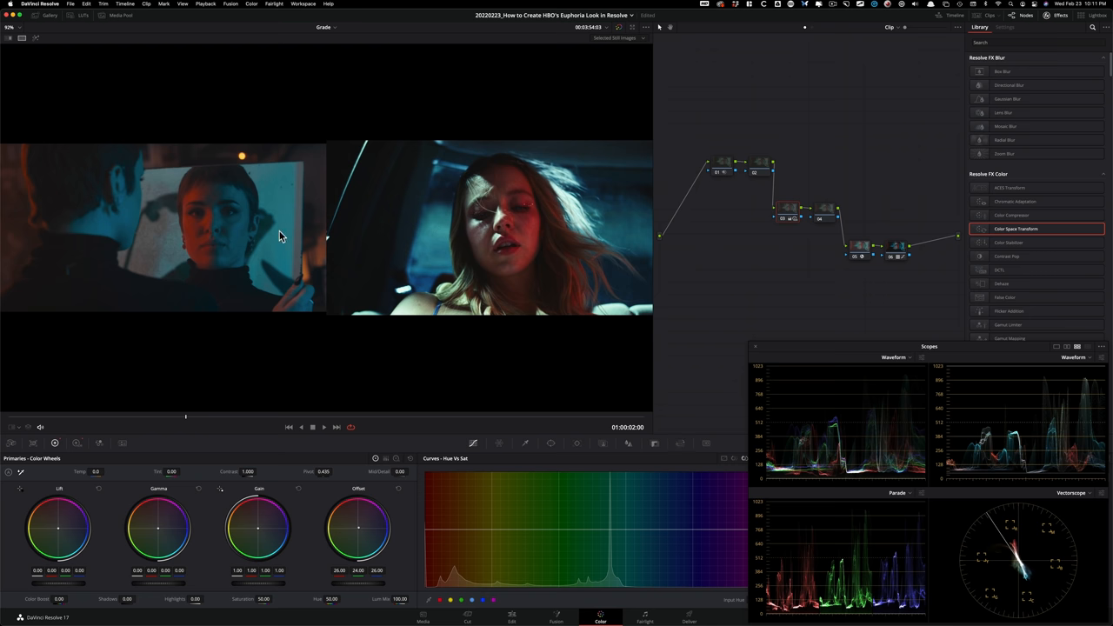
mouse_move(439, 255)
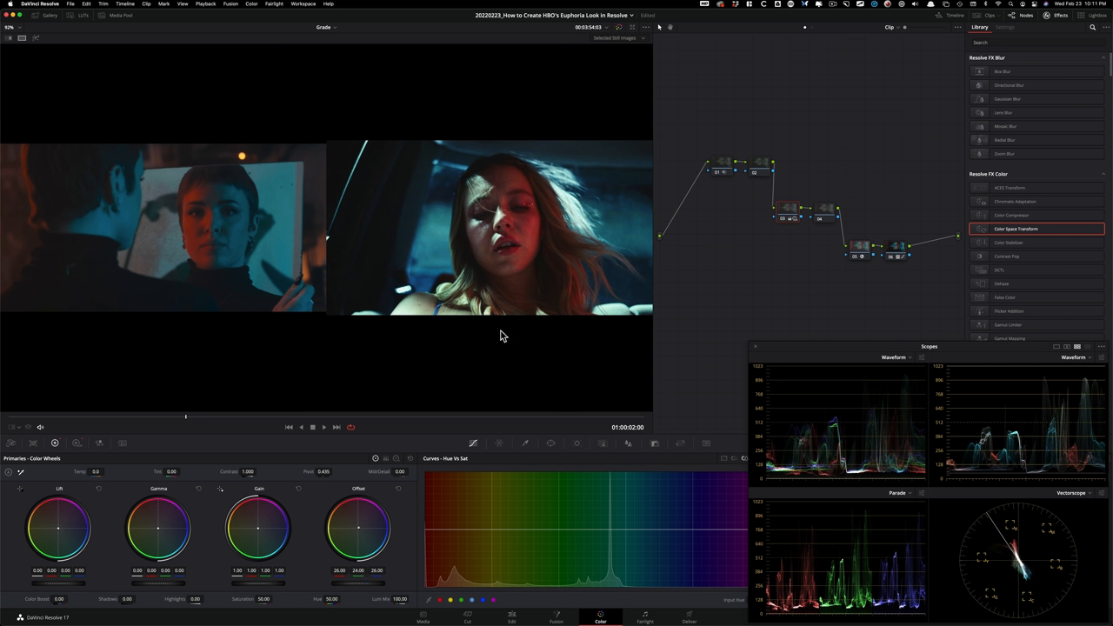
mouse_move(842, 270)
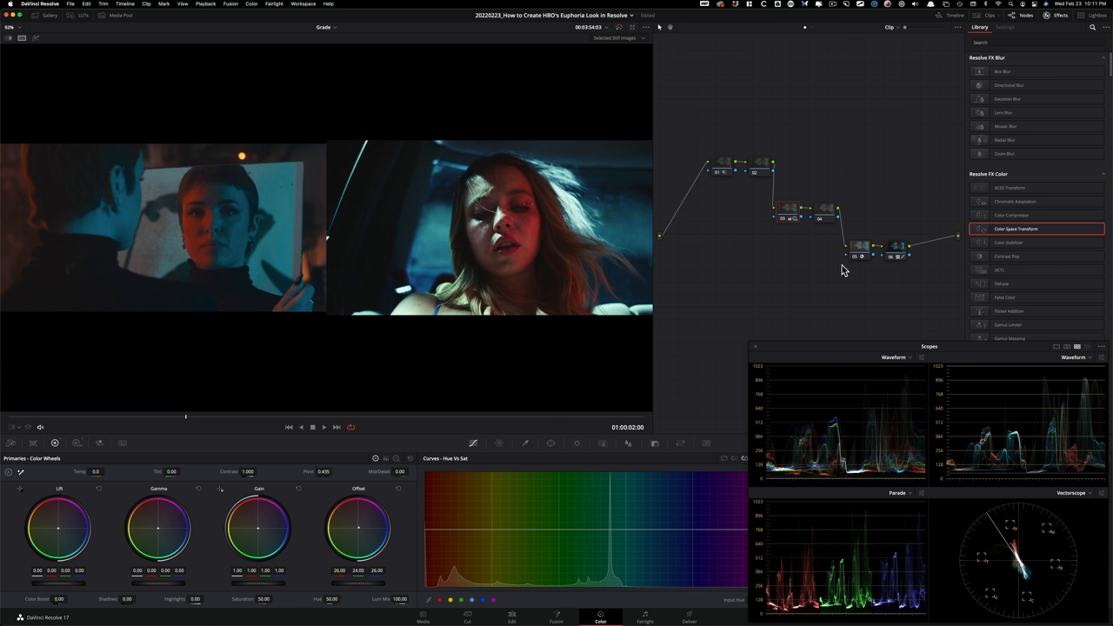
mouse_move(817, 271)
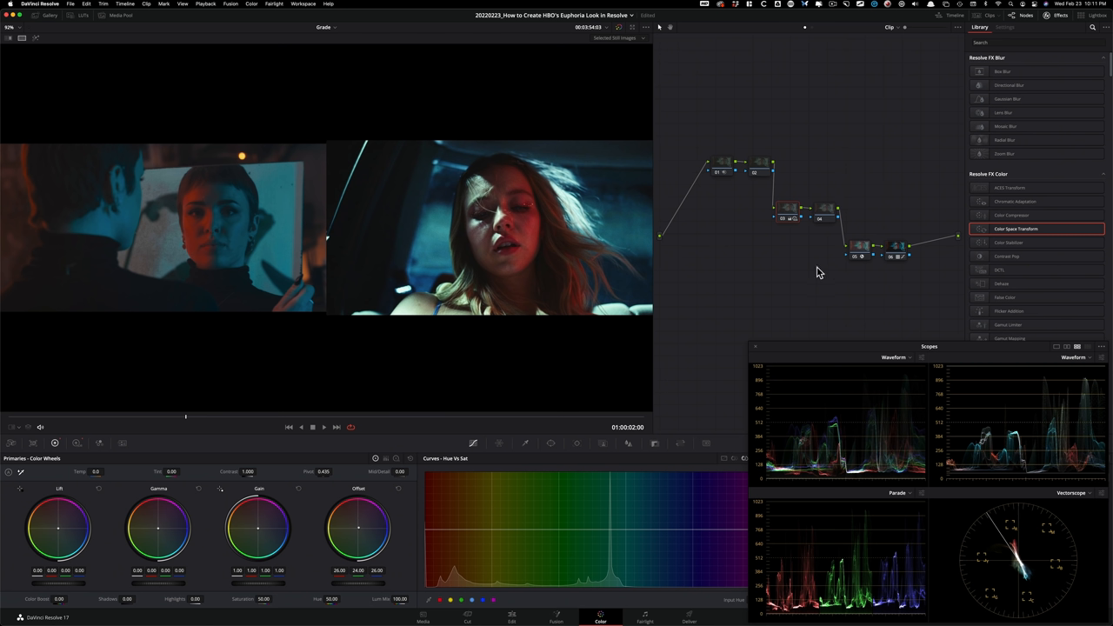
mouse_move(938, 609)
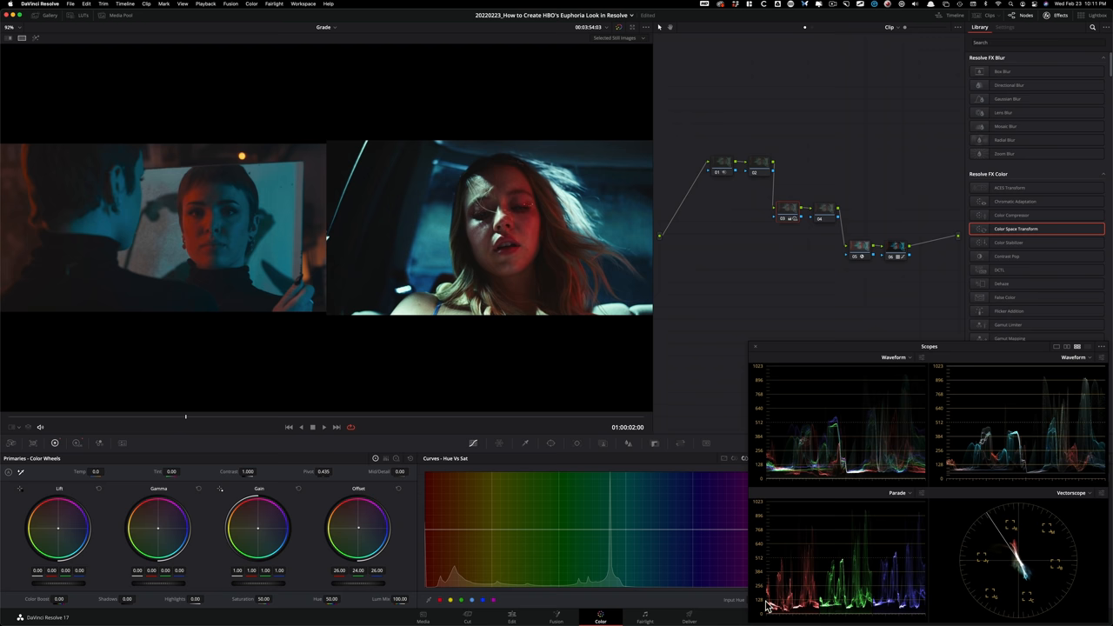
mouse_move(881, 475)
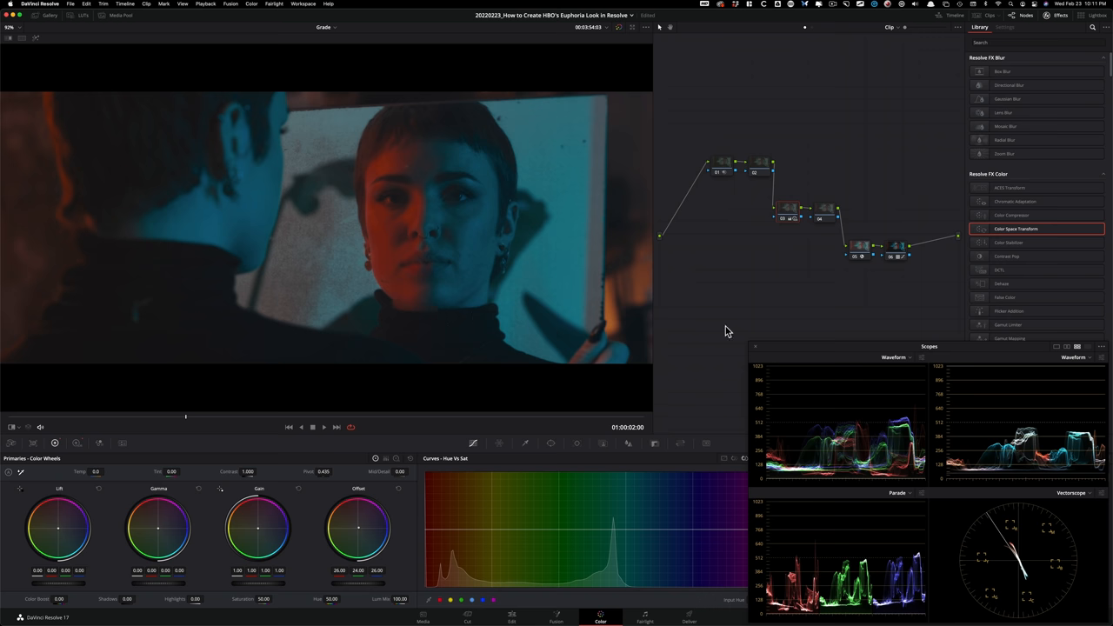
mouse_move(831, 348)
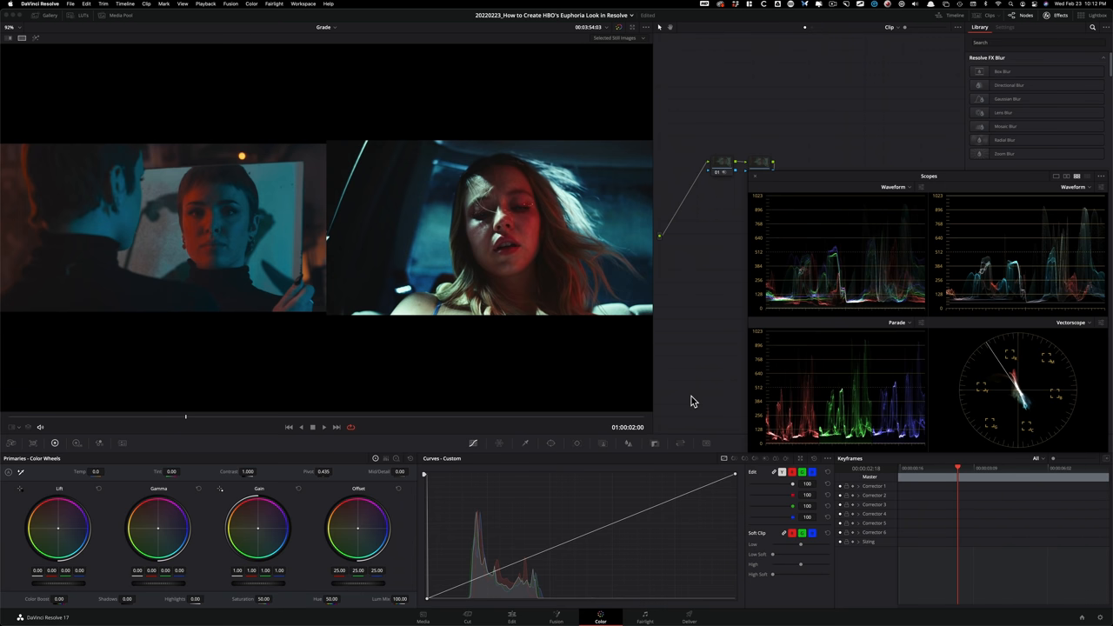
mouse_move(735, 484)
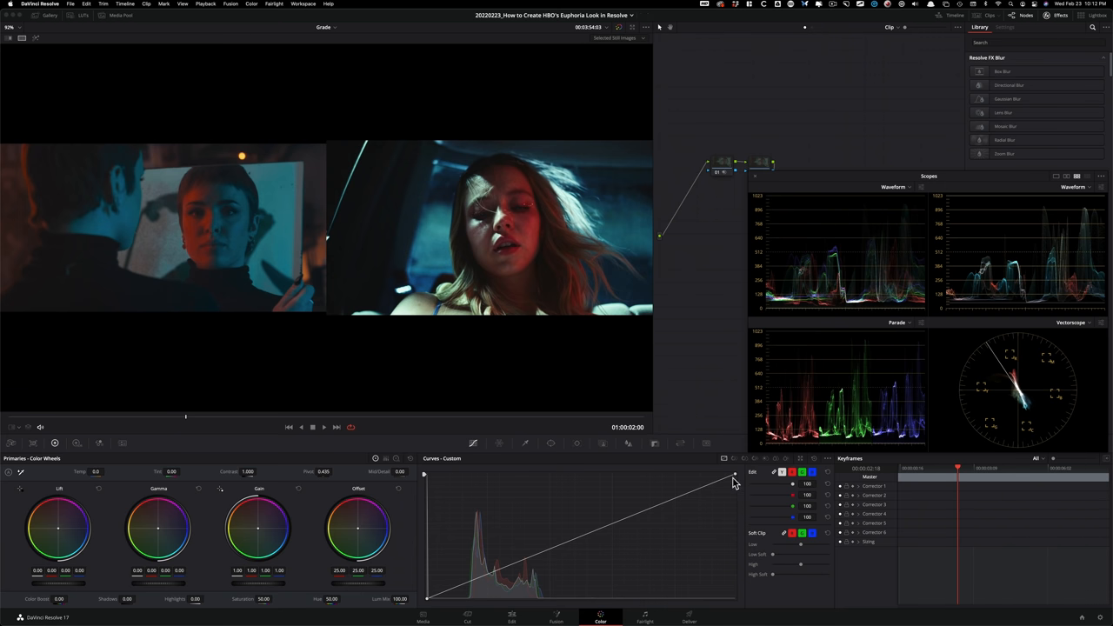
Step: Lower the curve's white point slightly and lift the black point to fade shadows
drag(735, 477, 734, 482)
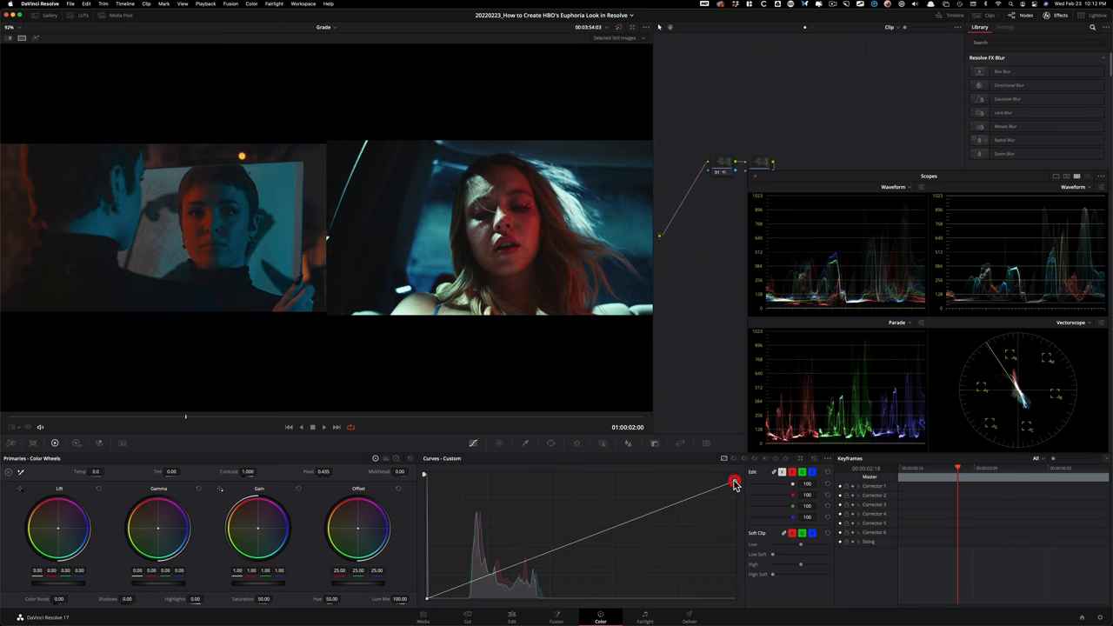
drag(735, 481, 426, 595)
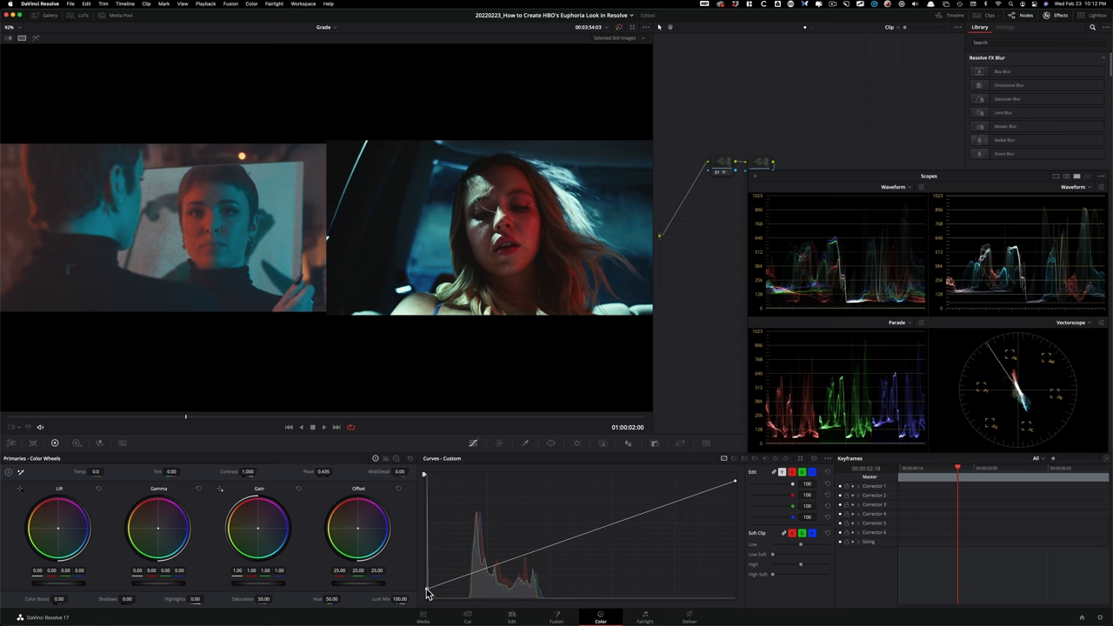
mouse_move(539, 243)
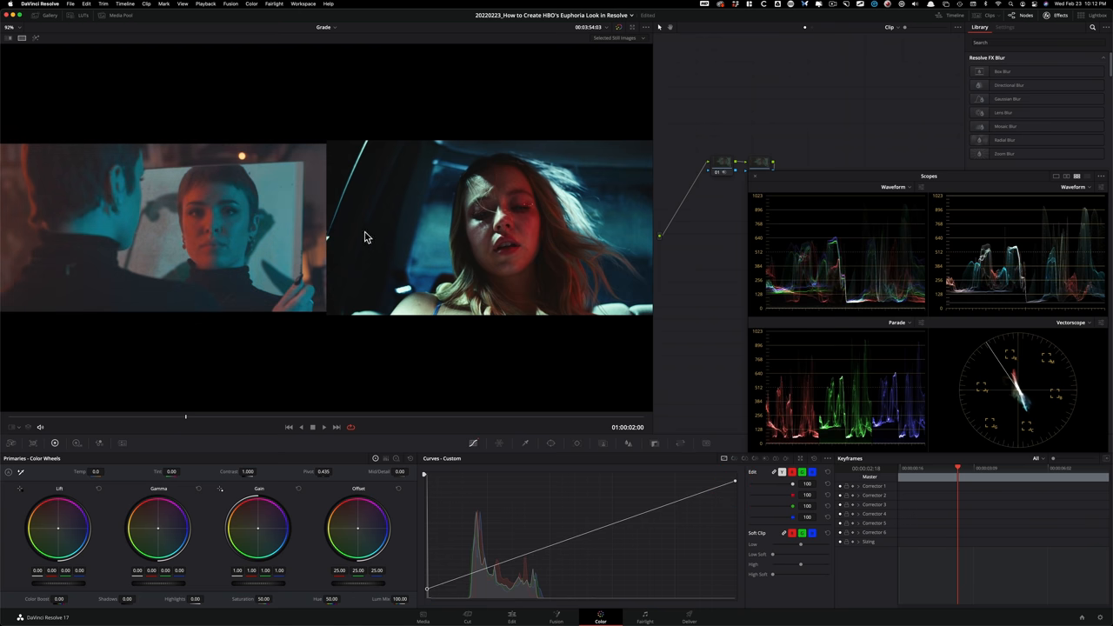
mouse_move(393, 261)
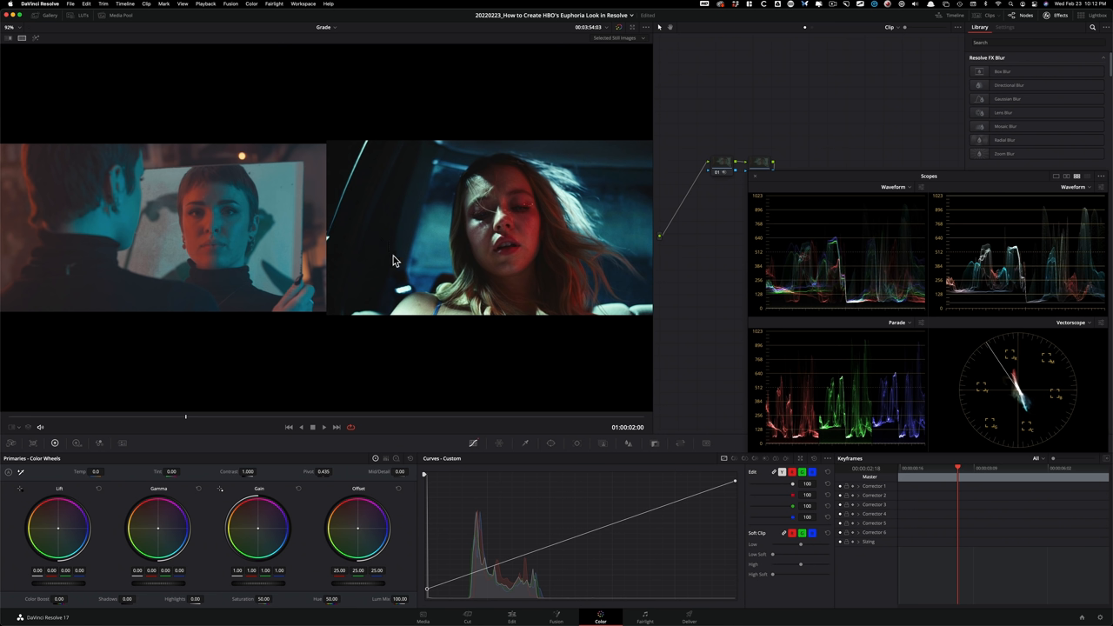
mouse_move(498, 261)
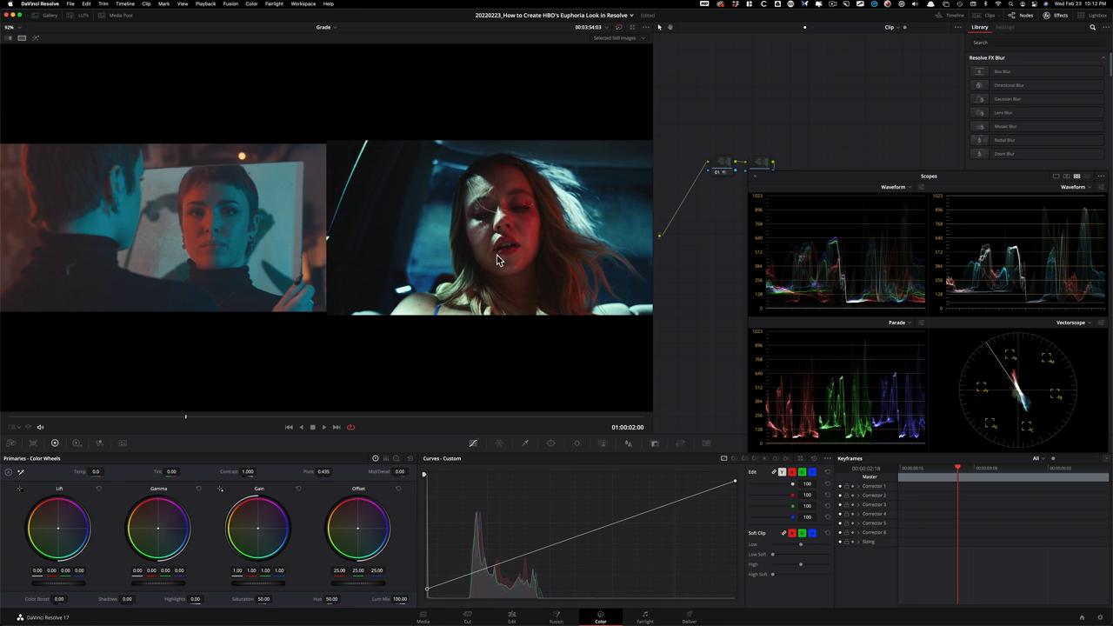
mouse_move(462, 237)
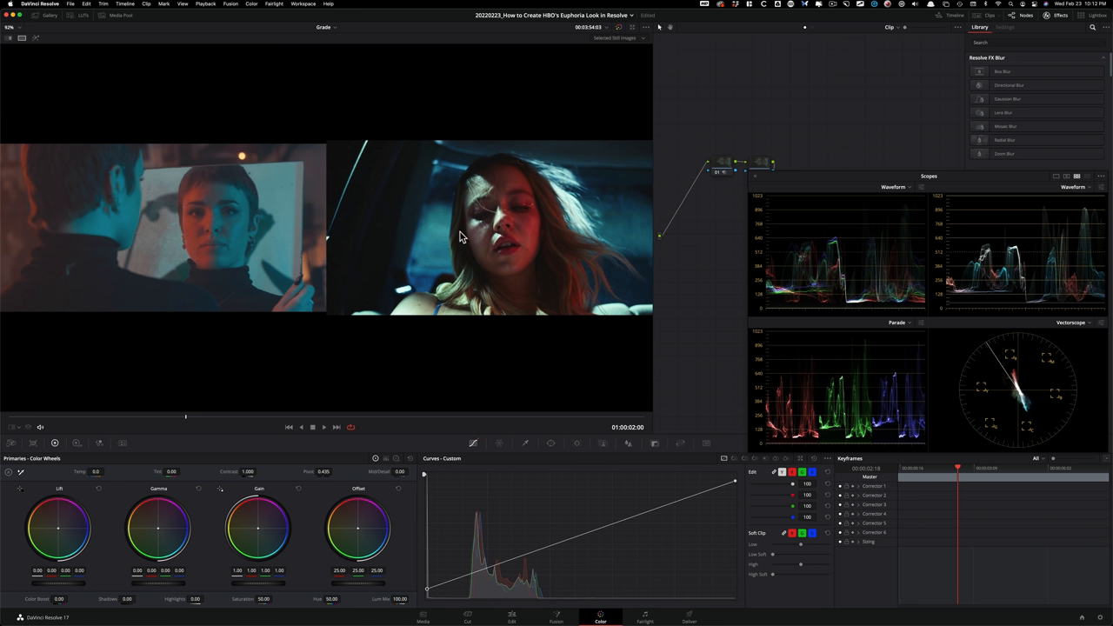
mouse_move(485, 192)
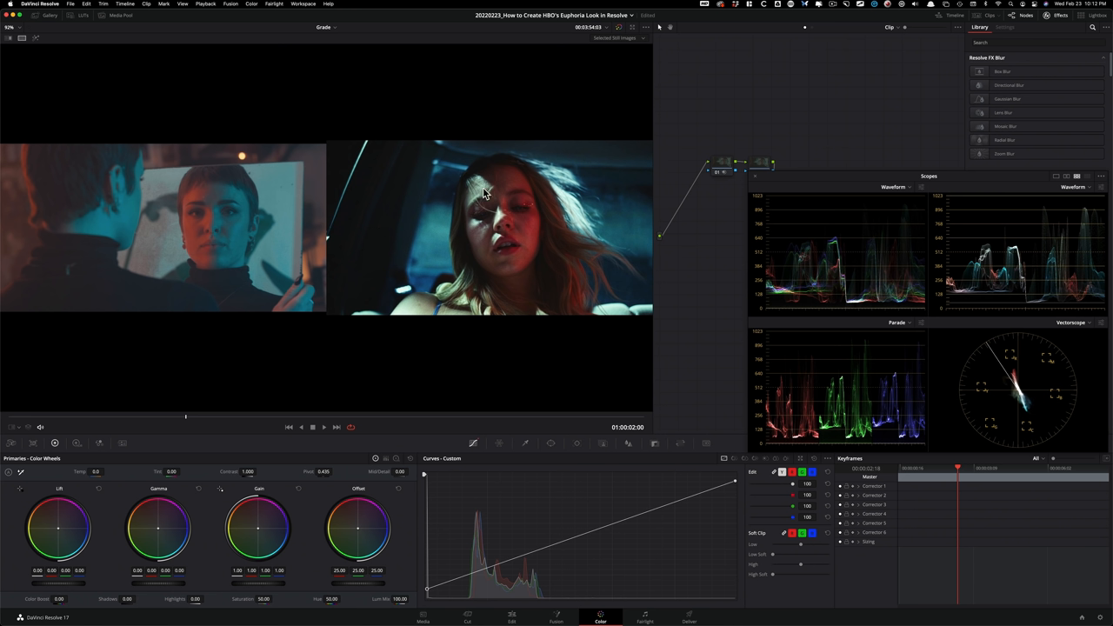
mouse_move(491, 202)
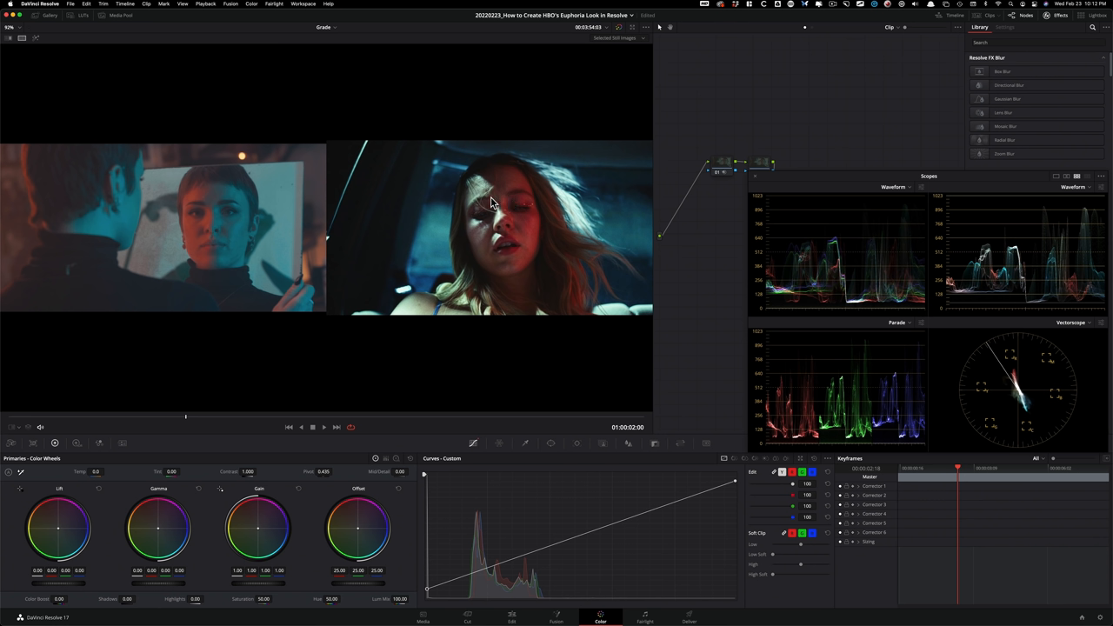
mouse_move(507, 249)
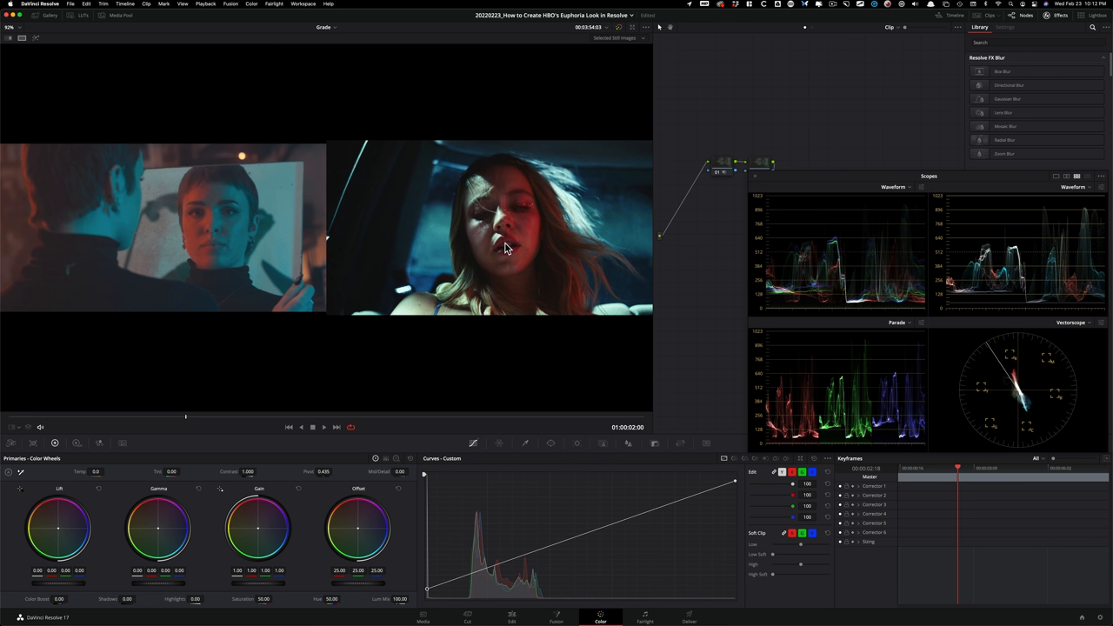
mouse_move(507, 228)
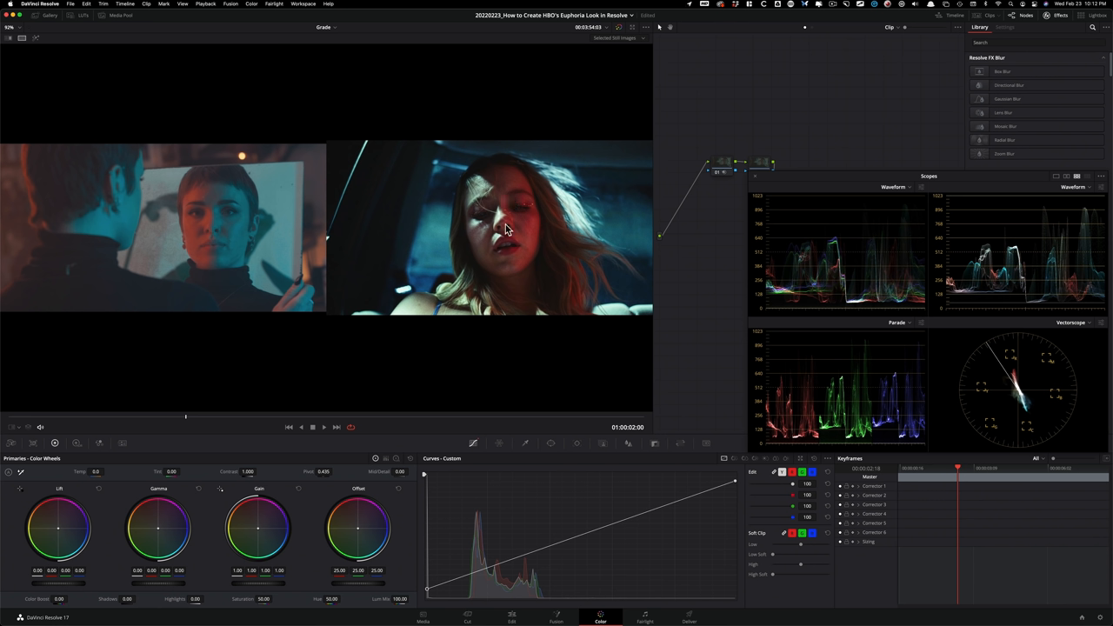
mouse_move(491, 247)
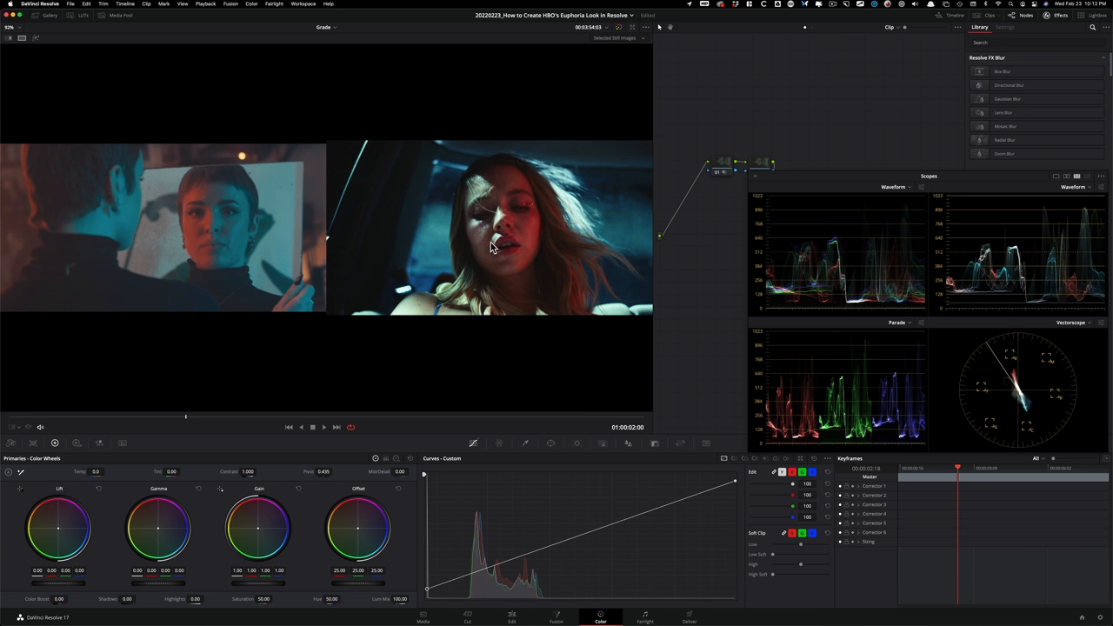
mouse_move(383, 264)
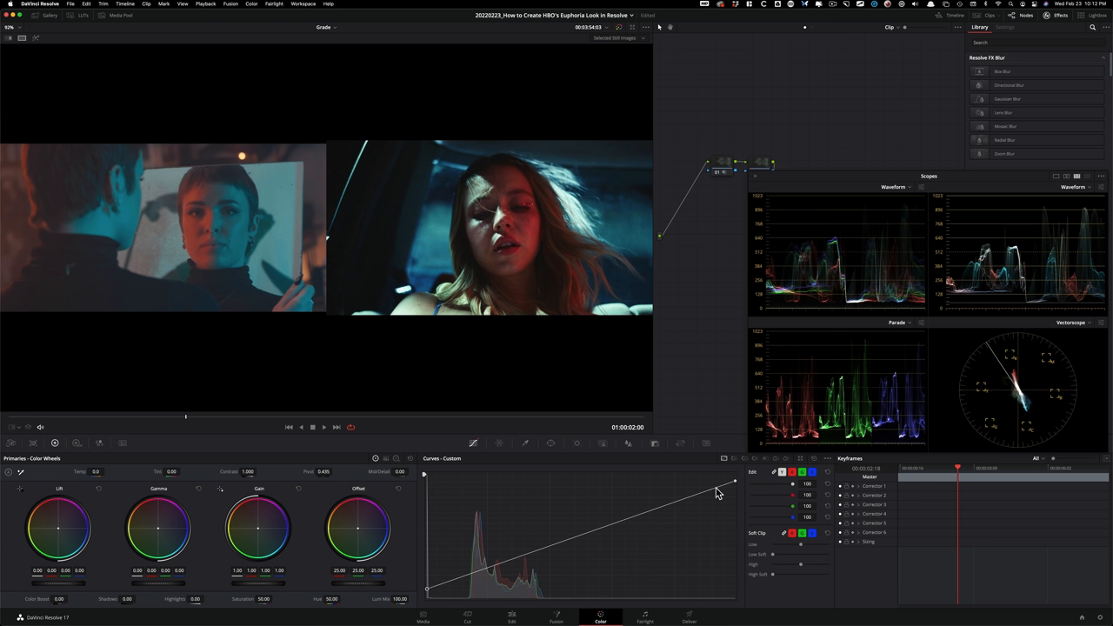
mouse_move(329, 257)
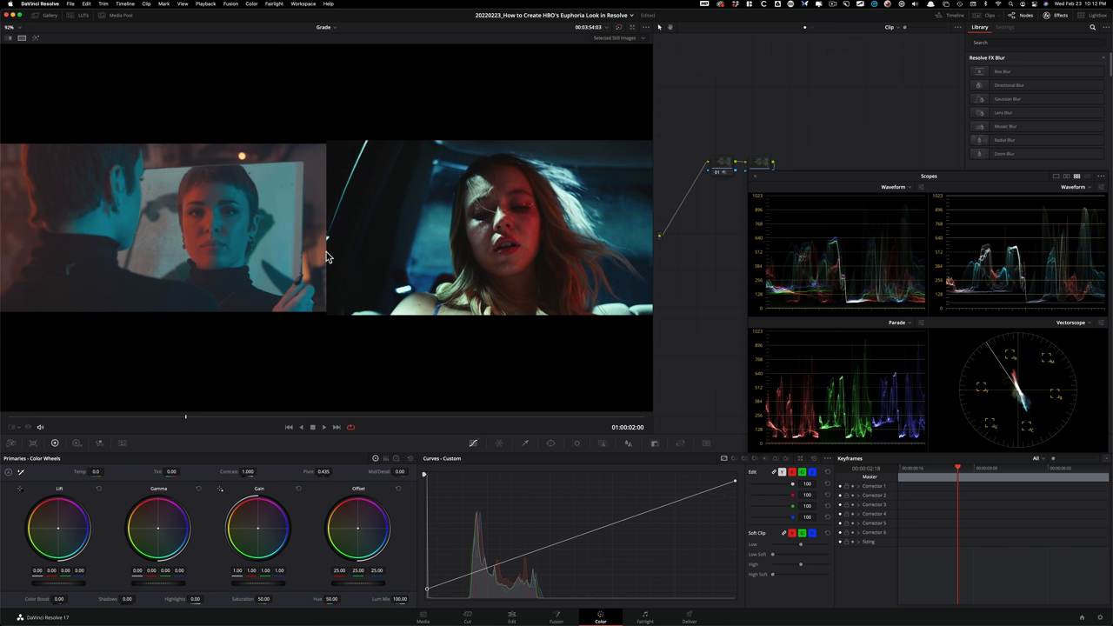
mouse_move(209, 278)
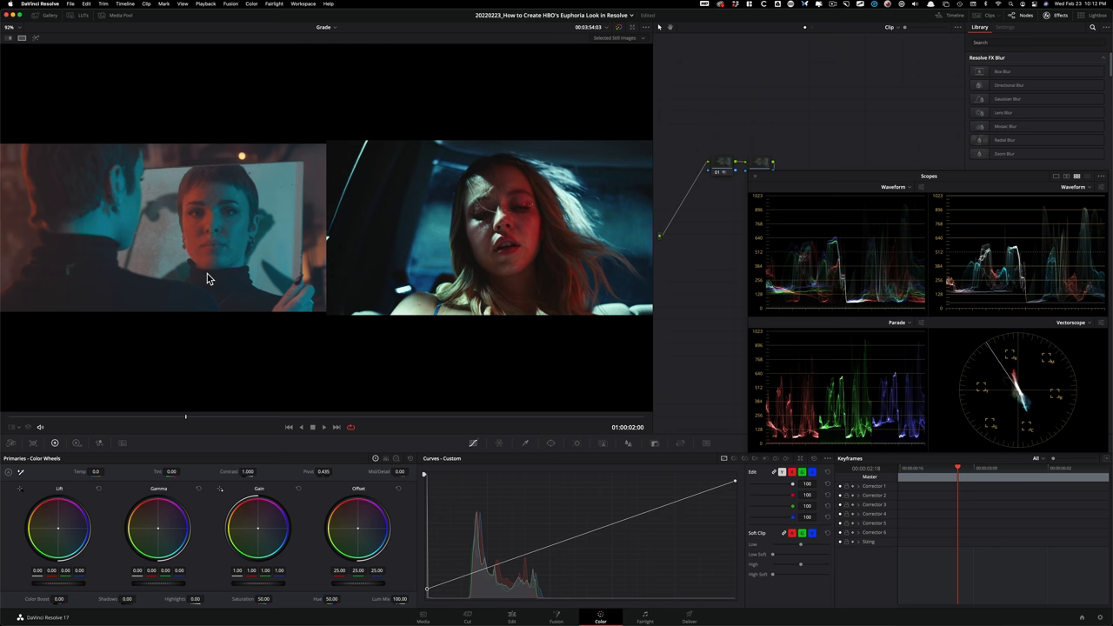
mouse_move(729, 487)
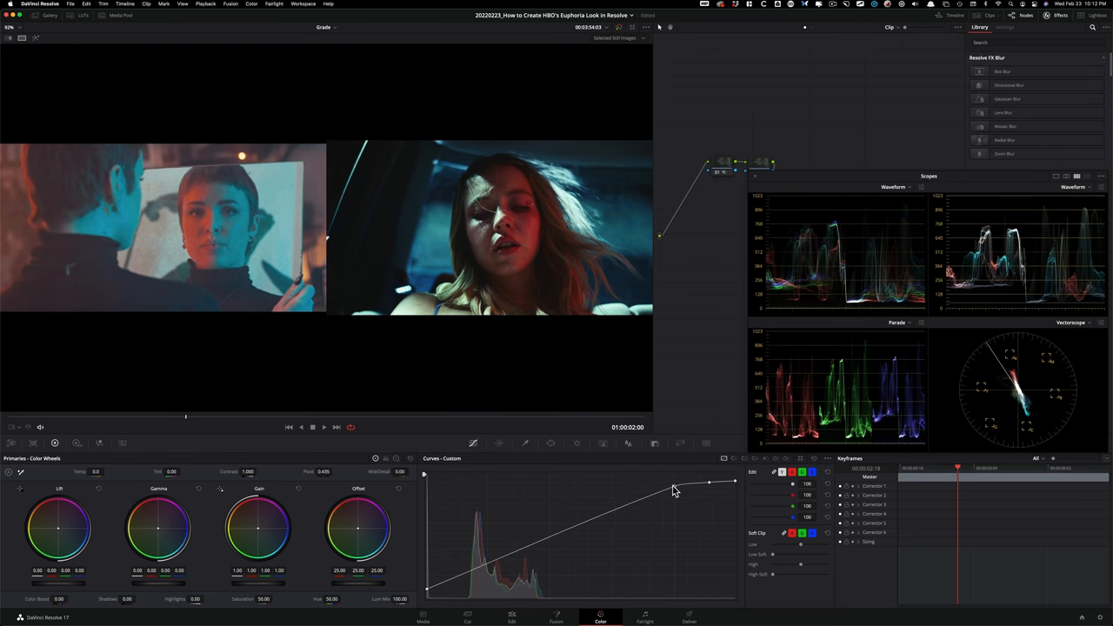
Step: Roll off the brightest highlights into a soft shoulder and add another curve control point
drag(674, 489, 663, 494)
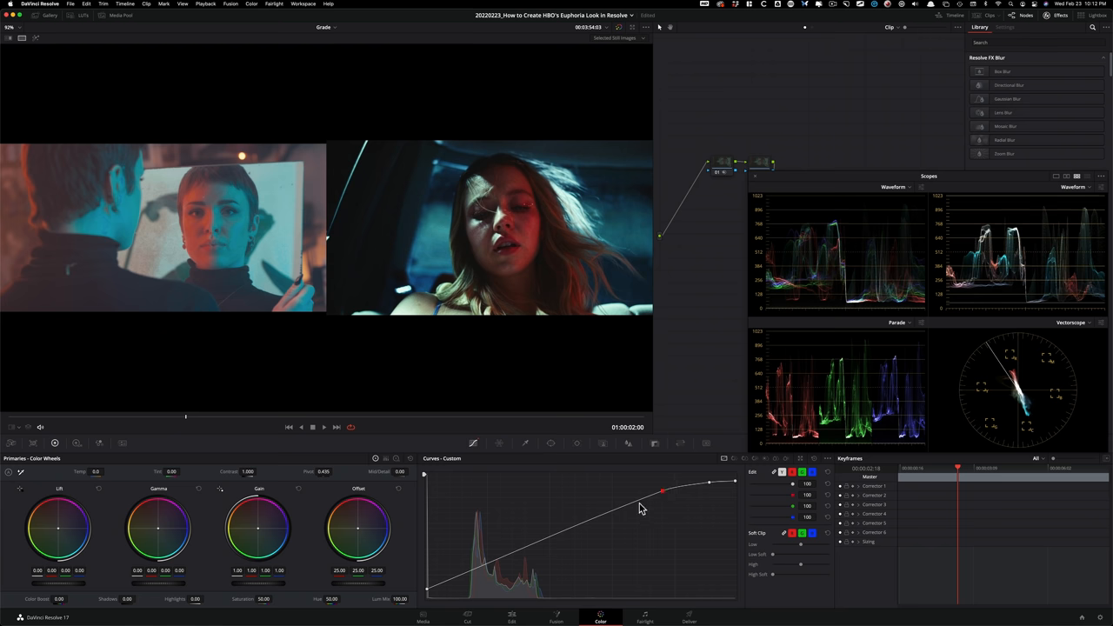
drag(663, 493, 613, 507)
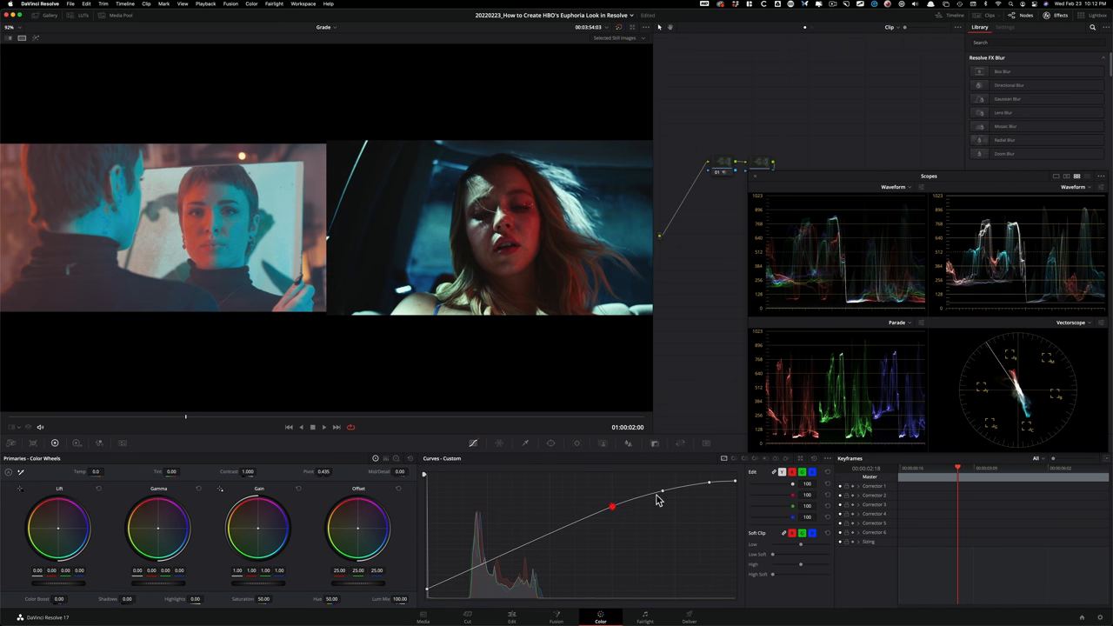
click(709, 481)
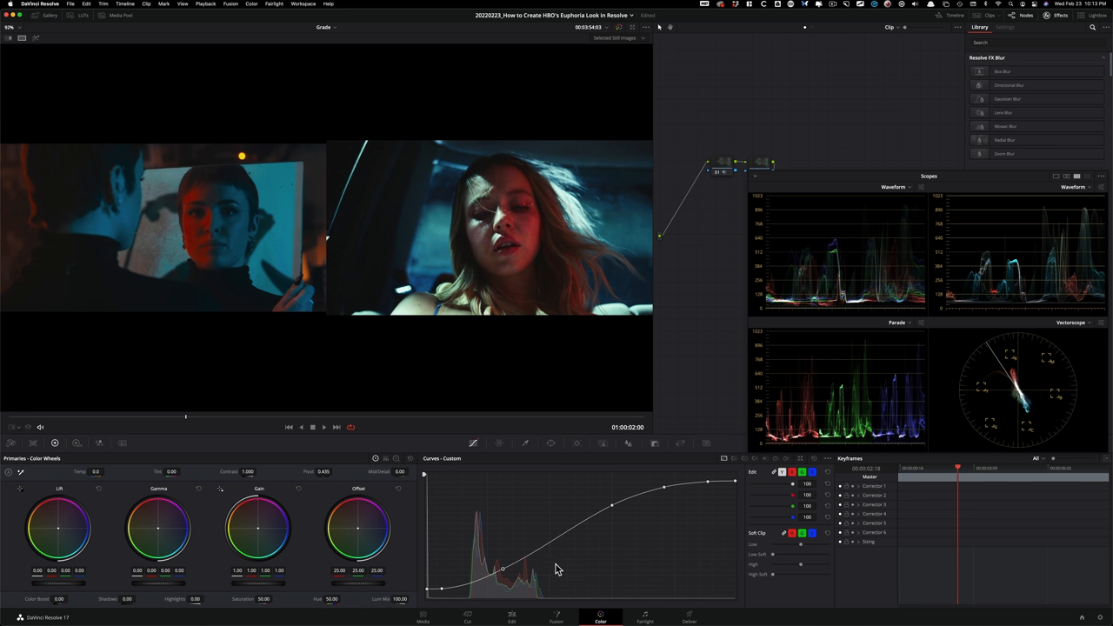
mouse_move(492, 533)
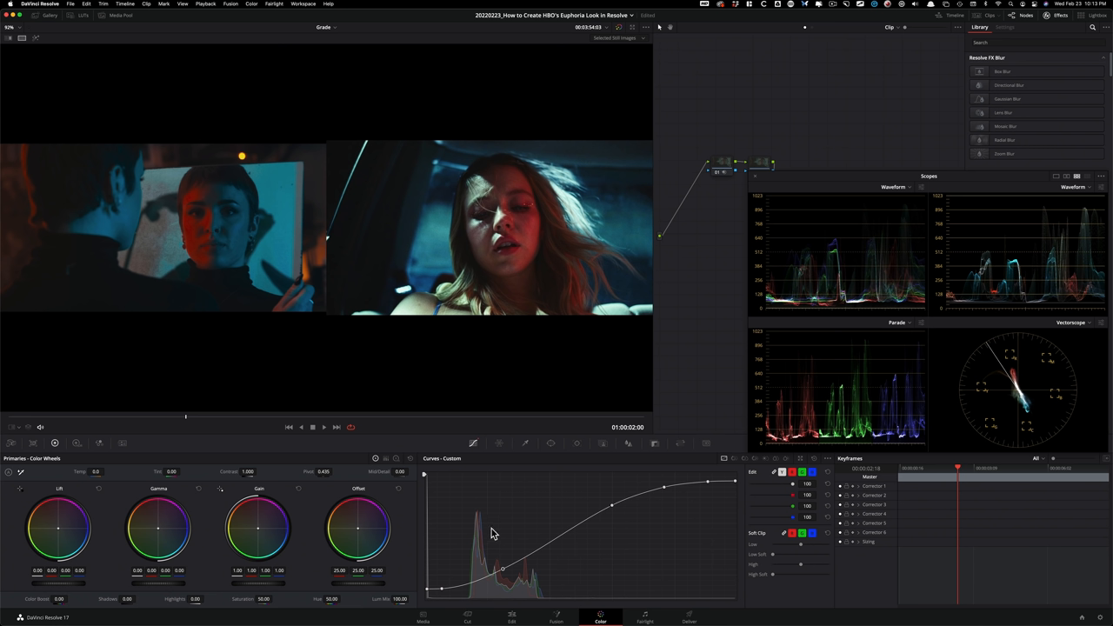
mouse_move(371, 275)
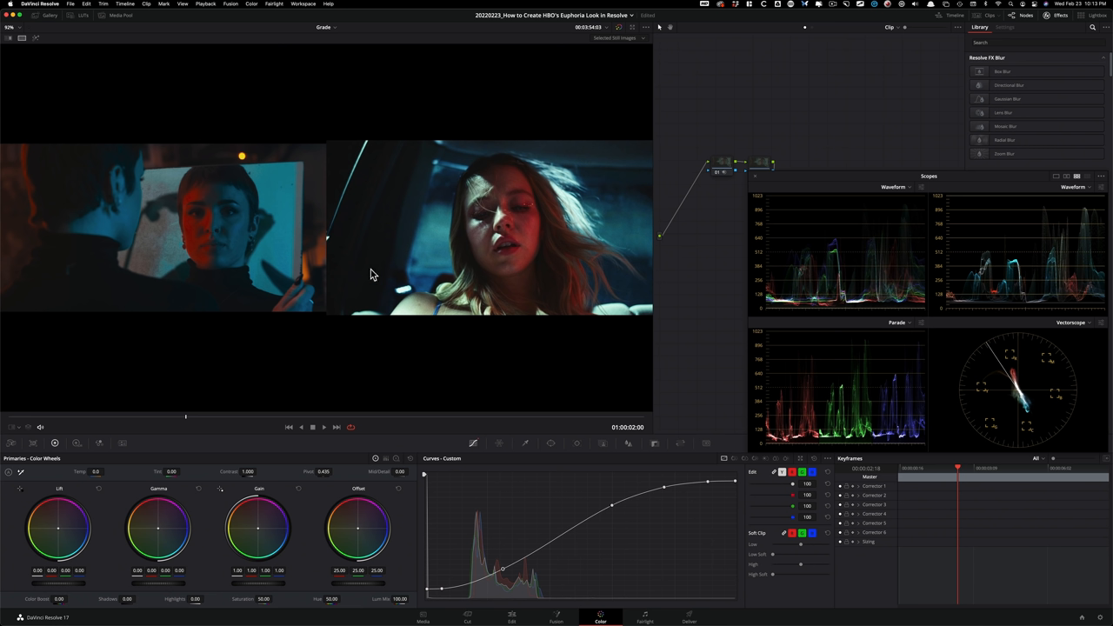
mouse_move(387, 233)
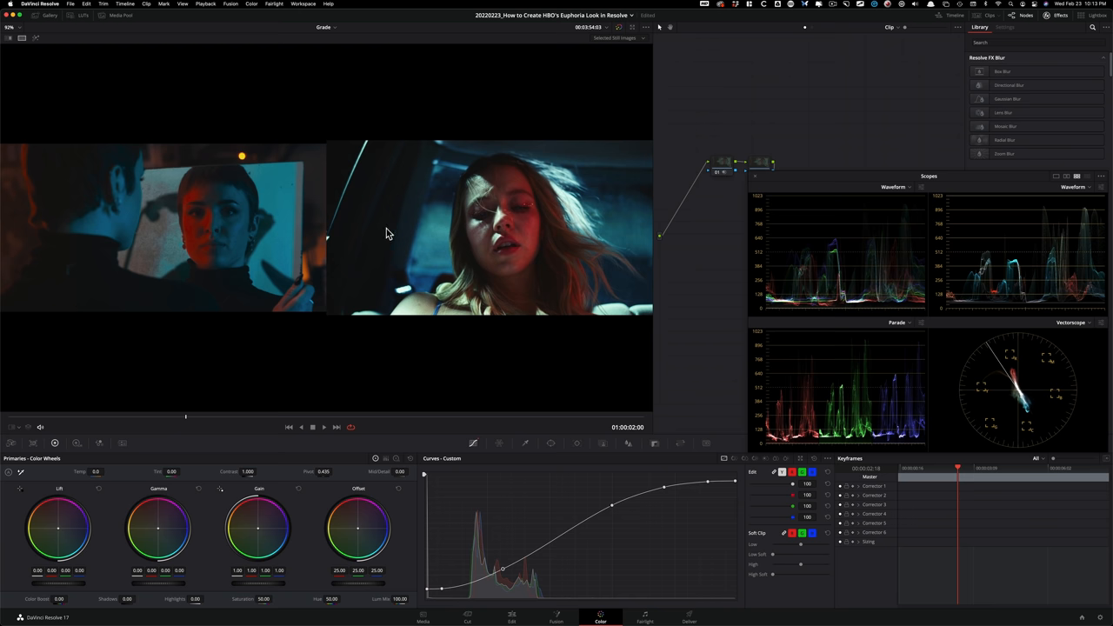
mouse_move(443, 595)
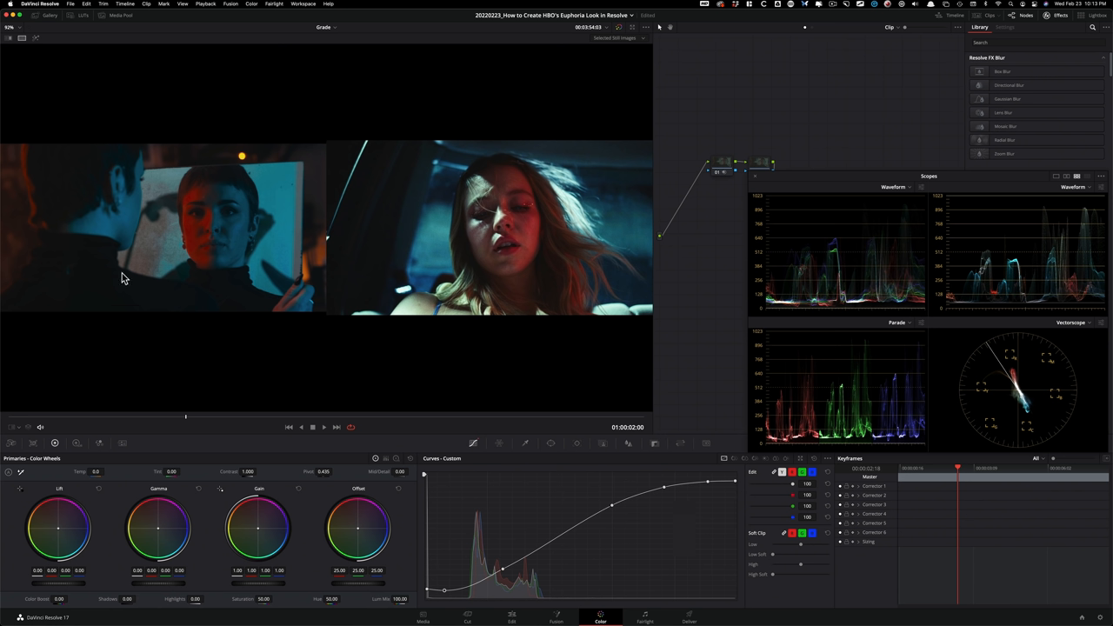
mouse_move(526, 256)
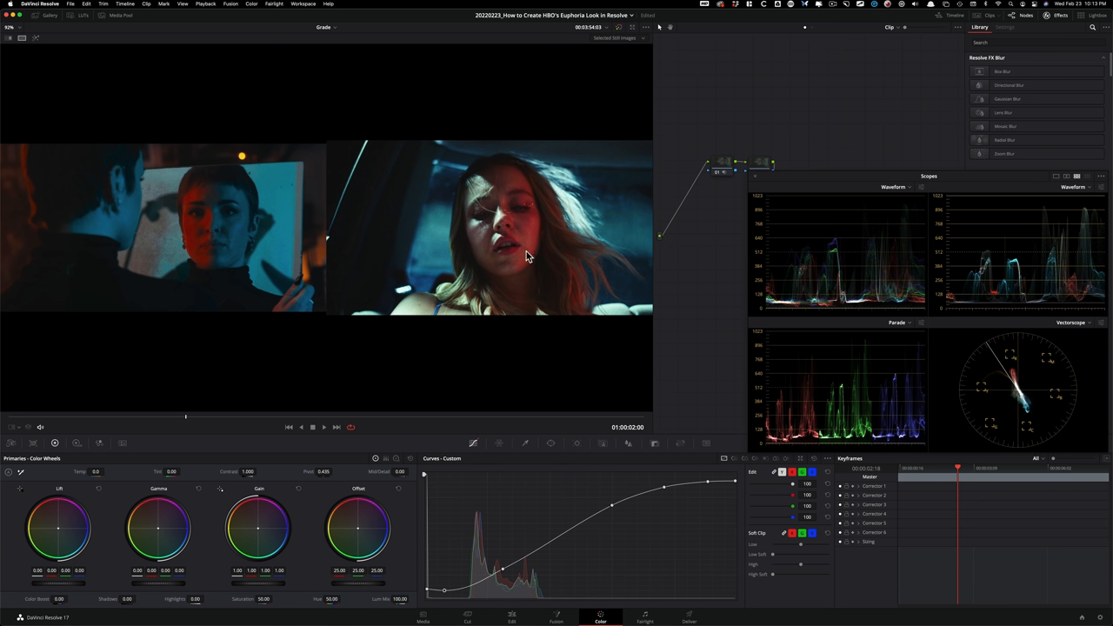
mouse_move(503, 246)
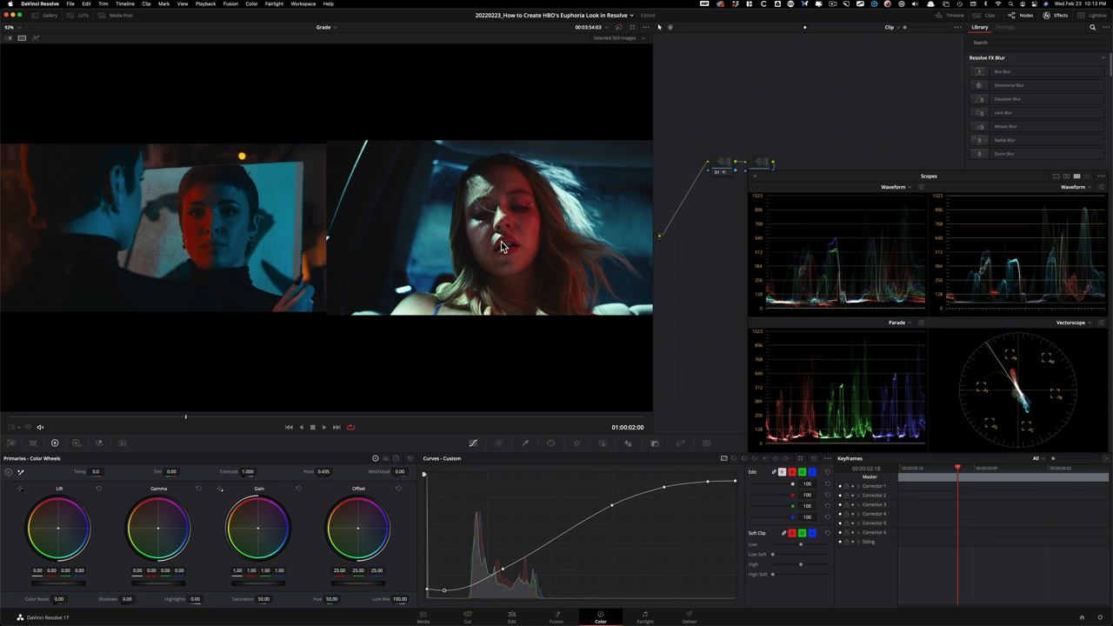
mouse_move(1041, 289)
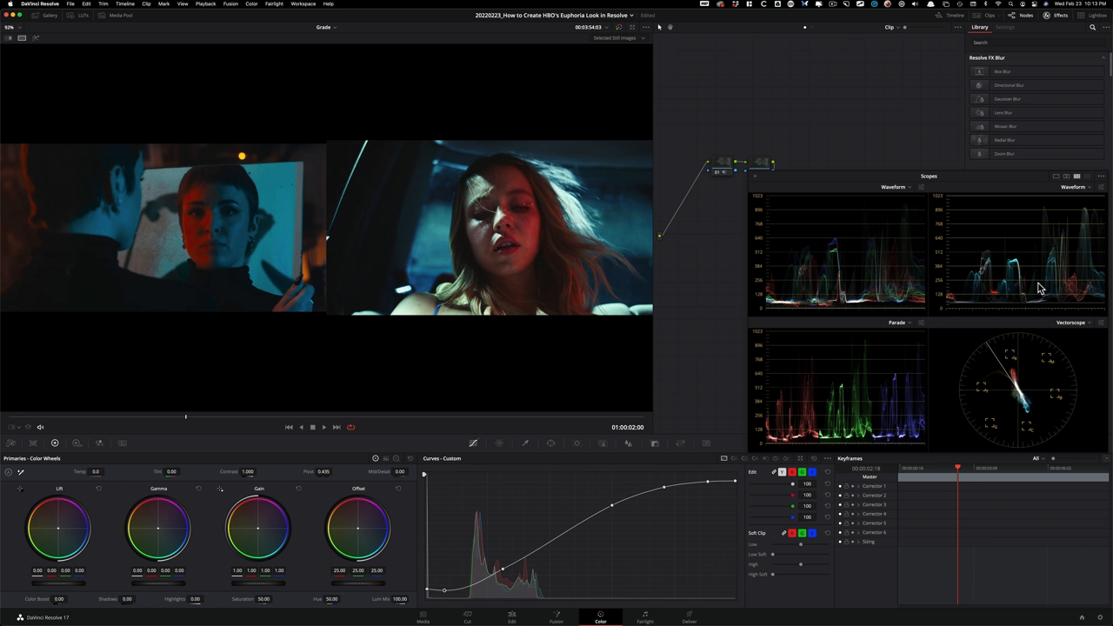
mouse_move(160, 236)
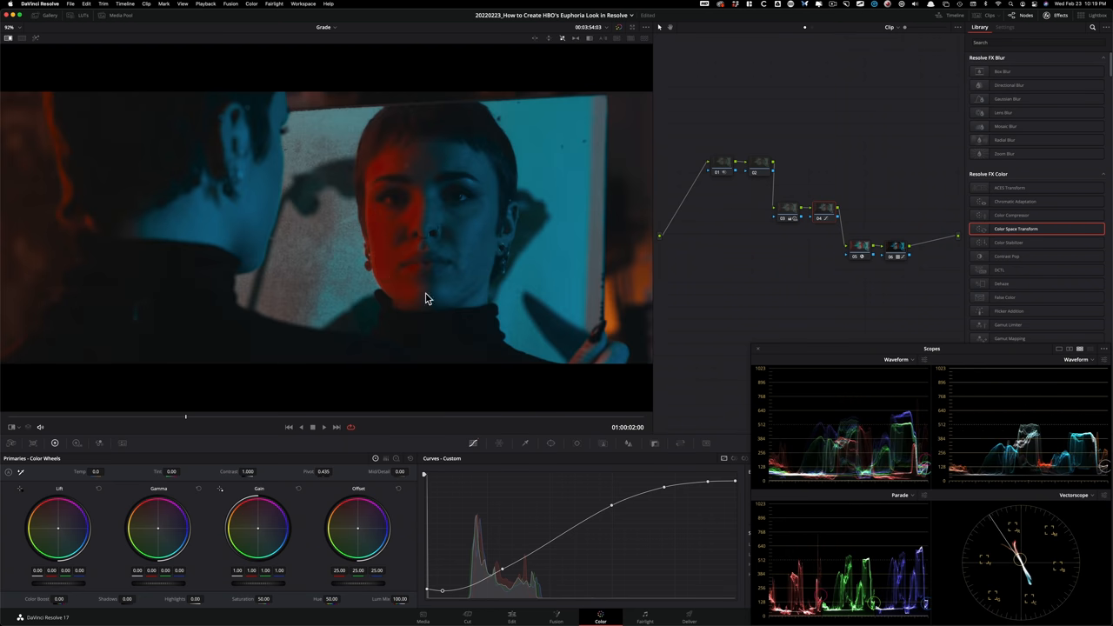
mouse_move(581, 533)
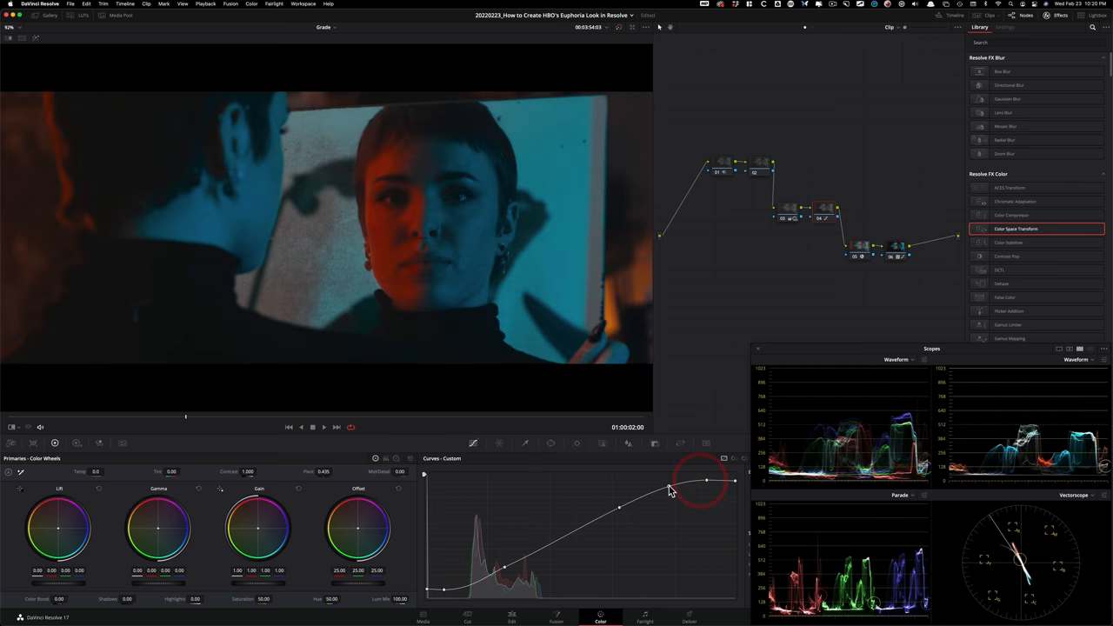
Step: Drag the upper S-curve control point to ease the highlight roll-off
drag(707, 481, 668, 484)
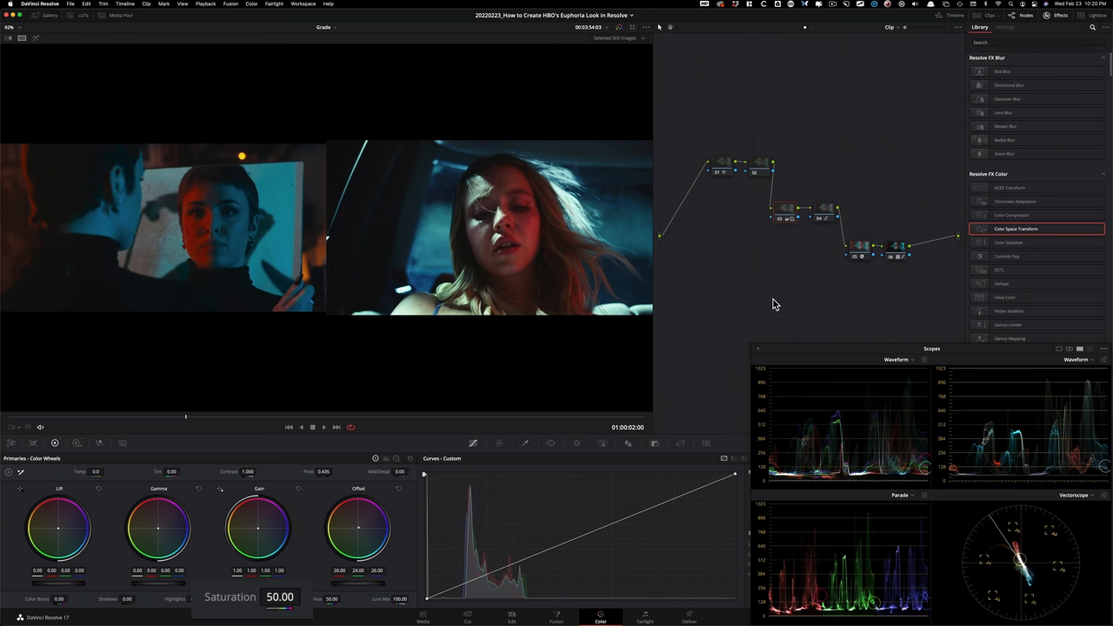
Step: Drag the shot's saturation down sharply, then back up to about 41
drag(305, 607, 252, 606)
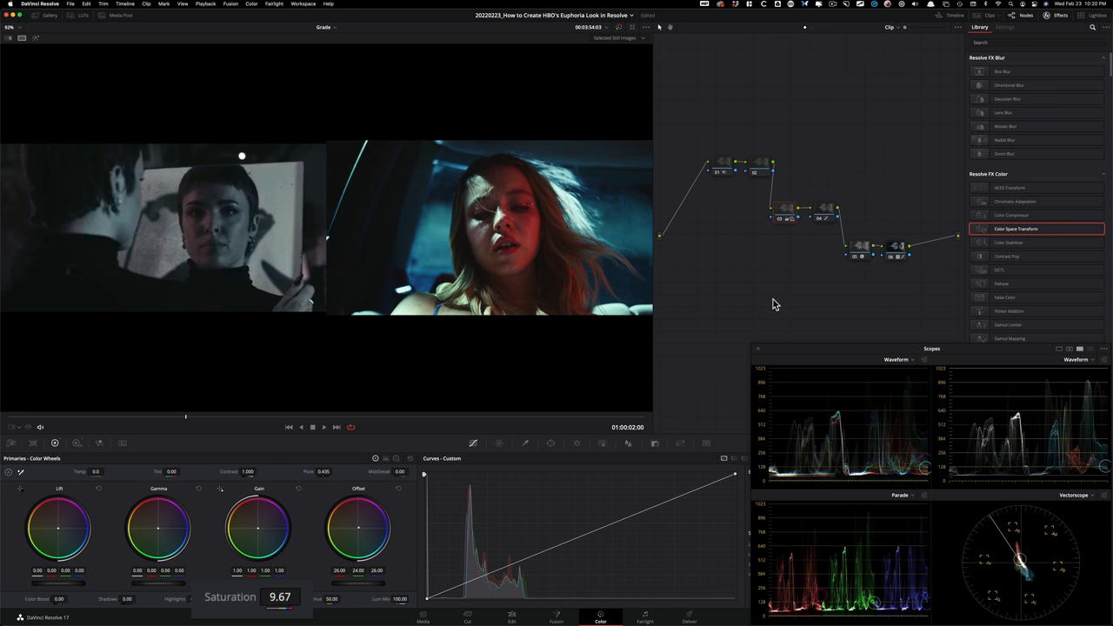
drag(280, 596, 296, 596)
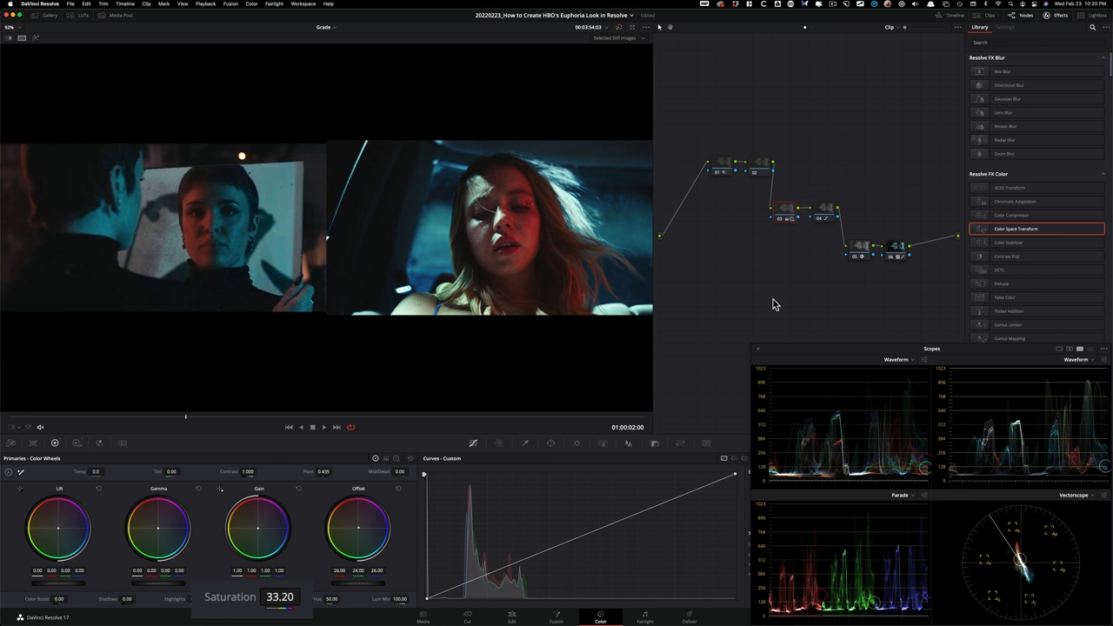
drag(252, 597, 270, 596)
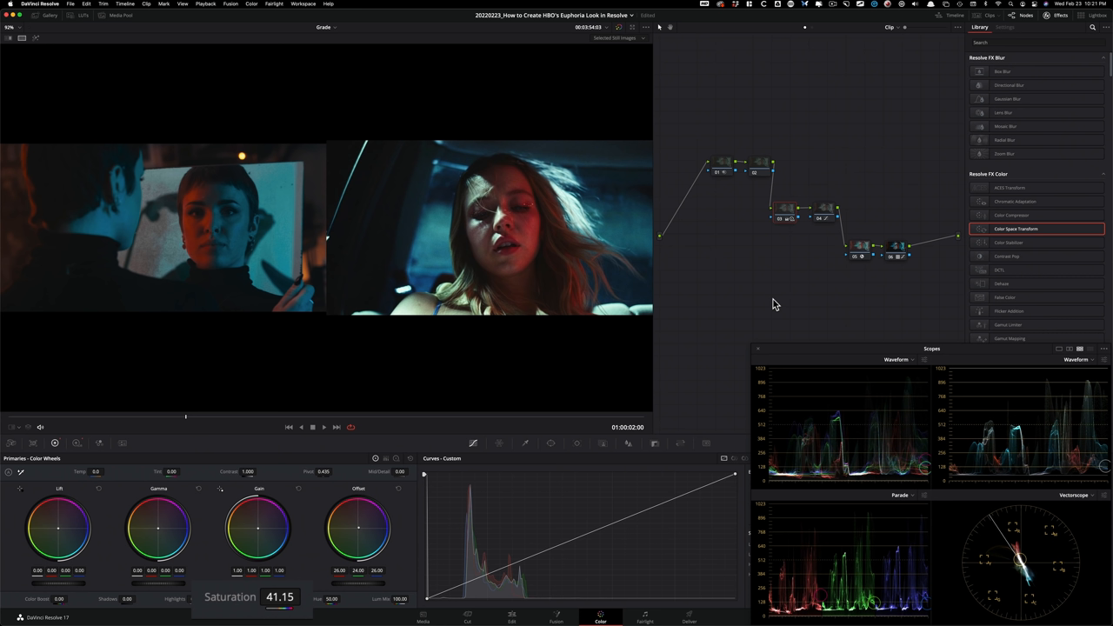
drag(287, 597, 261, 596)
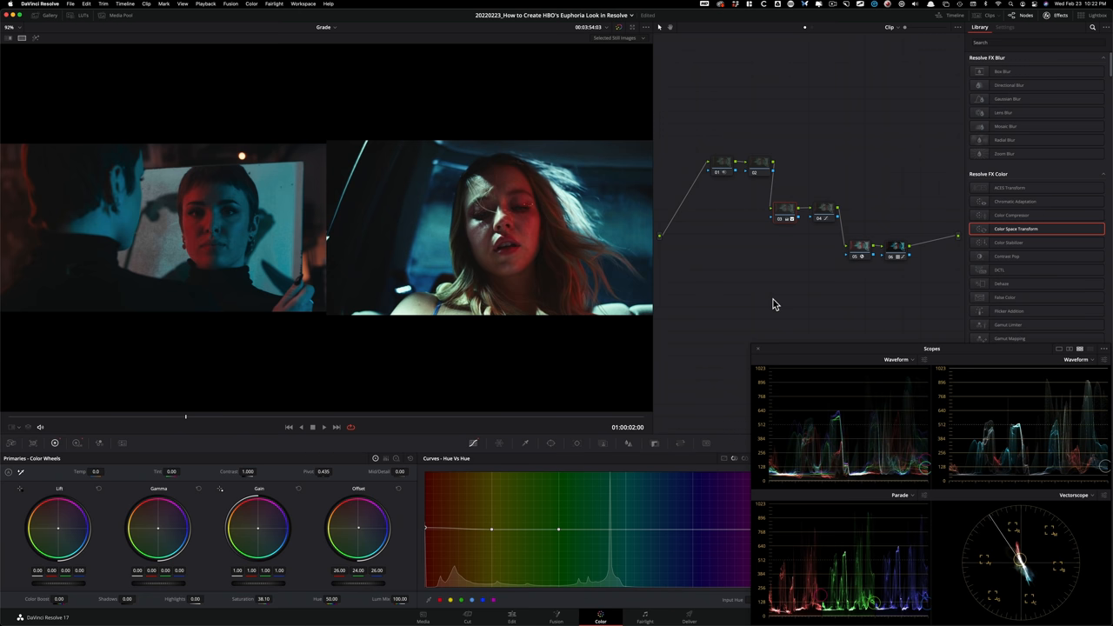
mouse_move(541, 241)
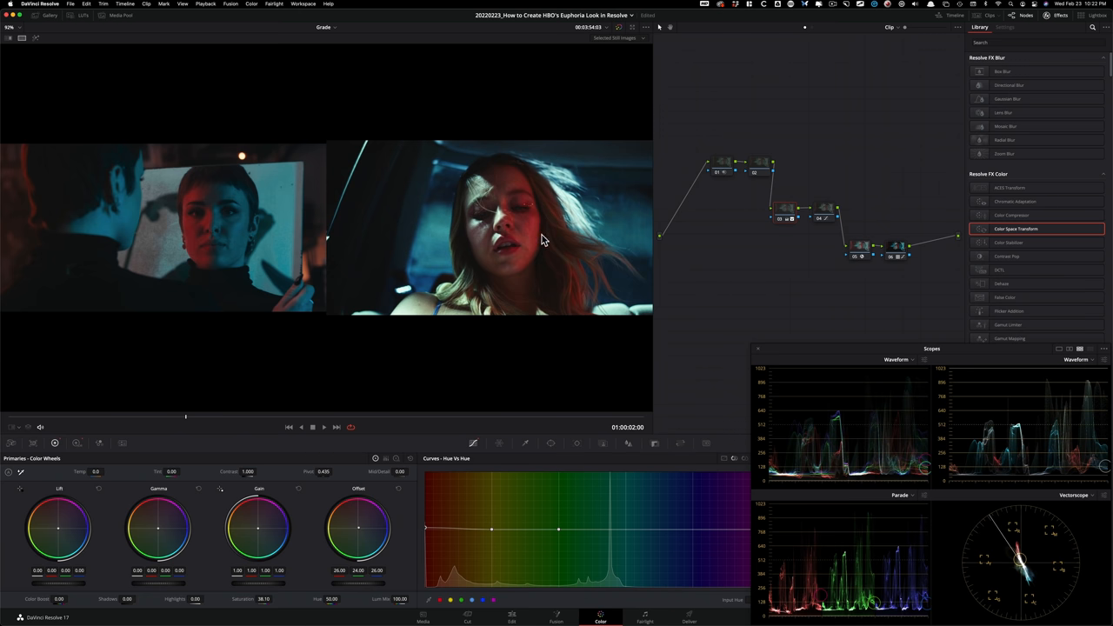
mouse_move(412, 299)
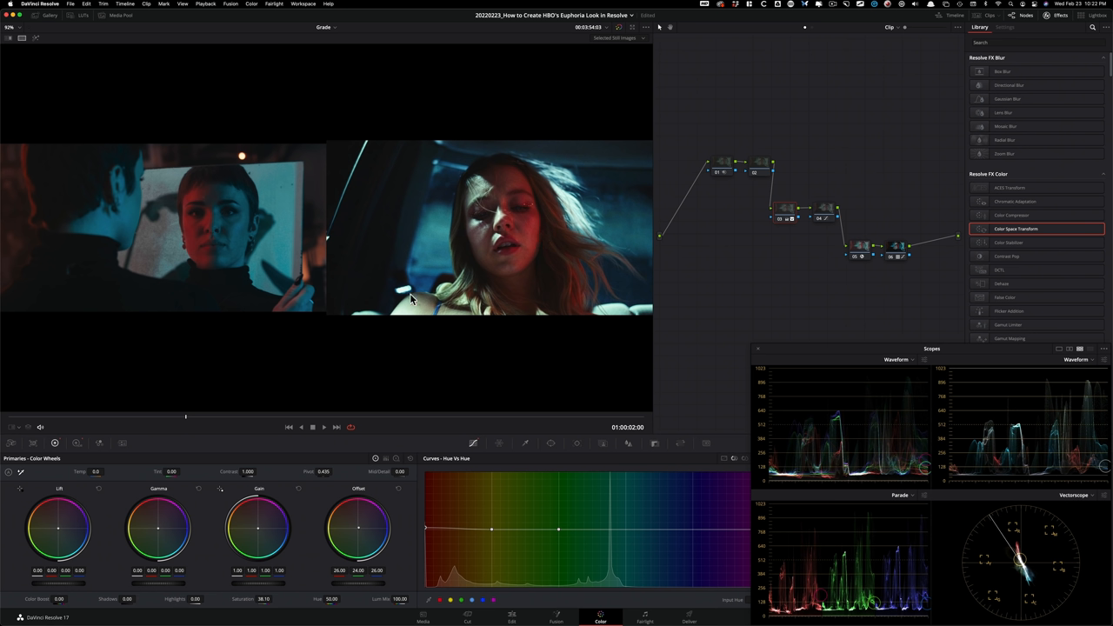
mouse_move(456, 278)
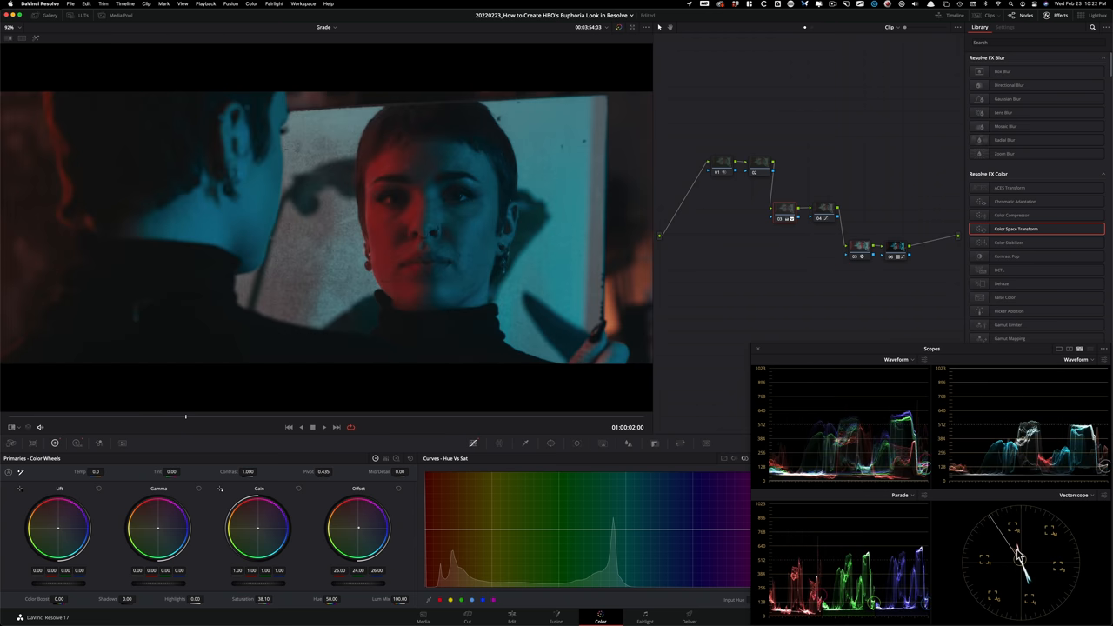
mouse_move(463, 378)
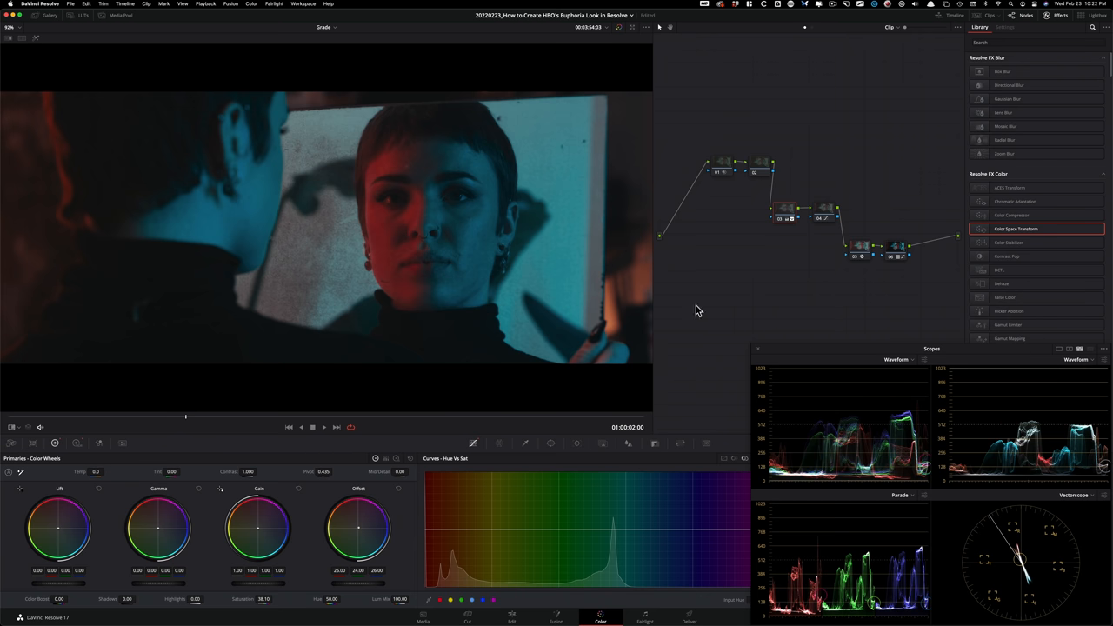
mouse_move(761, 321)
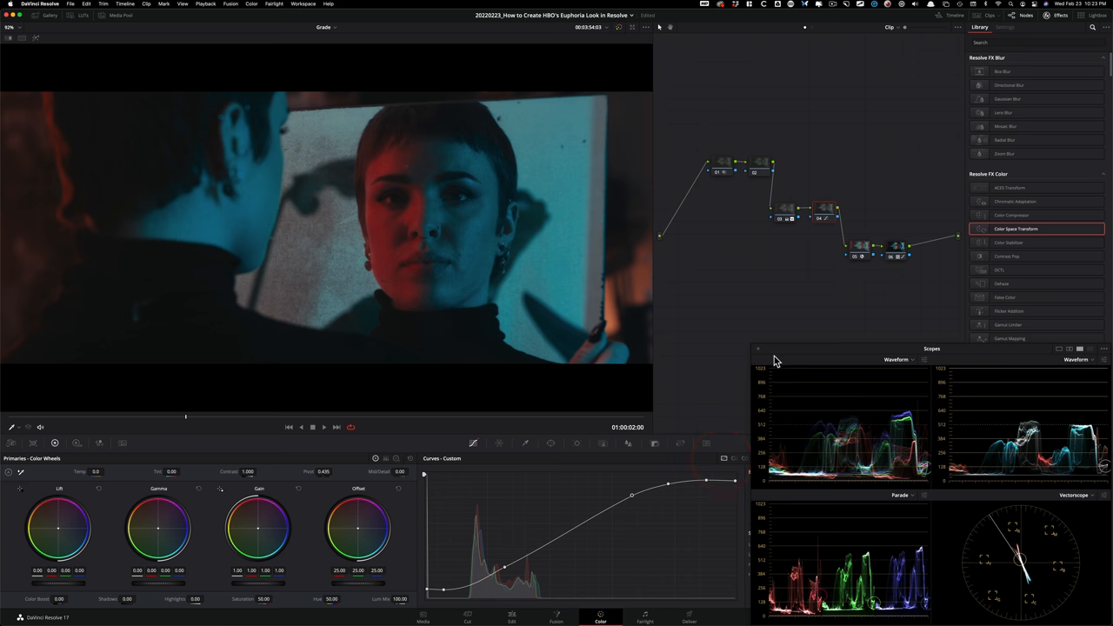
mouse_move(568, 528)
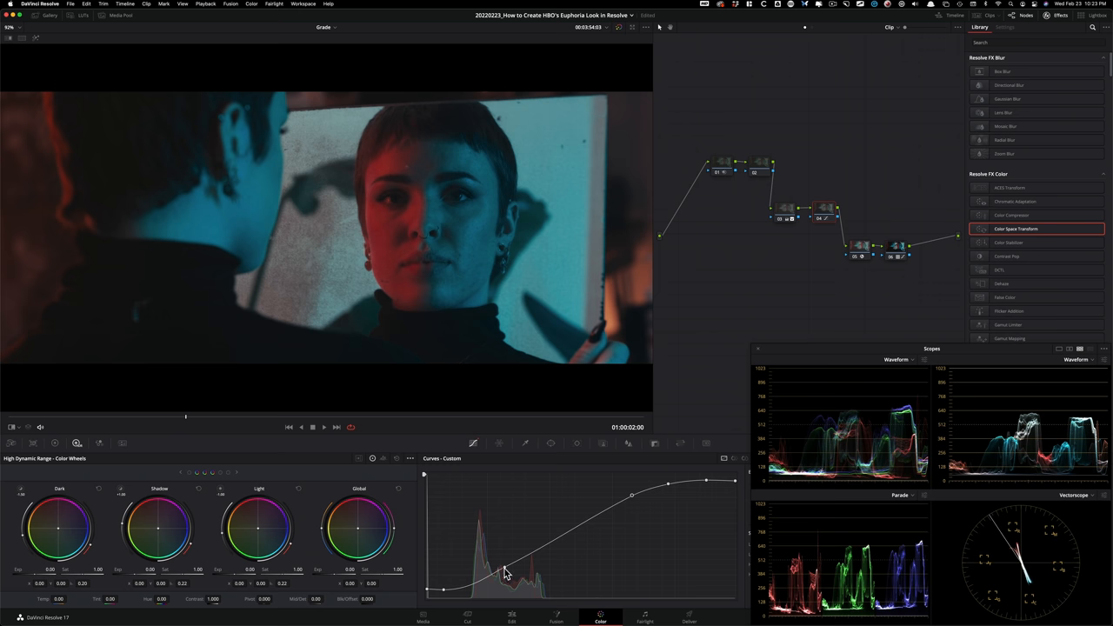
Step: Reshape the lower S-curve and push its darkest control point down to crush shadows
drag(504, 566, 446, 594)
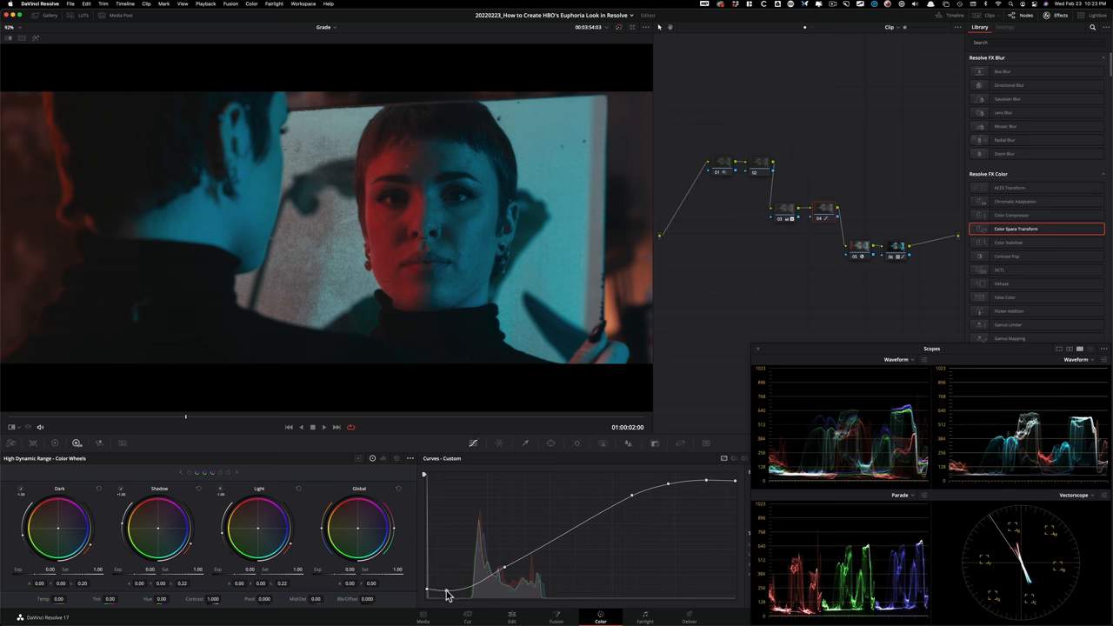
click(445, 592)
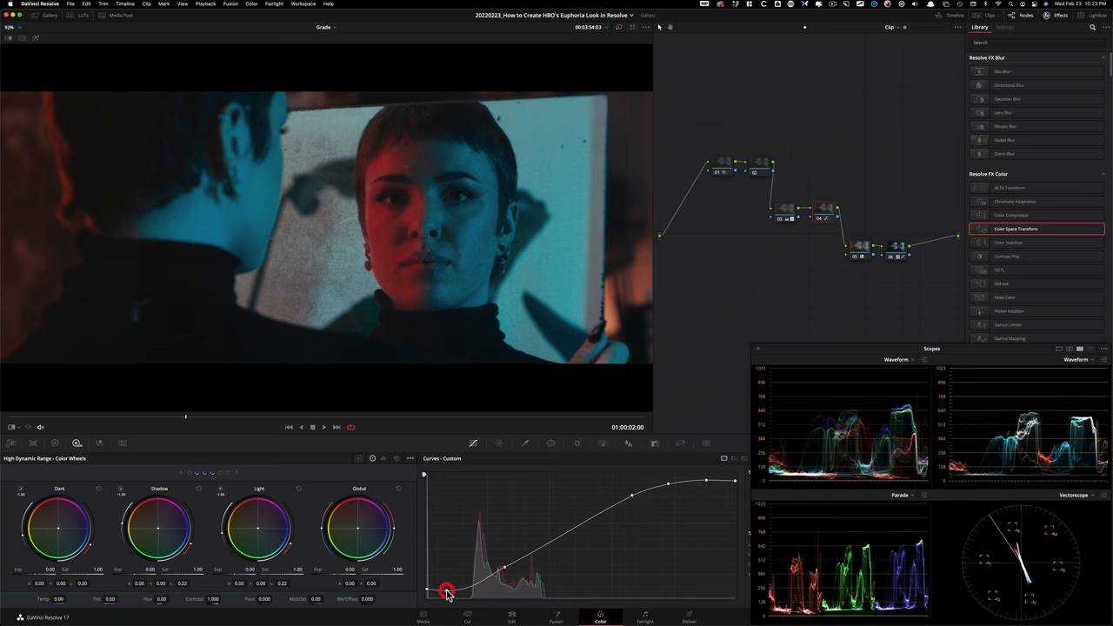
drag(446, 591, 446, 596)
text(grain)
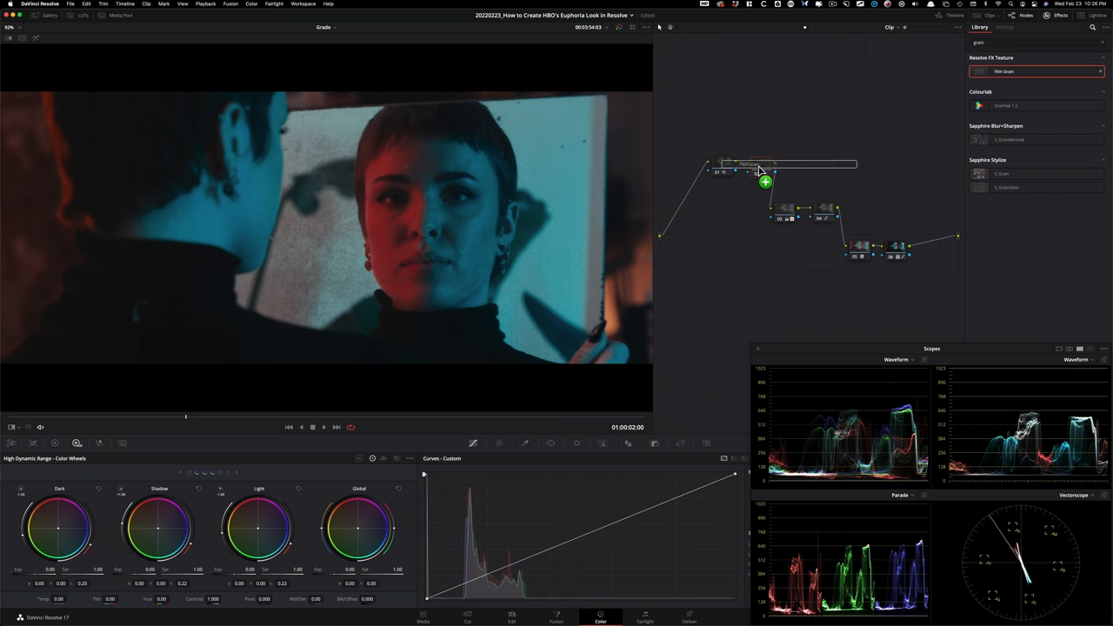
Step: Apply Film Grain with the 16mm Archival Print preset and Grain Strength about 0.25
click(1005, 27)
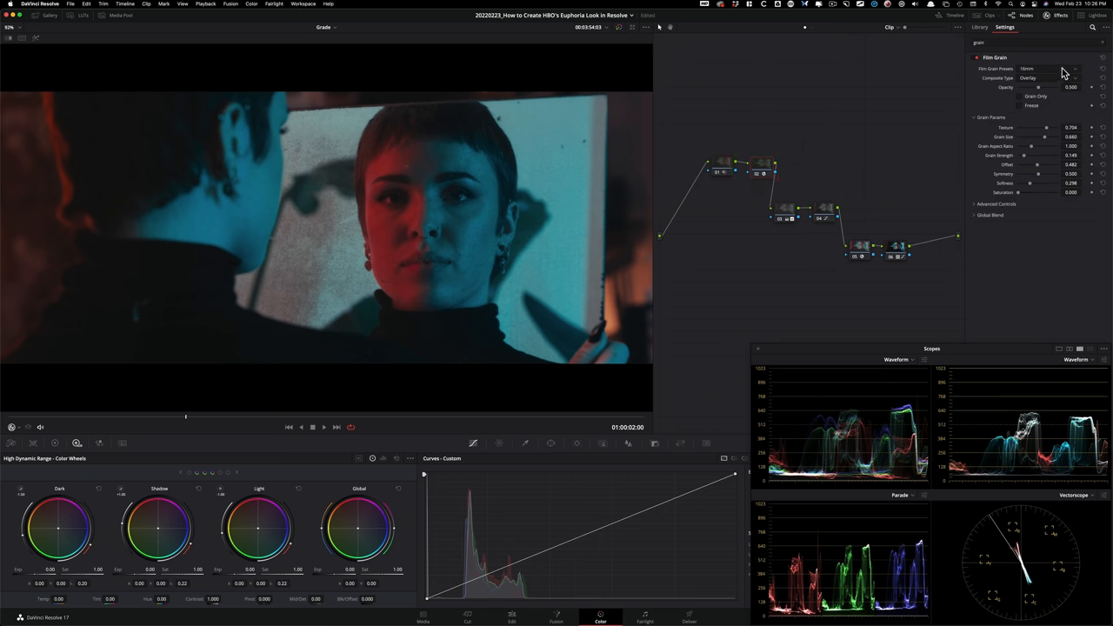
click(1049, 69)
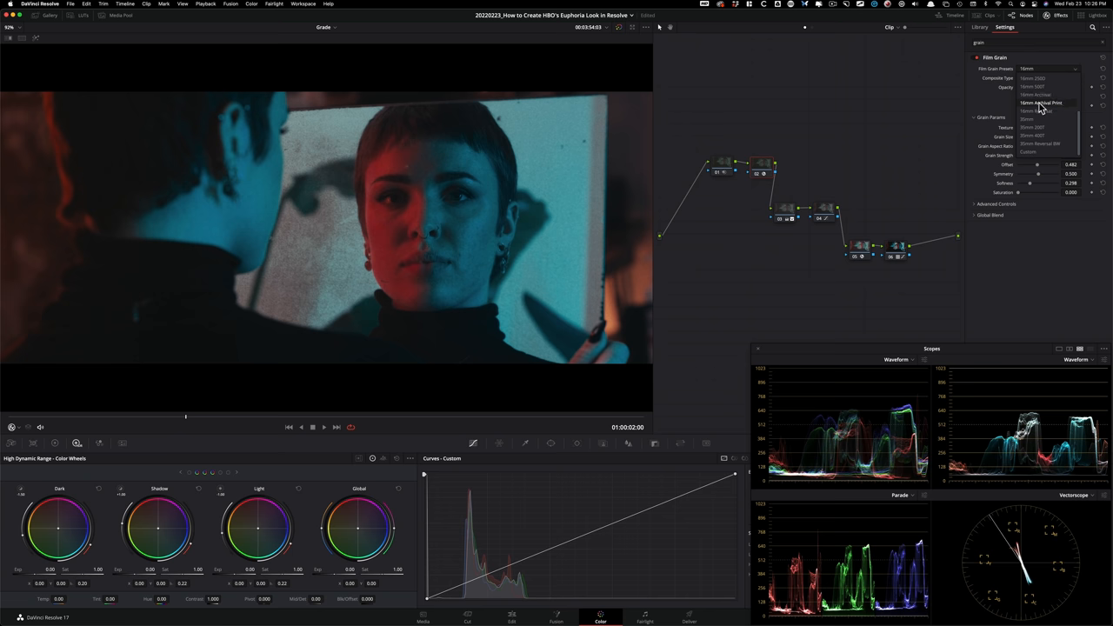
click(1042, 103)
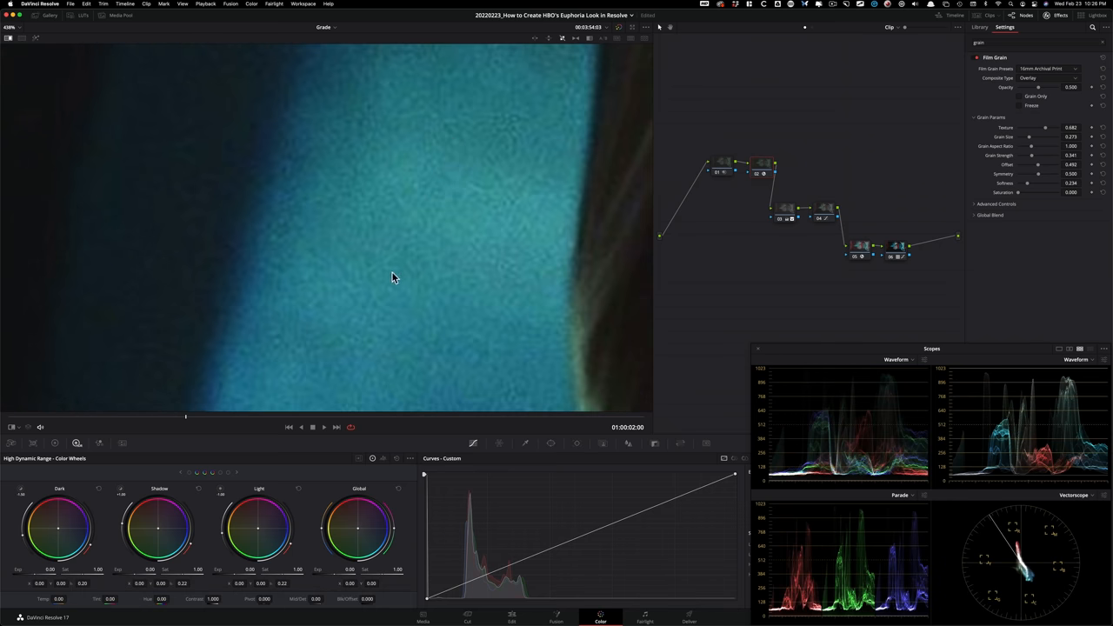
mouse_move(514, 301)
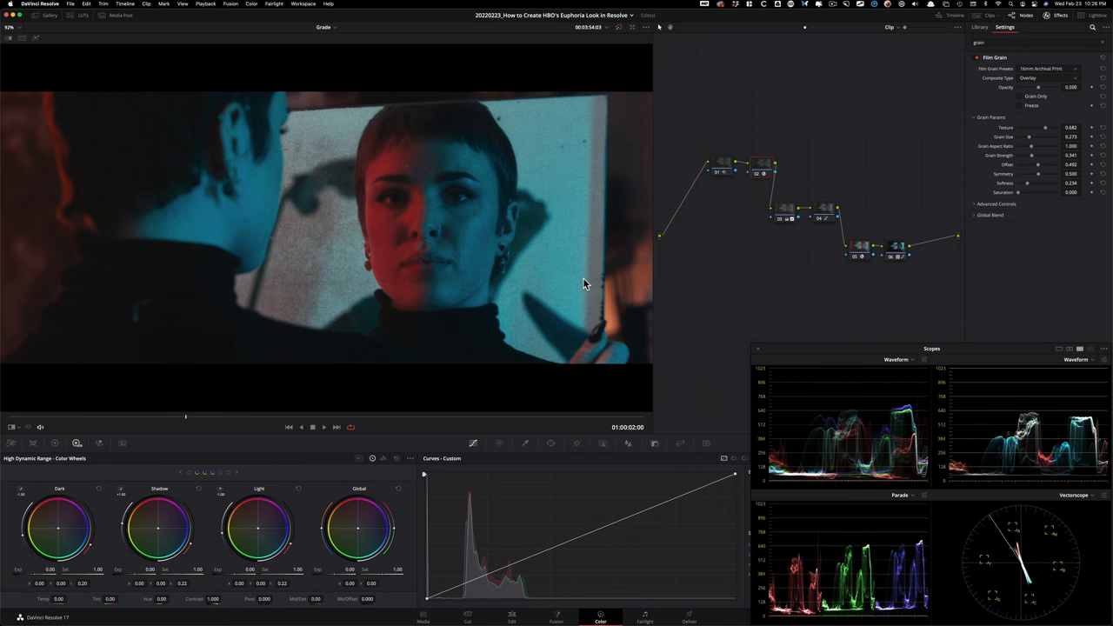
mouse_move(629, 219)
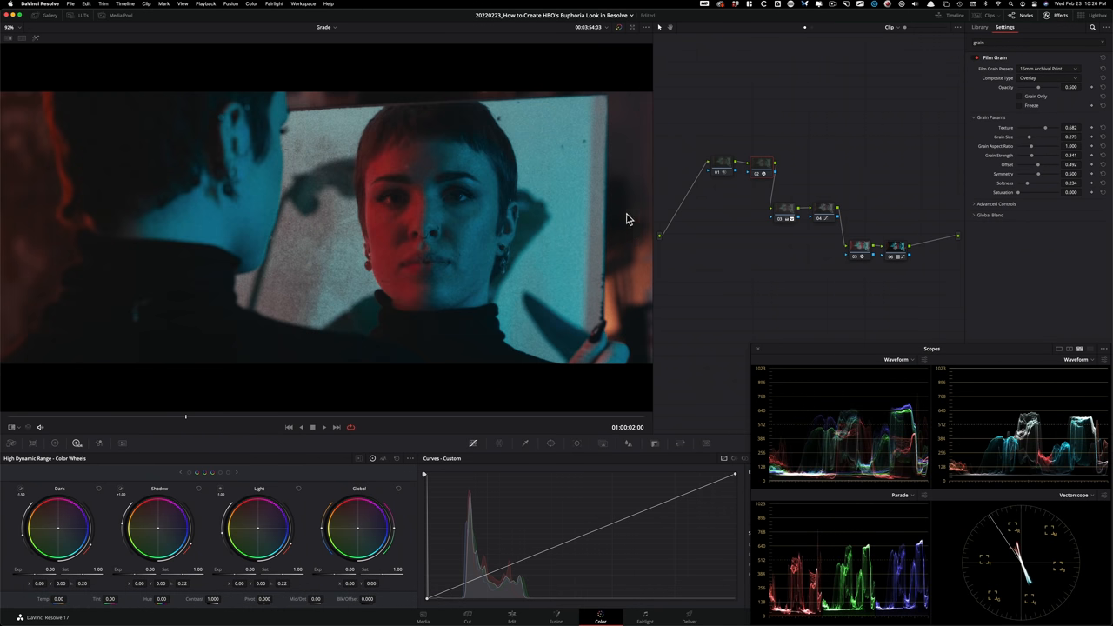
mouse_move(1074, 137)
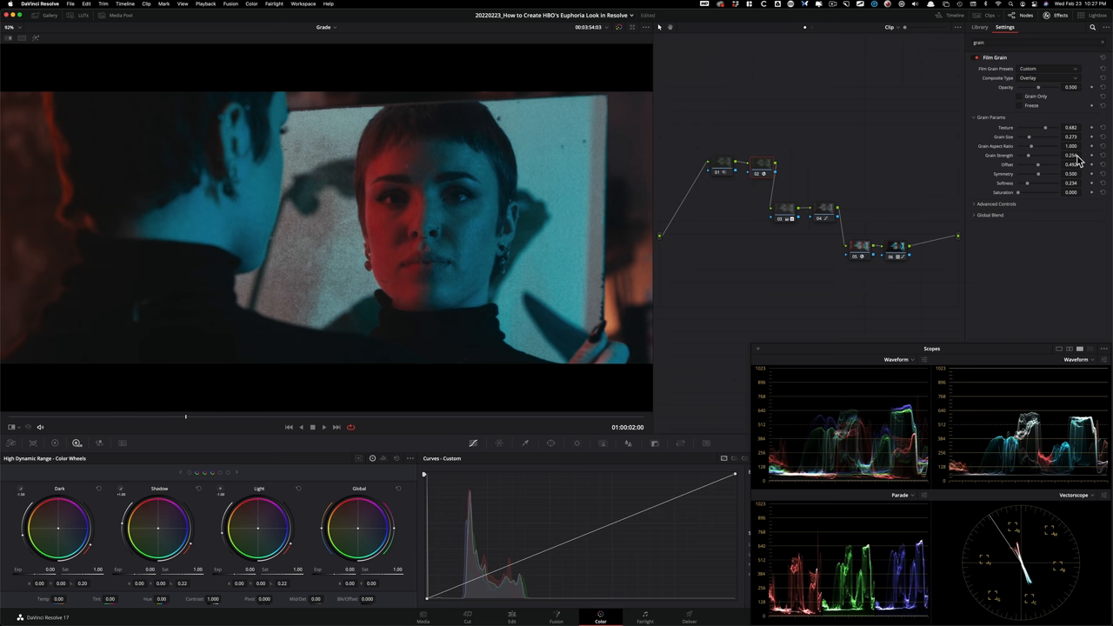
drag(1074, 164, 1078, 164)
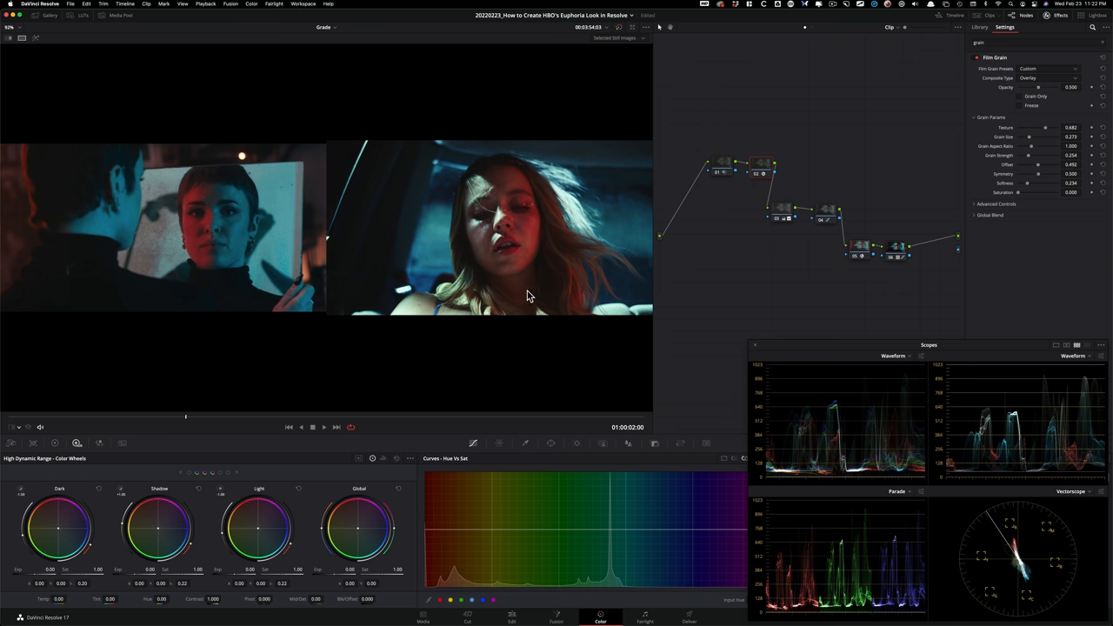
mouse_move(239, 259)
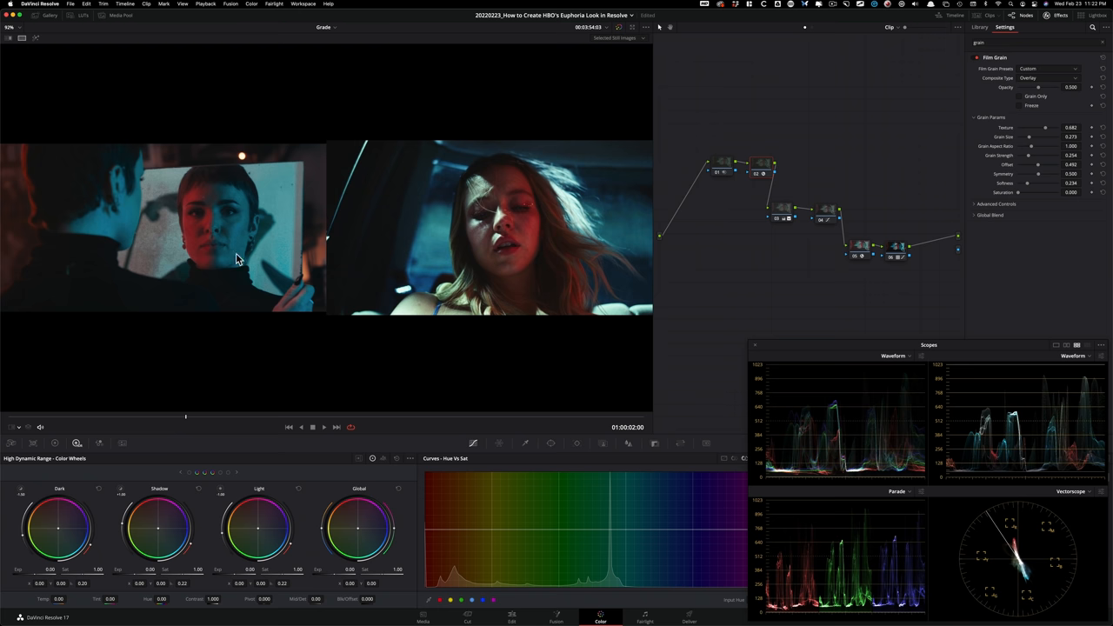
mouse_move(825, 221)
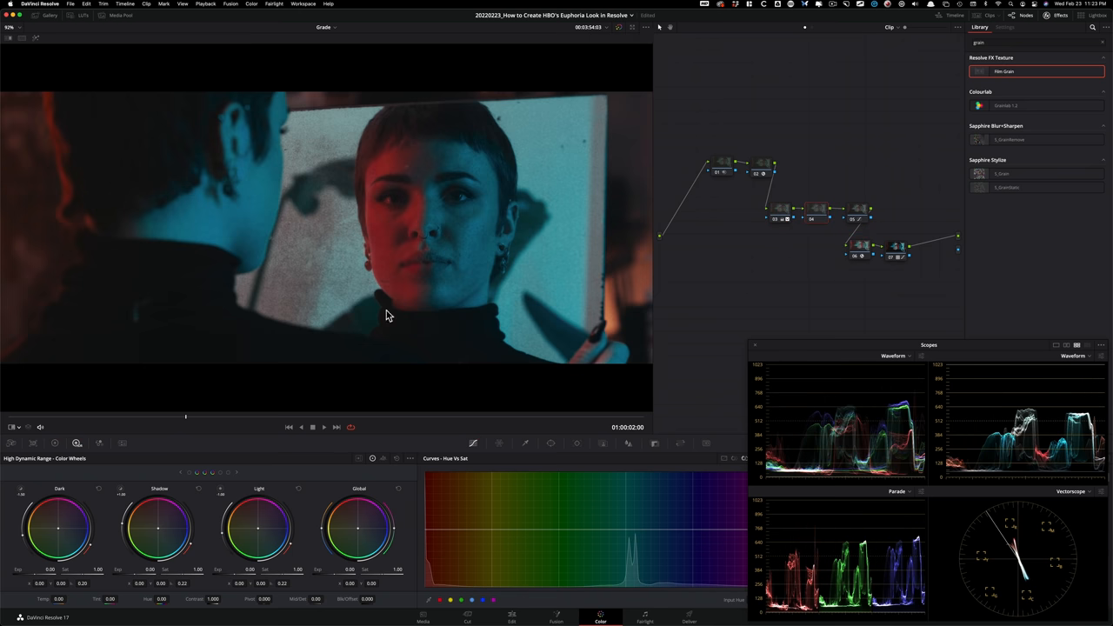
mouse_move(487, 256)
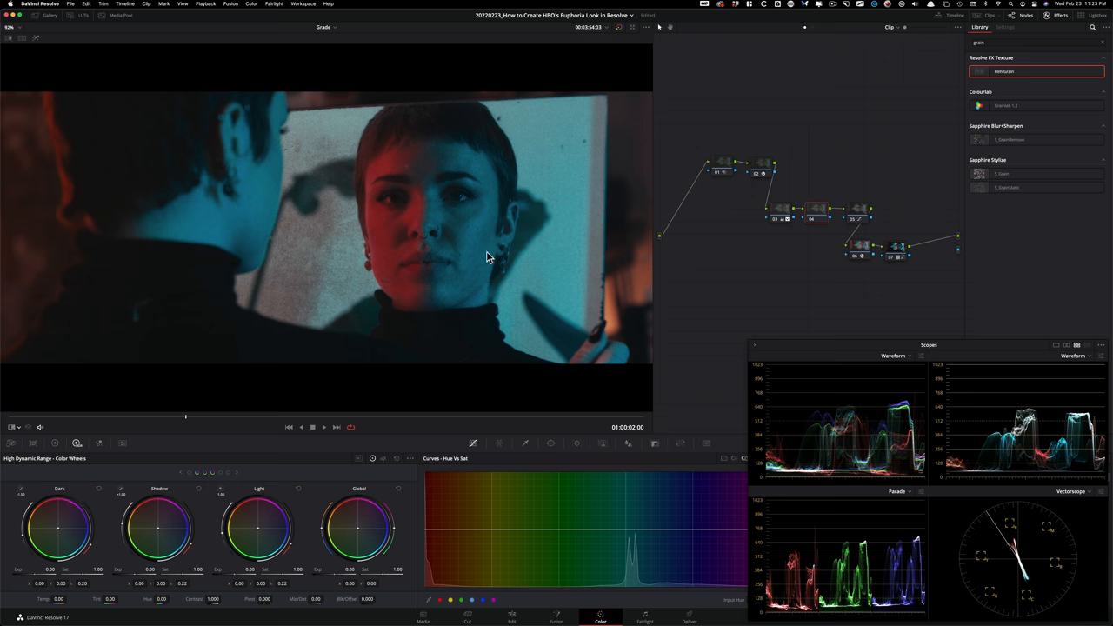
click(51, 15)
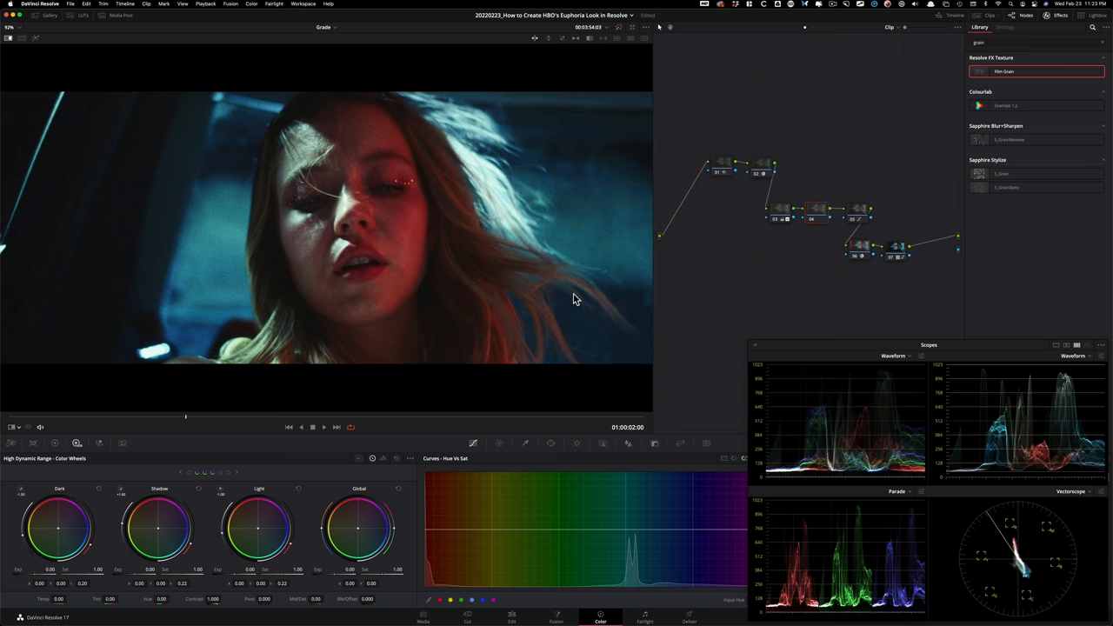
mouse_move(274, 207)
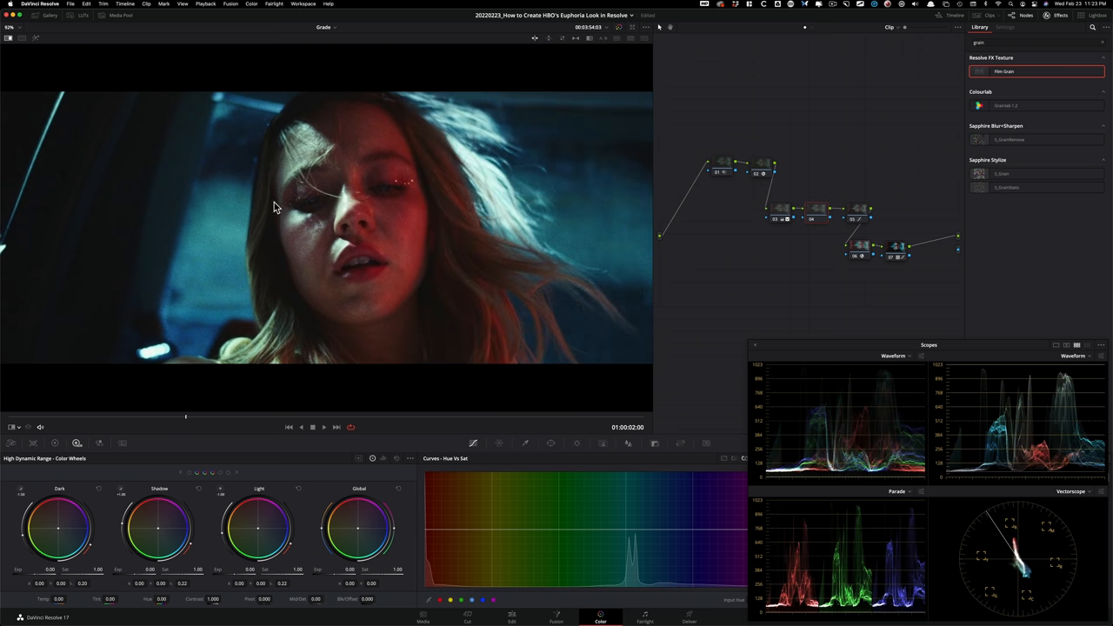
mouse_move(303, 211)
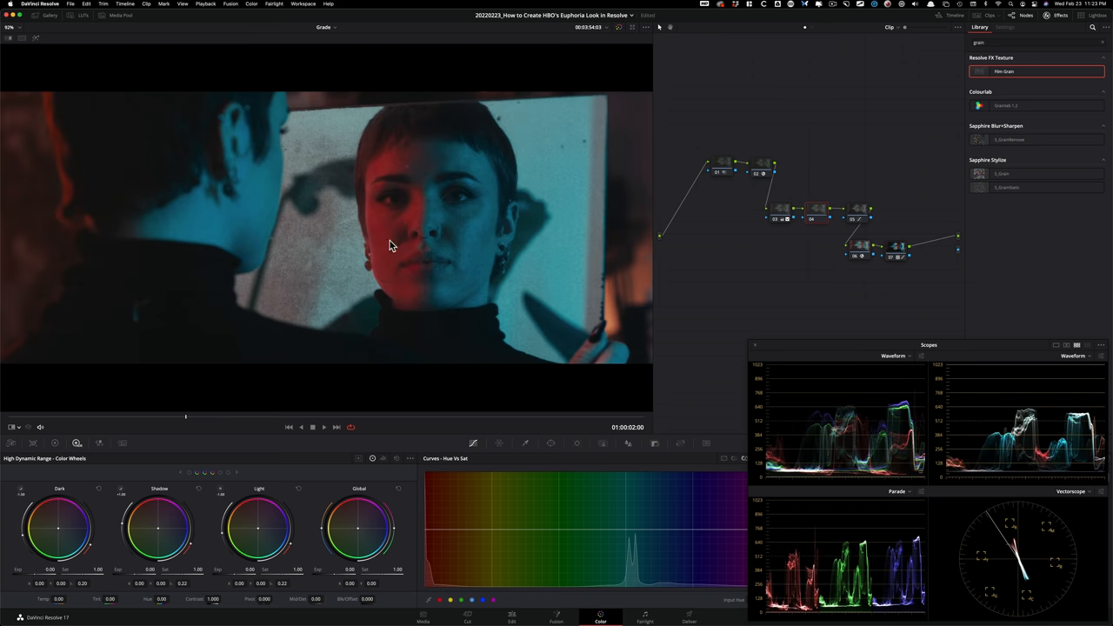
mouse_move(415, 230)
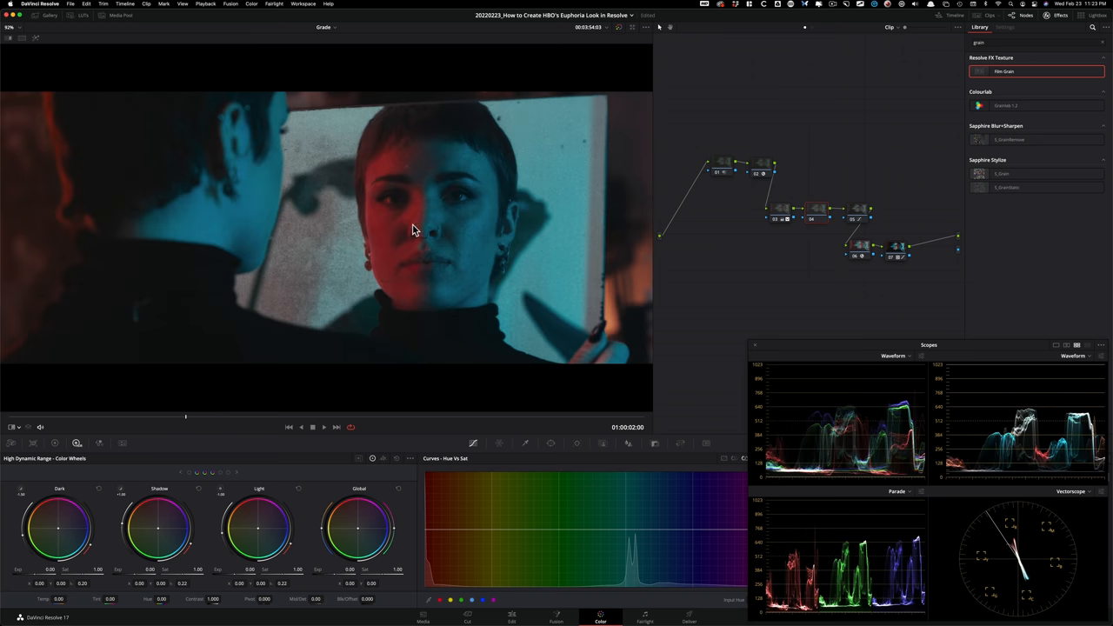
mouse_move(410, 237)
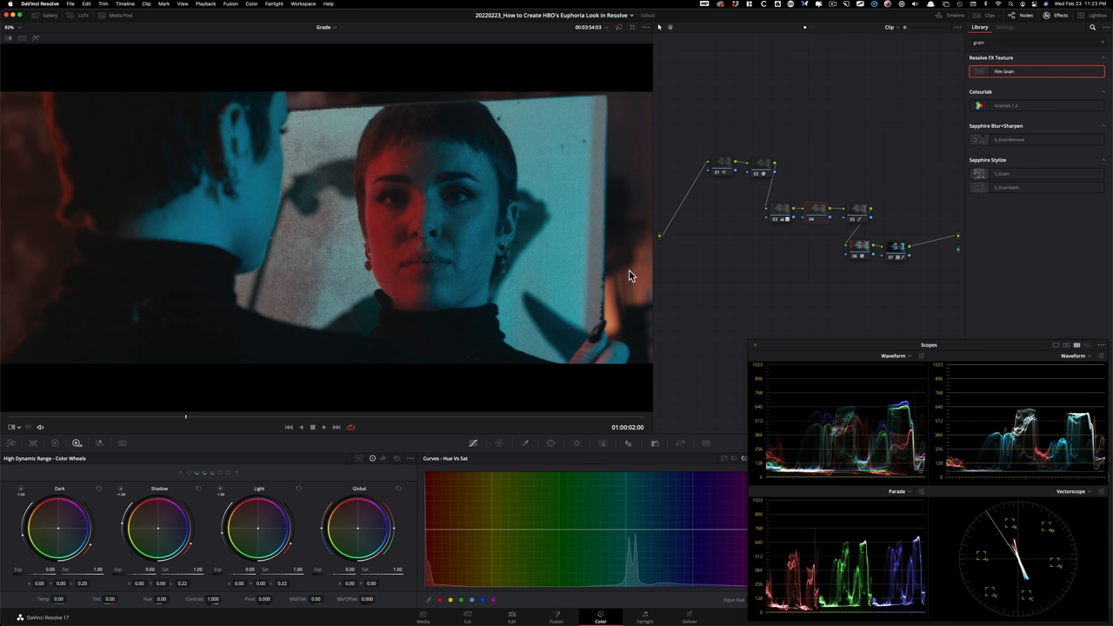
mouse_move(532, 253)
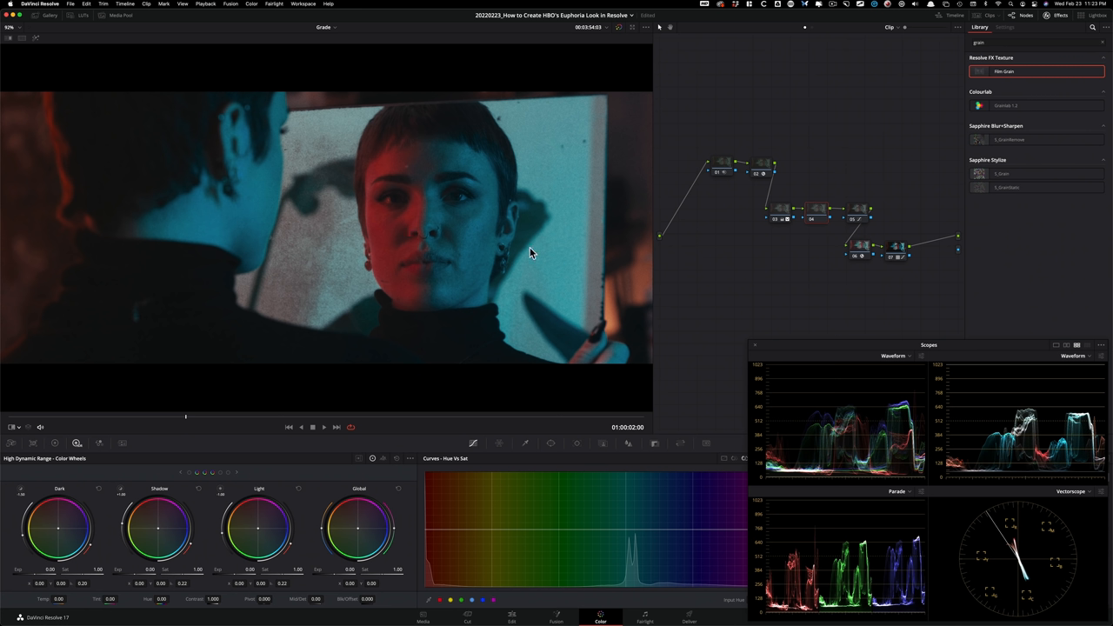
mouse_move(391, 233)
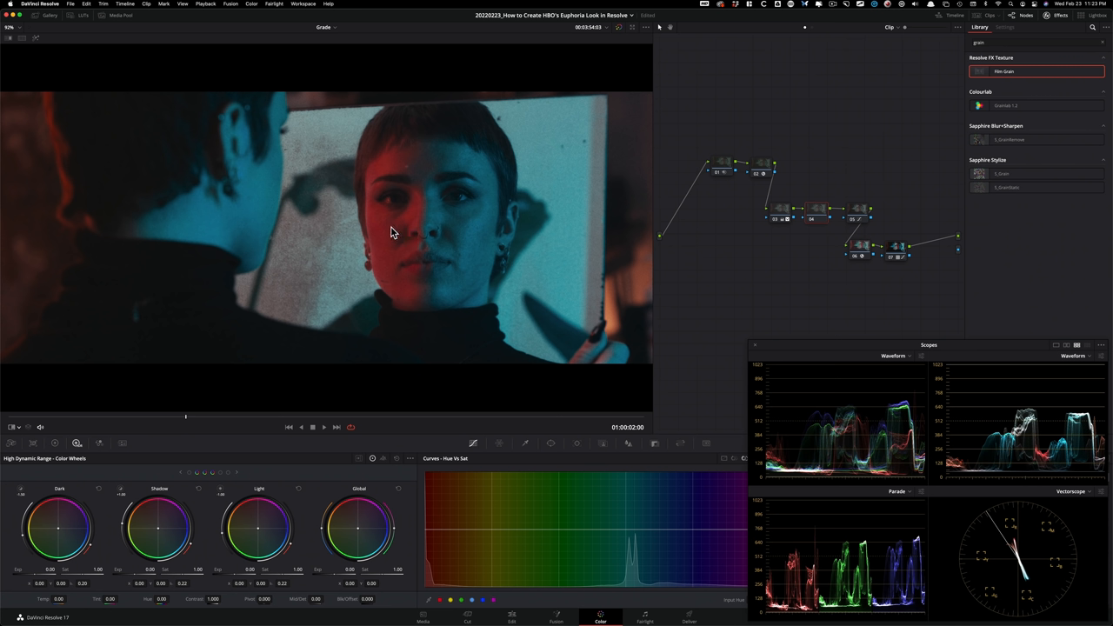
mouse_move(380, 230)
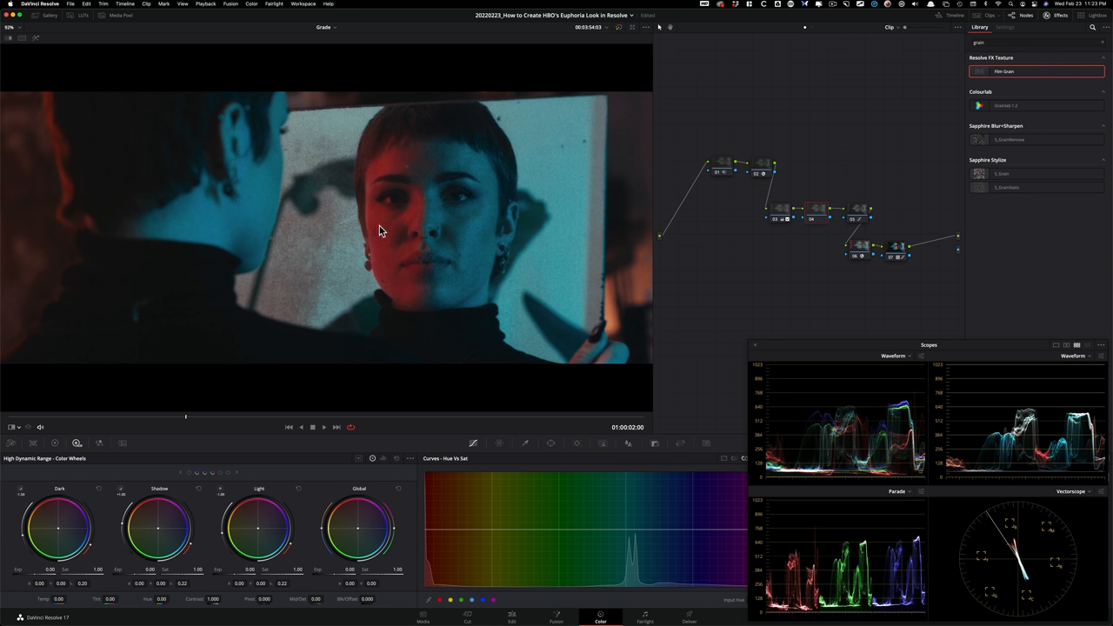
mouse_move(387, 232)
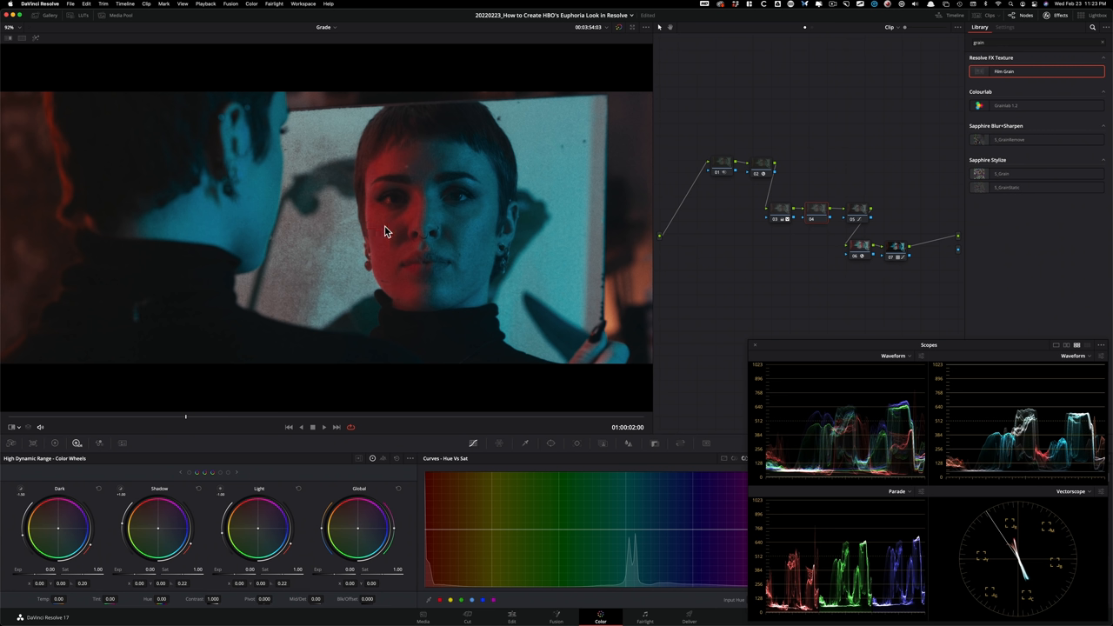
mouse_move(932, 216)
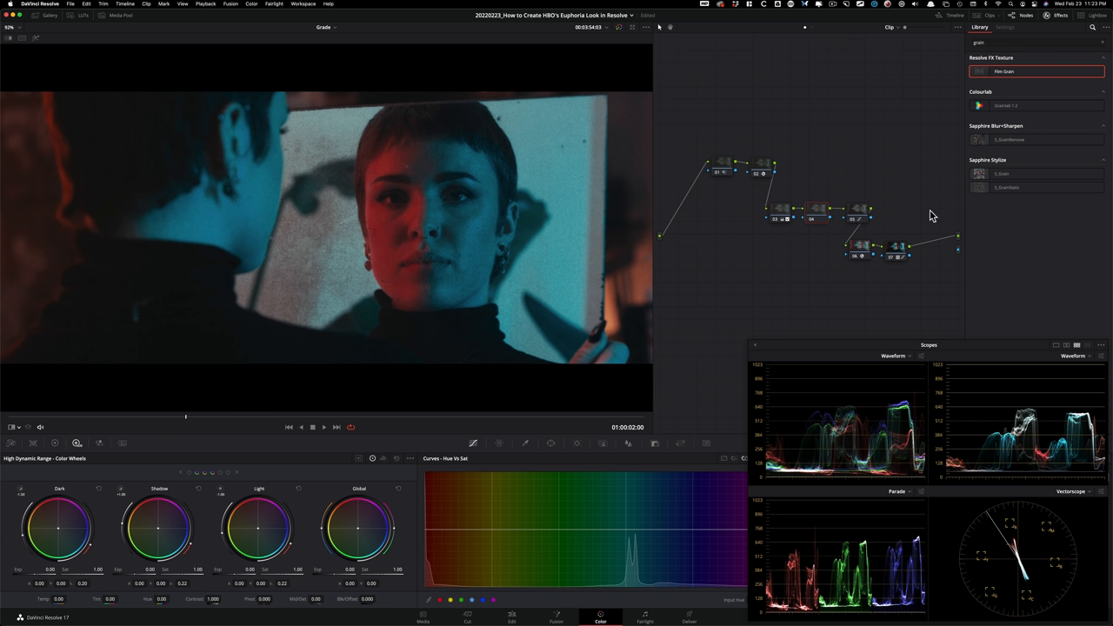
mouse_move(670, 223)
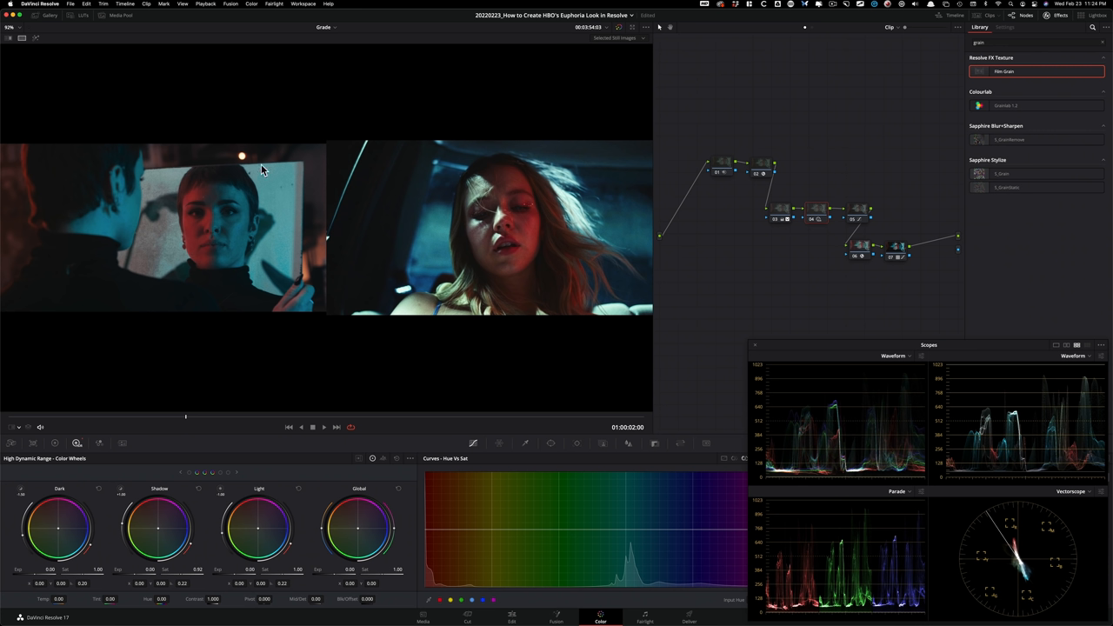
mouse_move(280, 191)
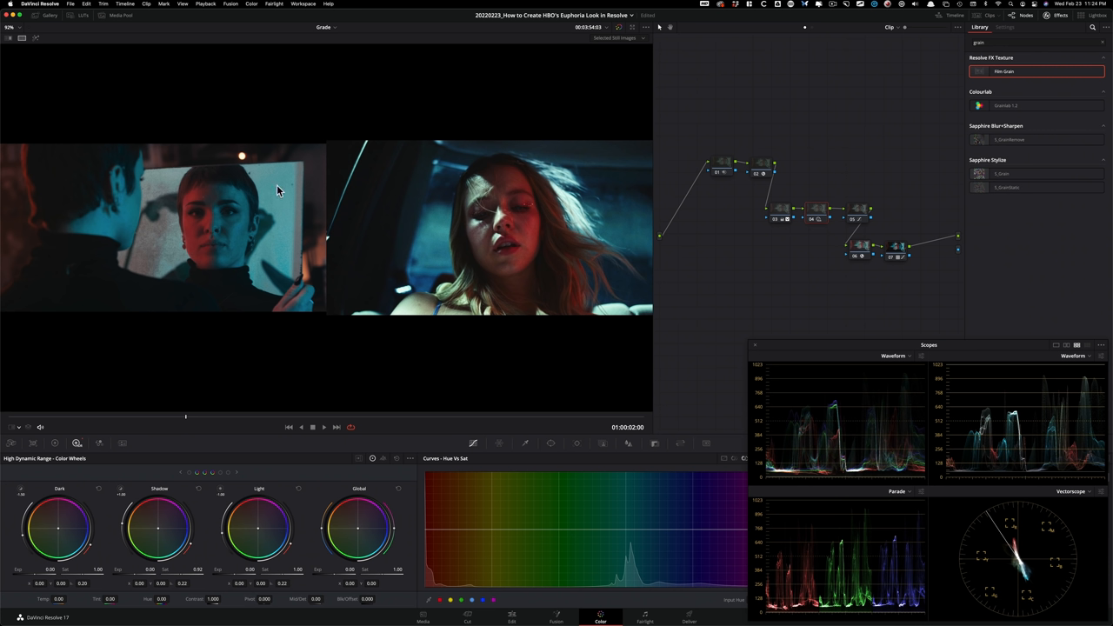
mouse_move(319, 193)
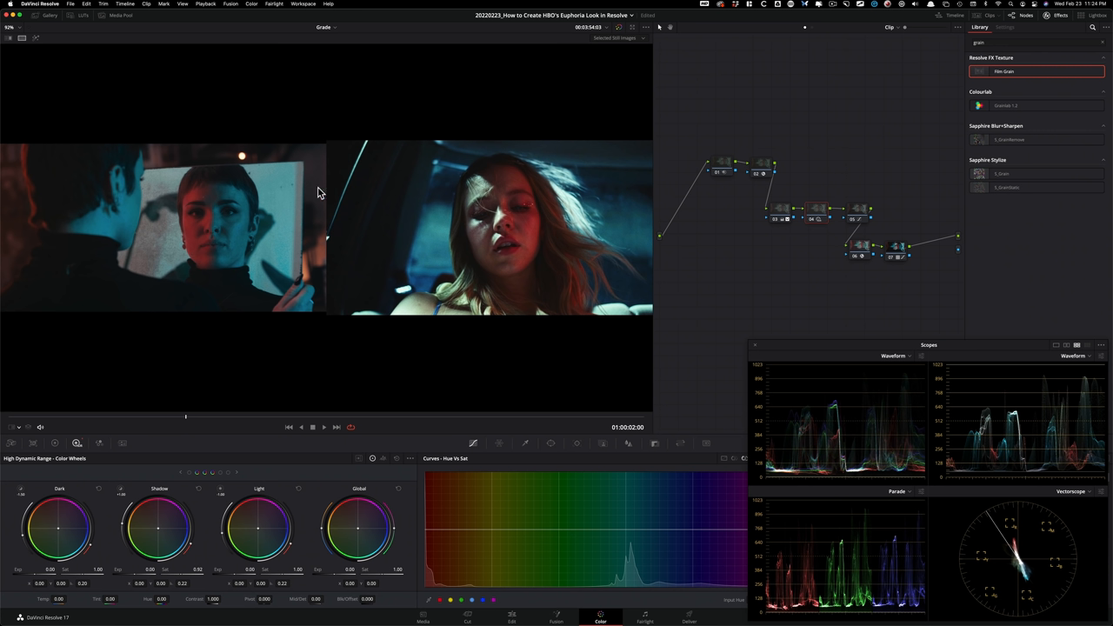
mouse_move(290, 238)
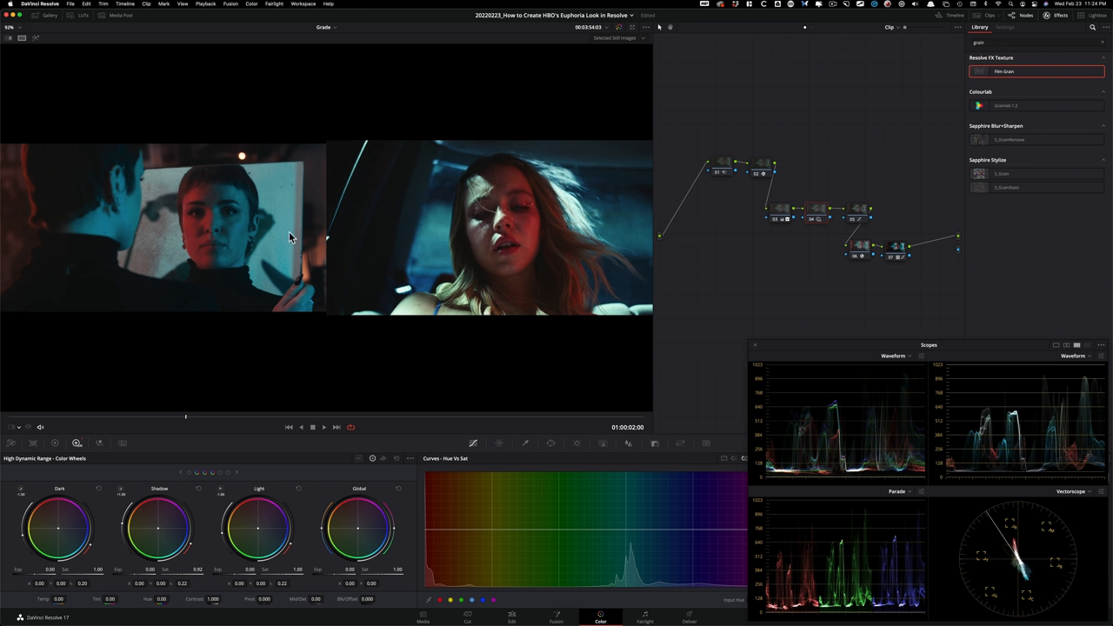
mouse_move(278, 202)
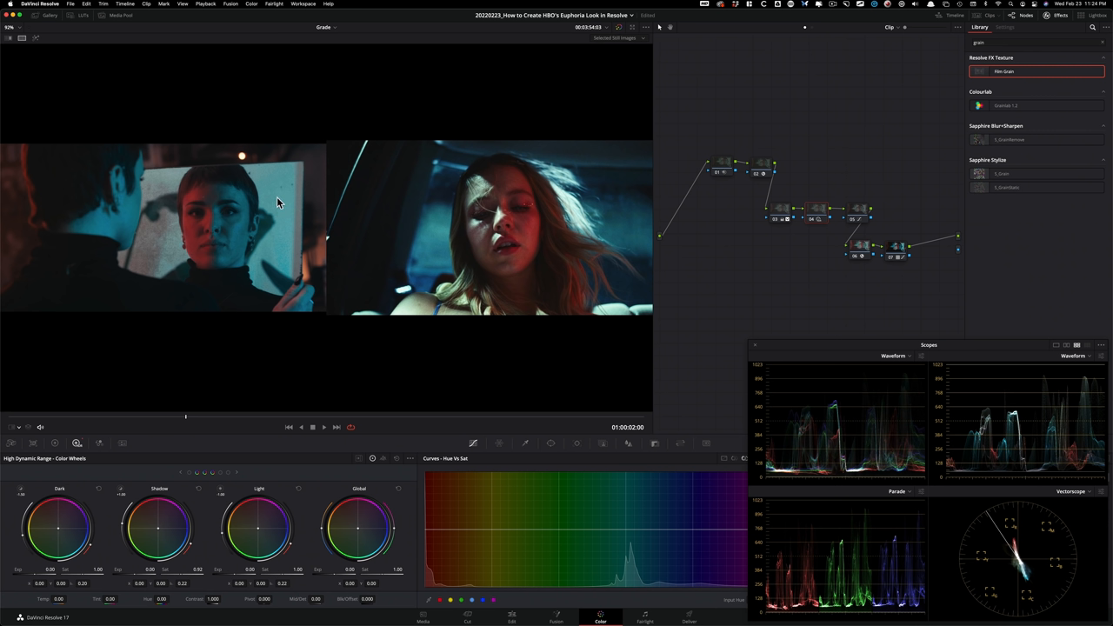
mouse_move(276, 525)
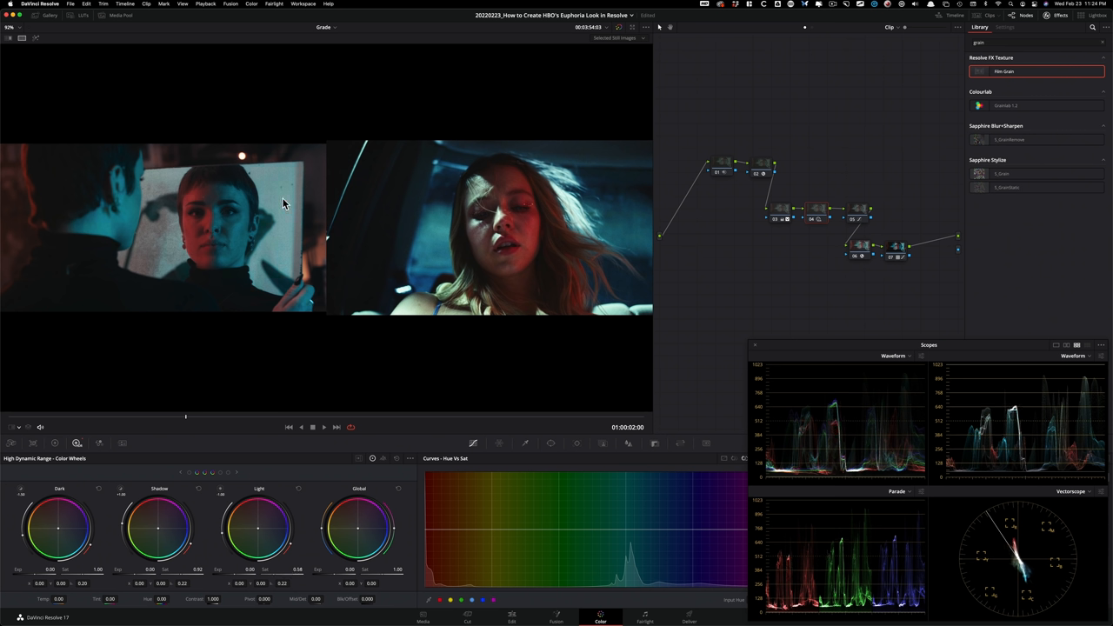
mouse_move(293, 191)
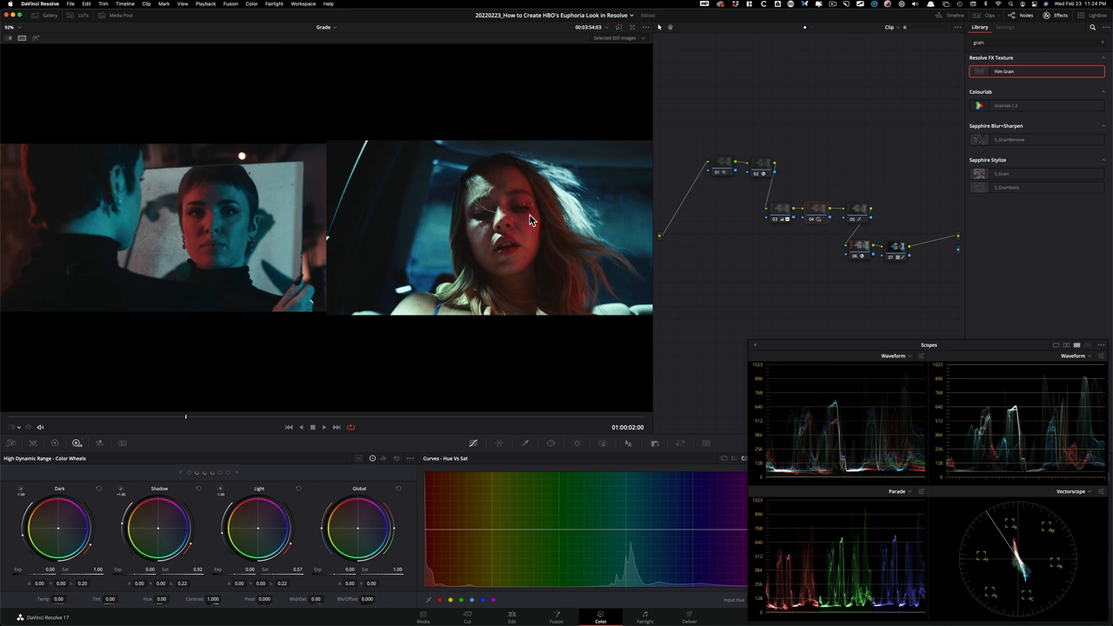
mouse_move(303, 235)
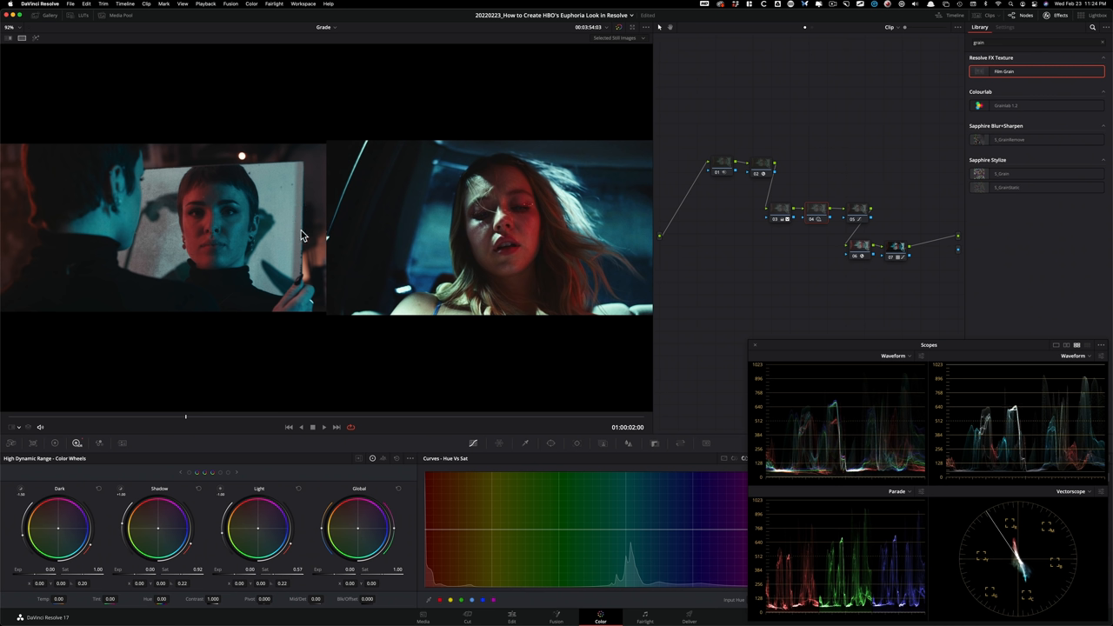
mouse_move(443, 298)
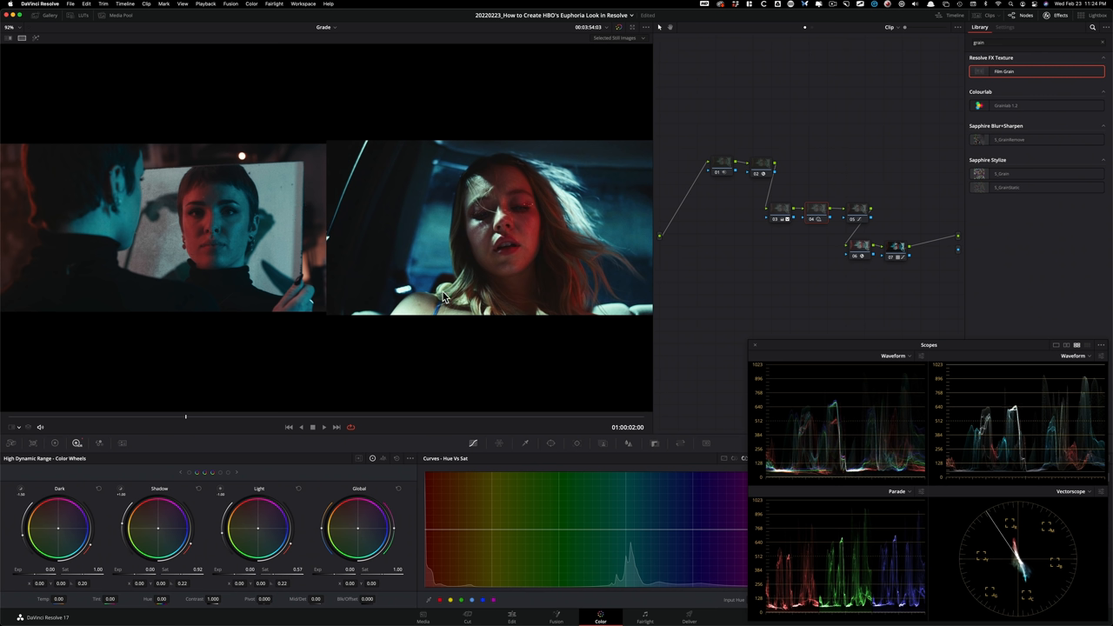
mouse_move(174, 241)
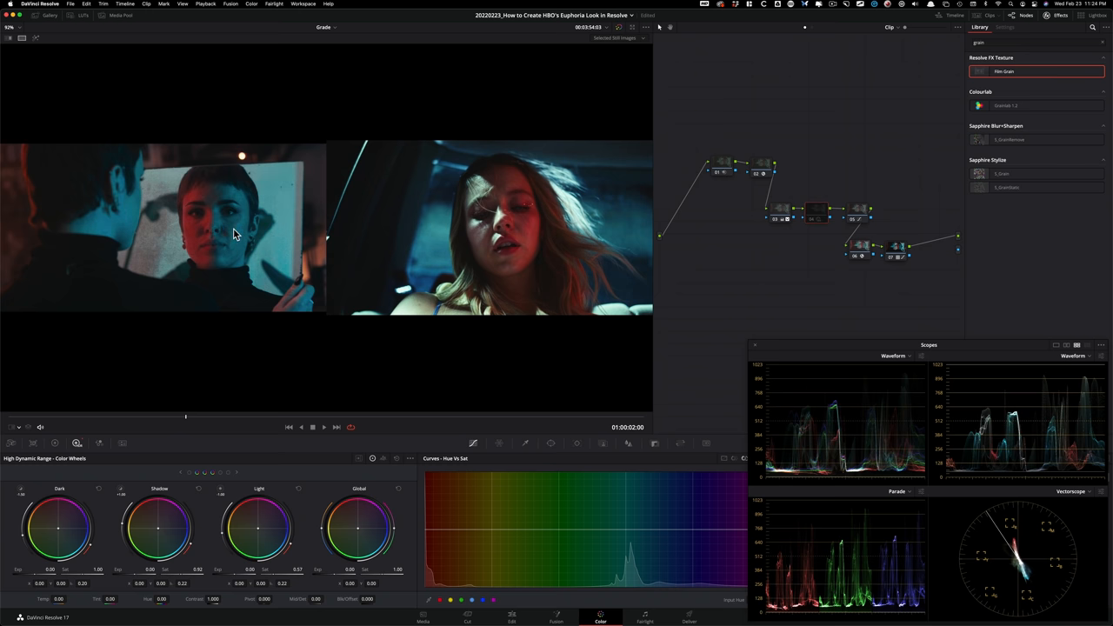
mouse_move(196, 236)
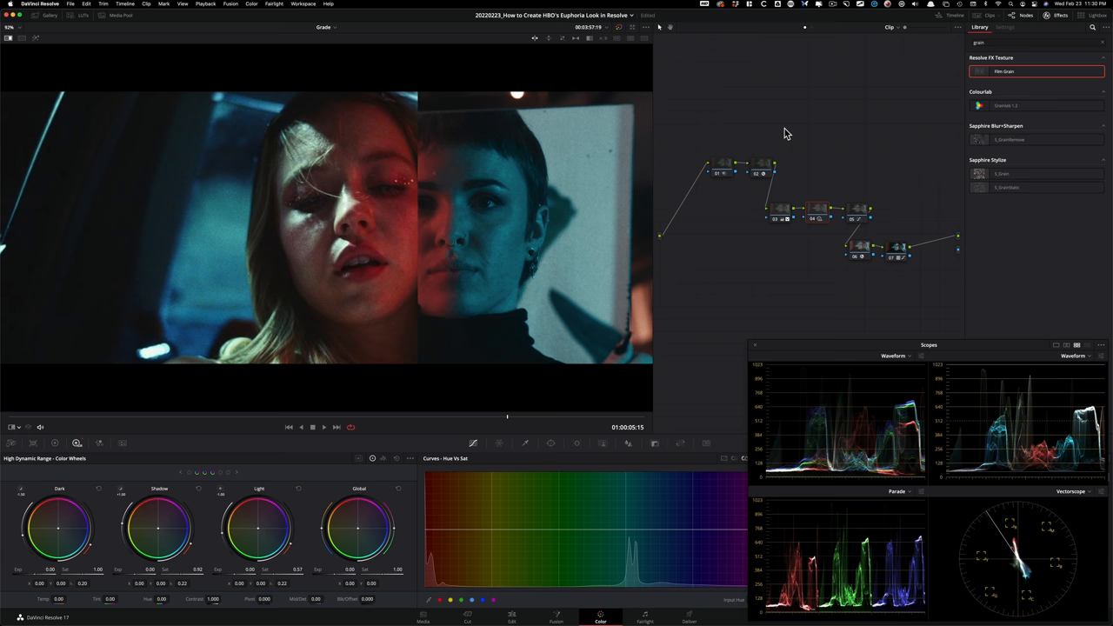
Step: Open the Reference Sizing controls for the reference still
click(654, 443)
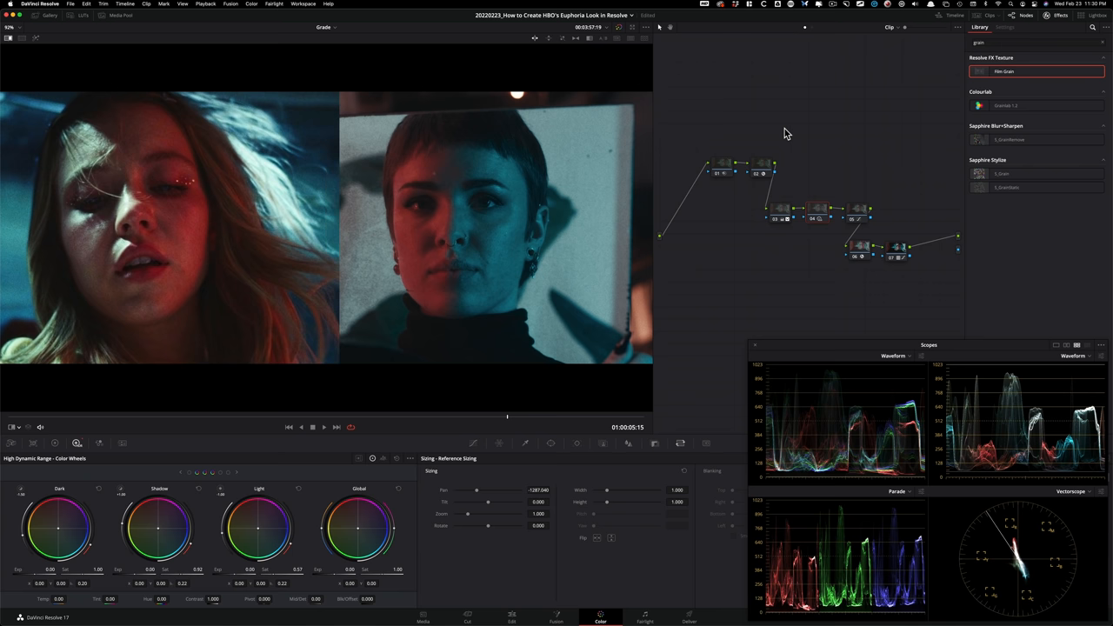
mouse_move(382, 244)
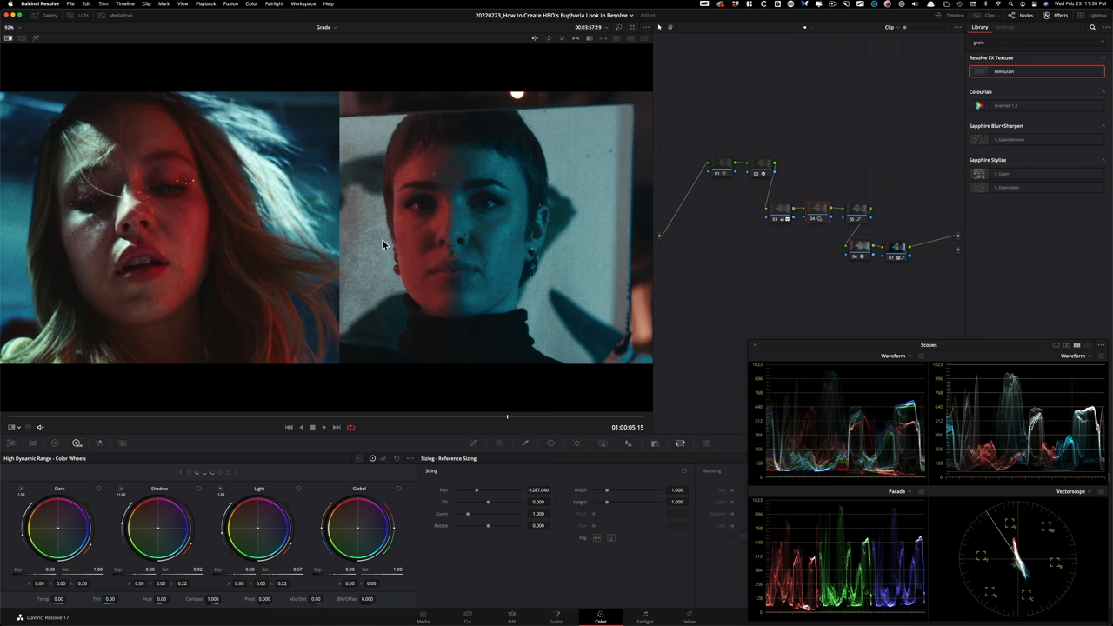
mouse_move(550, 252)
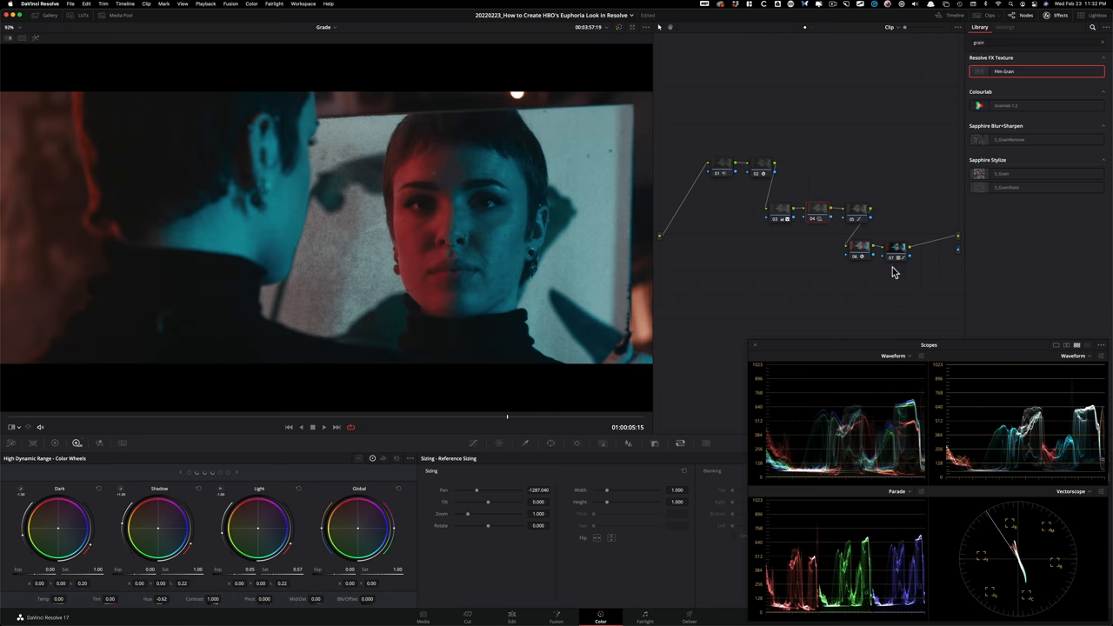
Step: Bypass all grades to view the original shot, then restore the graded view
key(cmd+d)
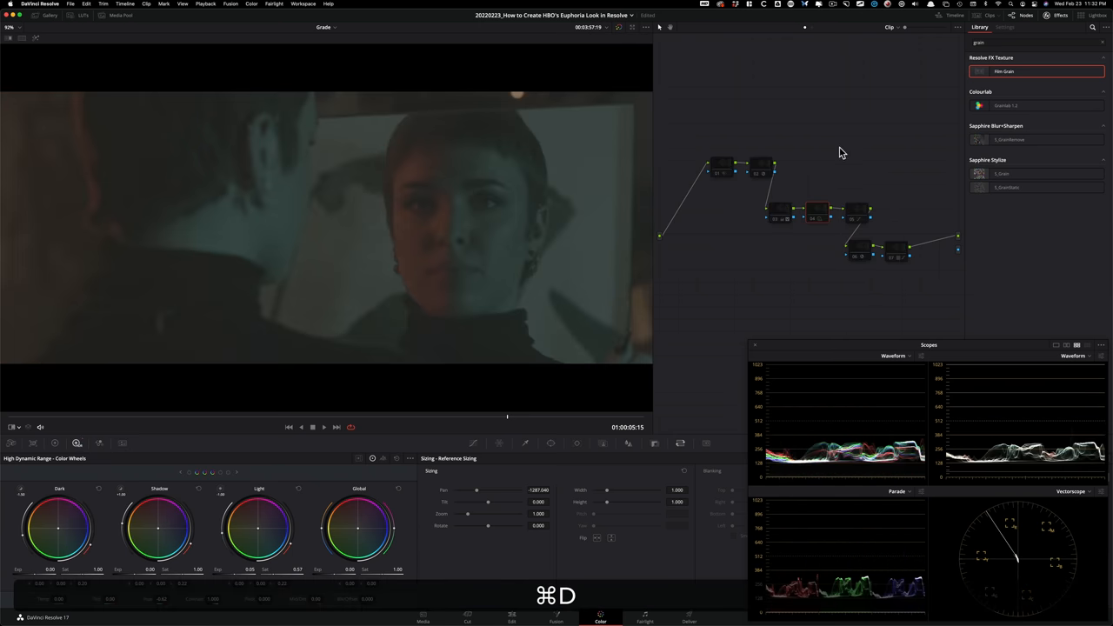
click(861, 248)
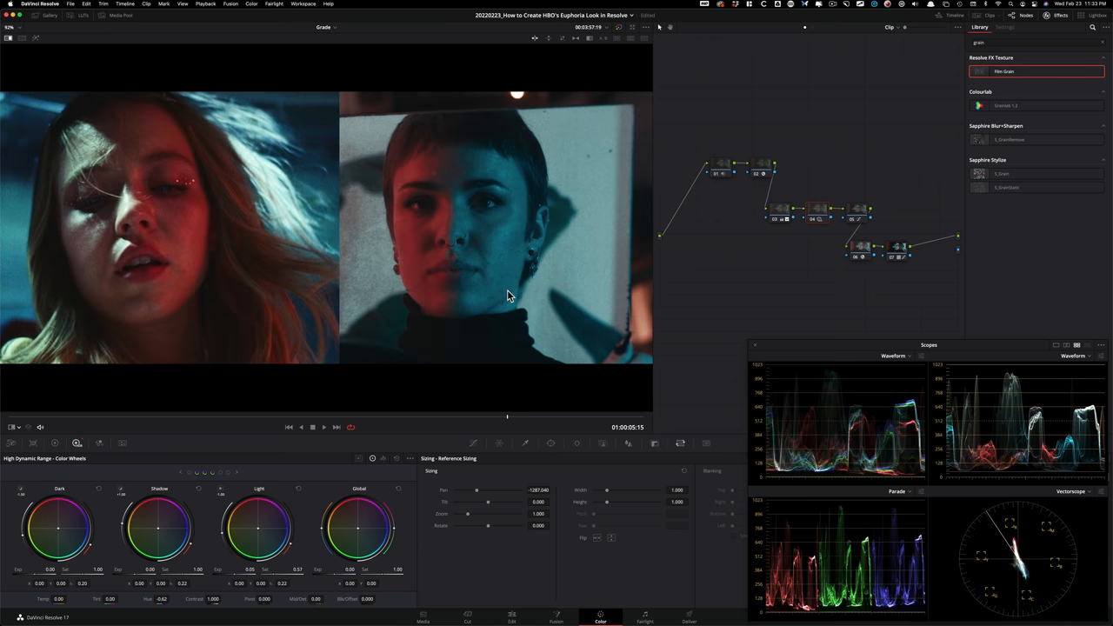
mouse_move(268, 290)
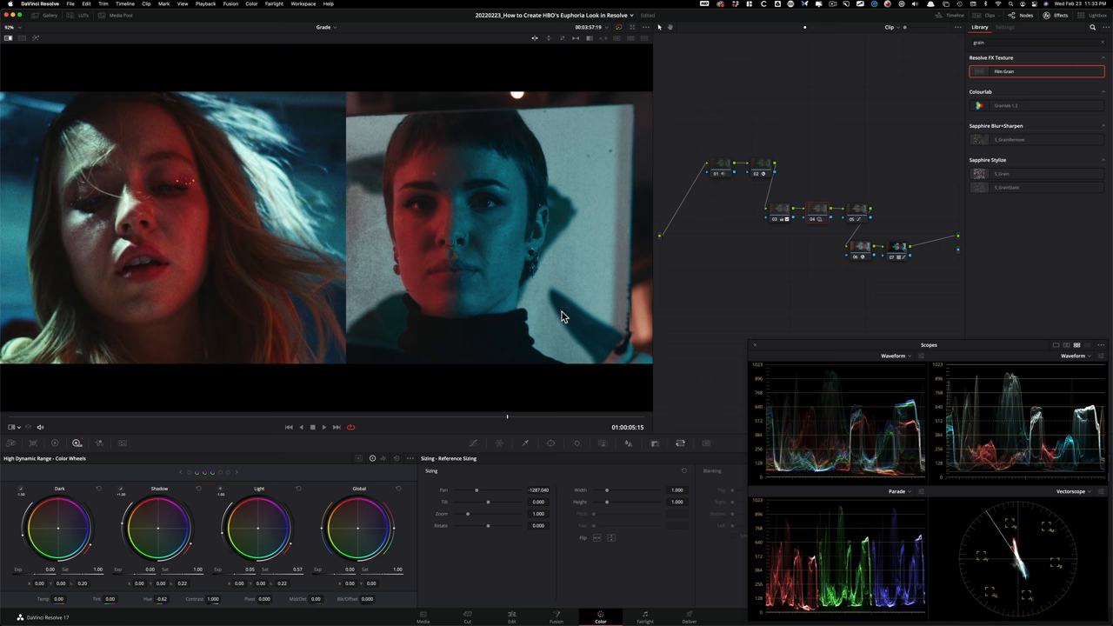
mouse_move(654, 356)
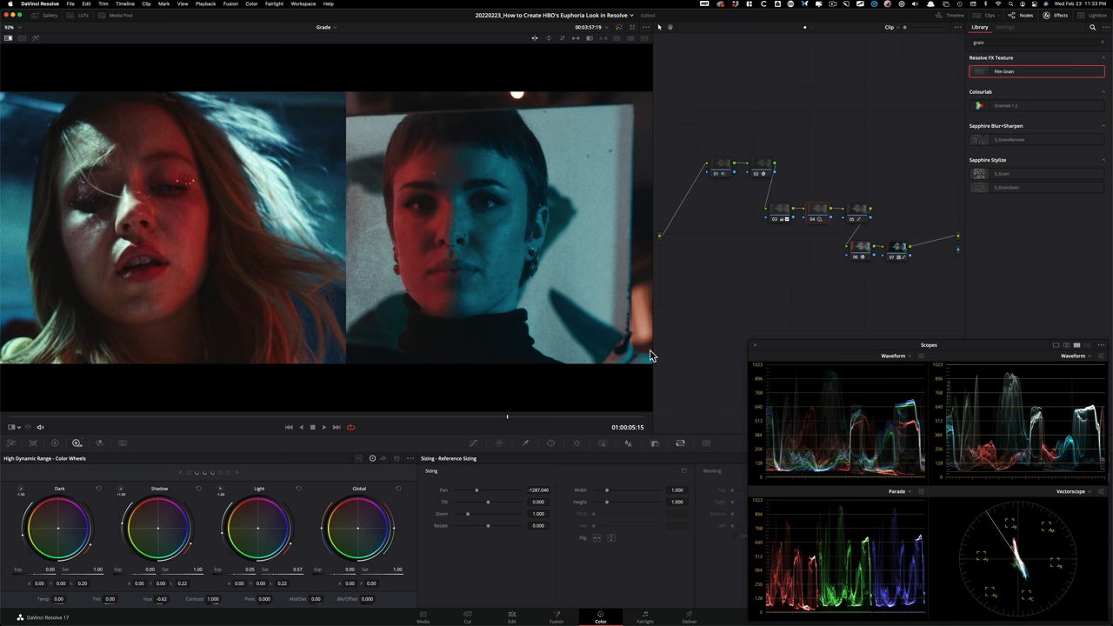